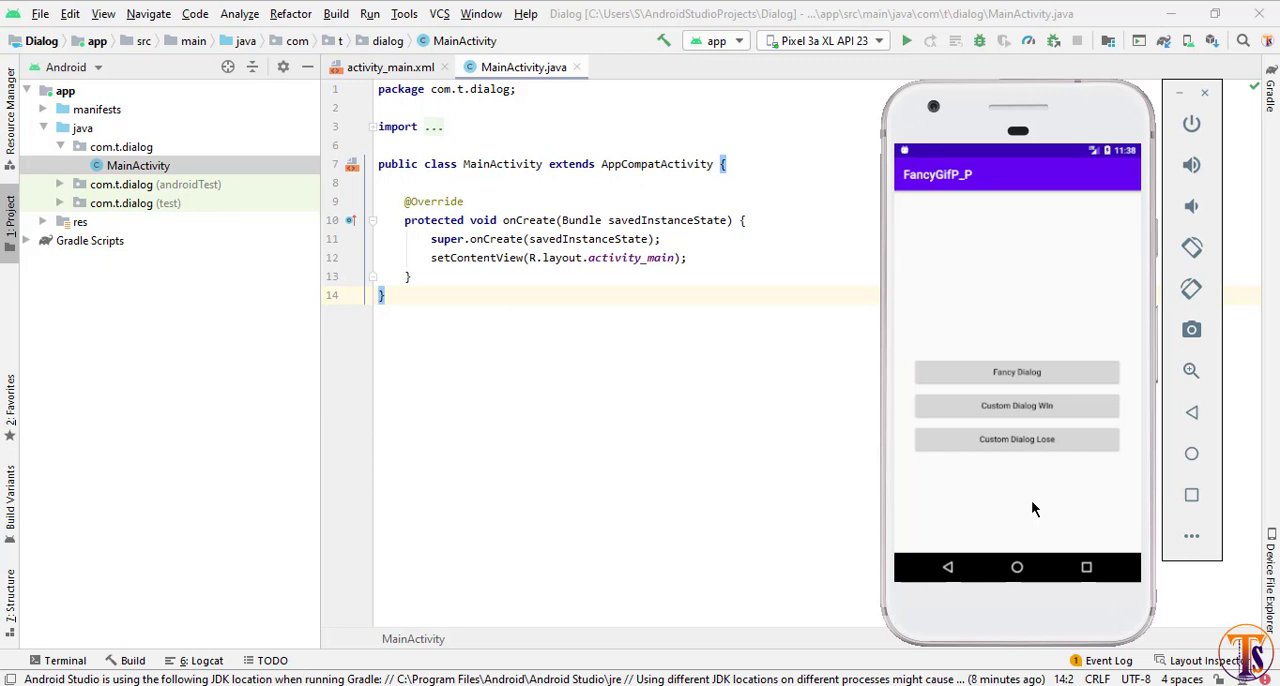
pyautogui.moveTo(1036, 384)
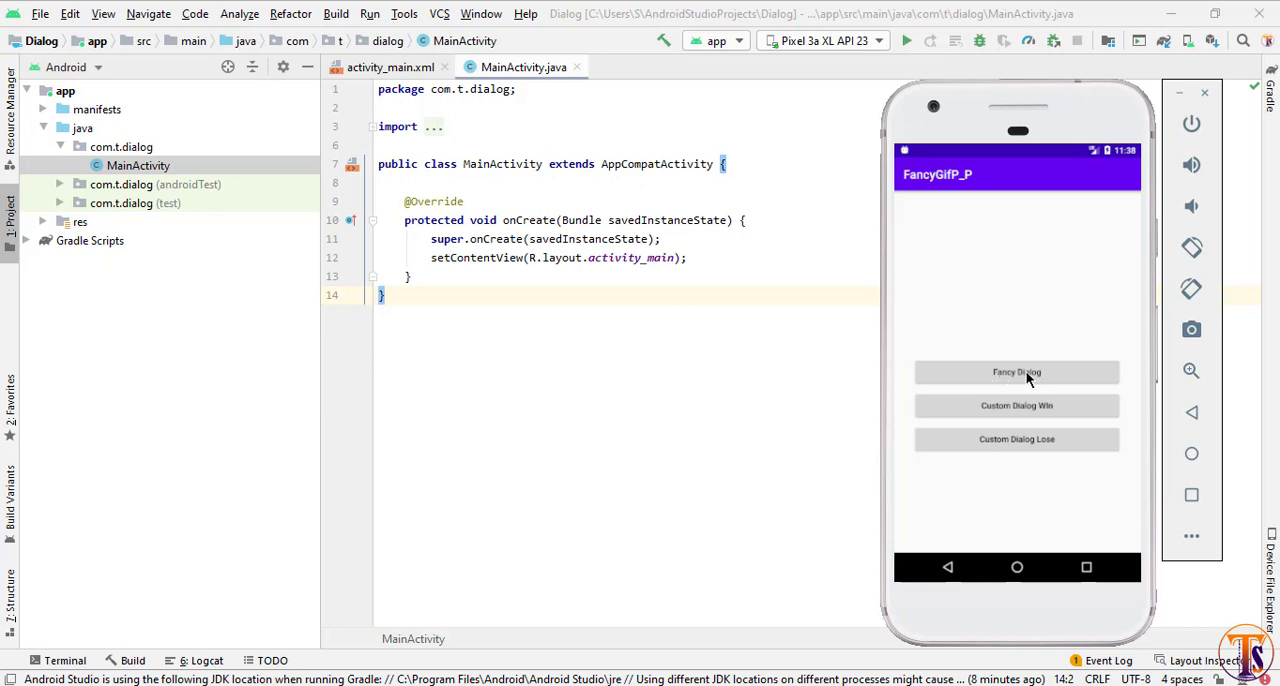
# Preview the finished app's fancy, winning and losing custom dialogs in the emulator.
pyautogui.click(1016, 372)
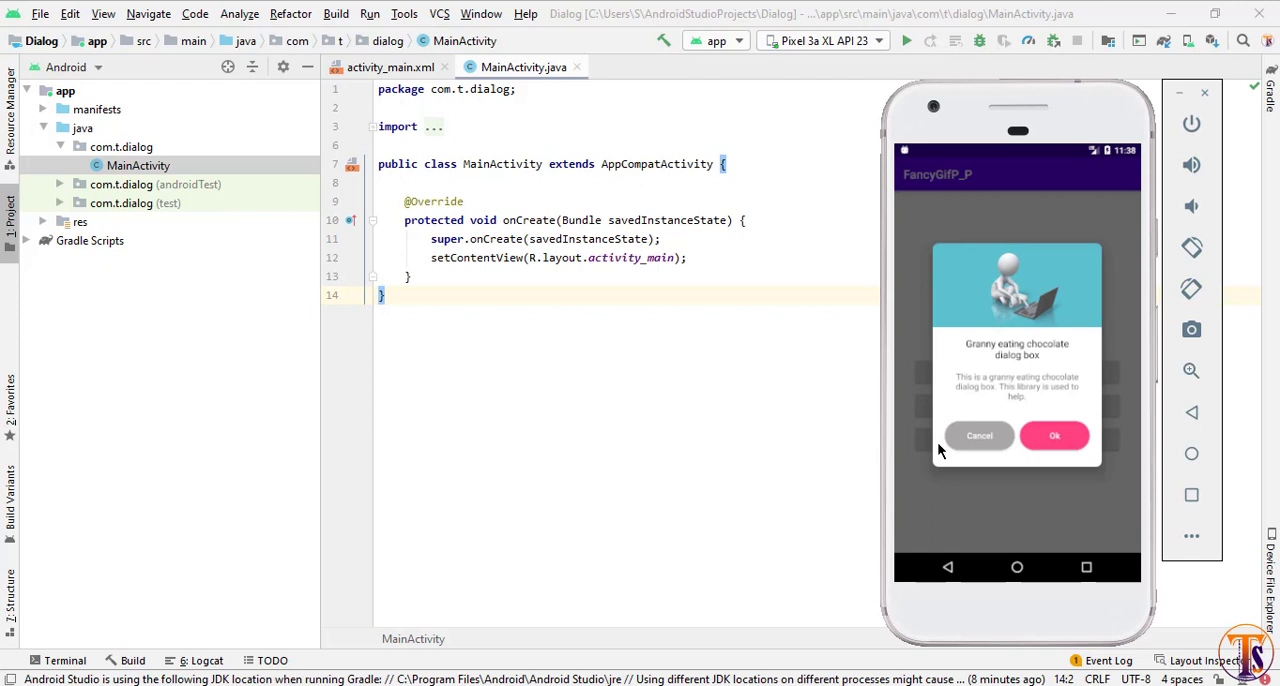
pyautogui.moveTo(1036, 388)
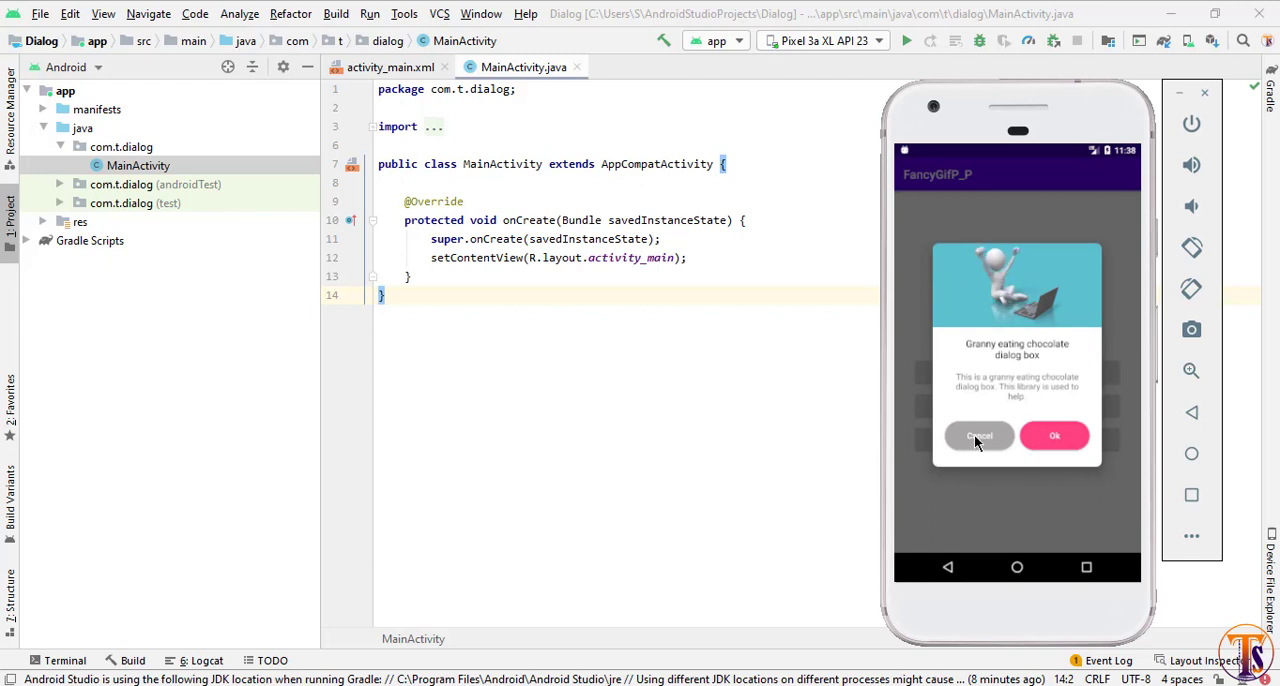
pyautogui.moveTo(1056, 444)
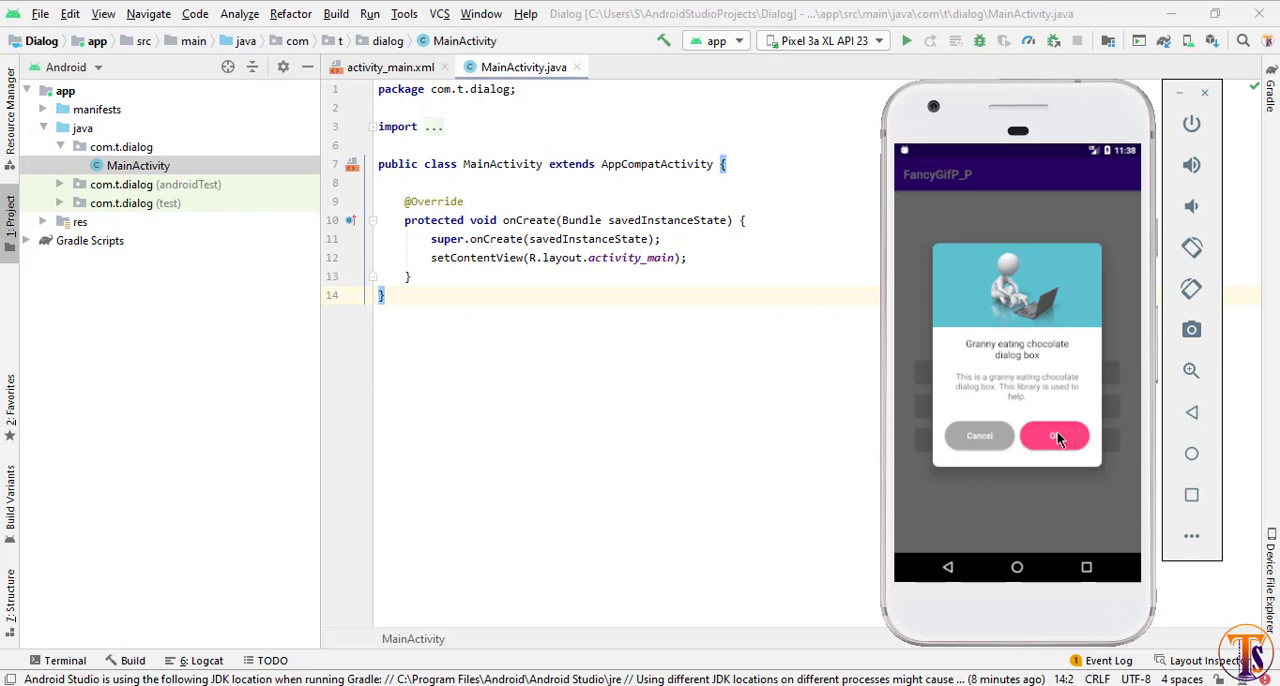
pyautogui.moveTo(1056, 478)
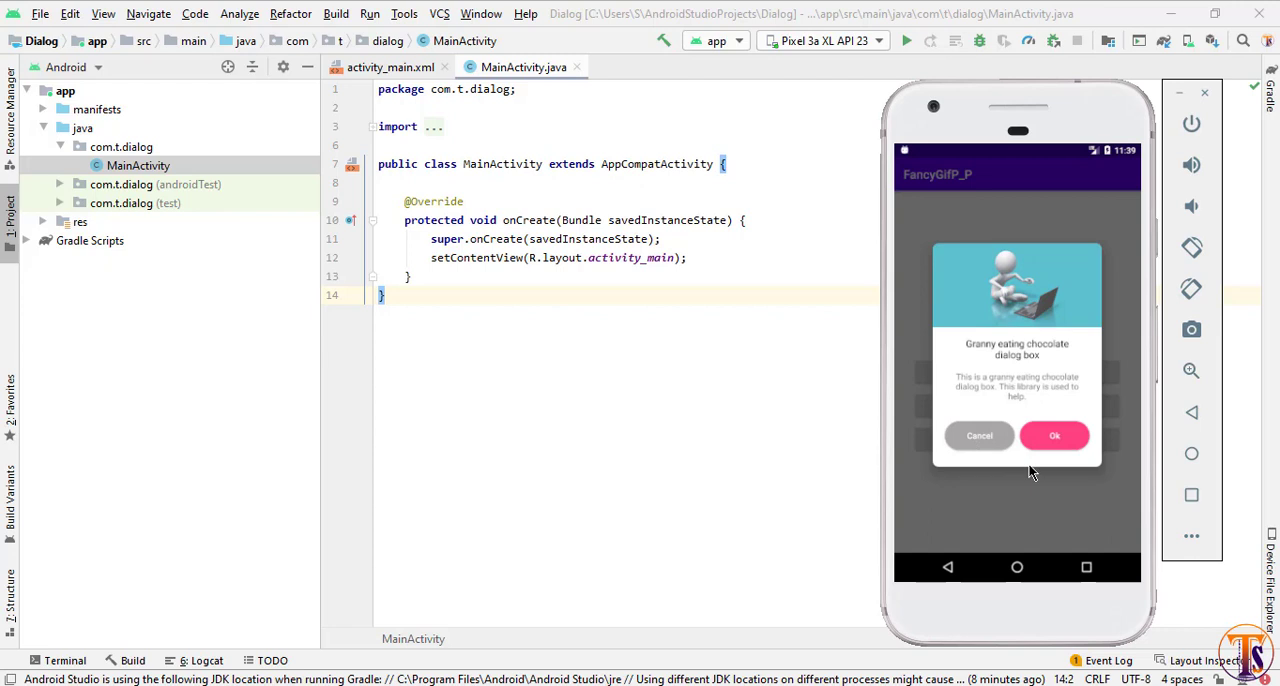
pyautogui.moveTo(980, 482)
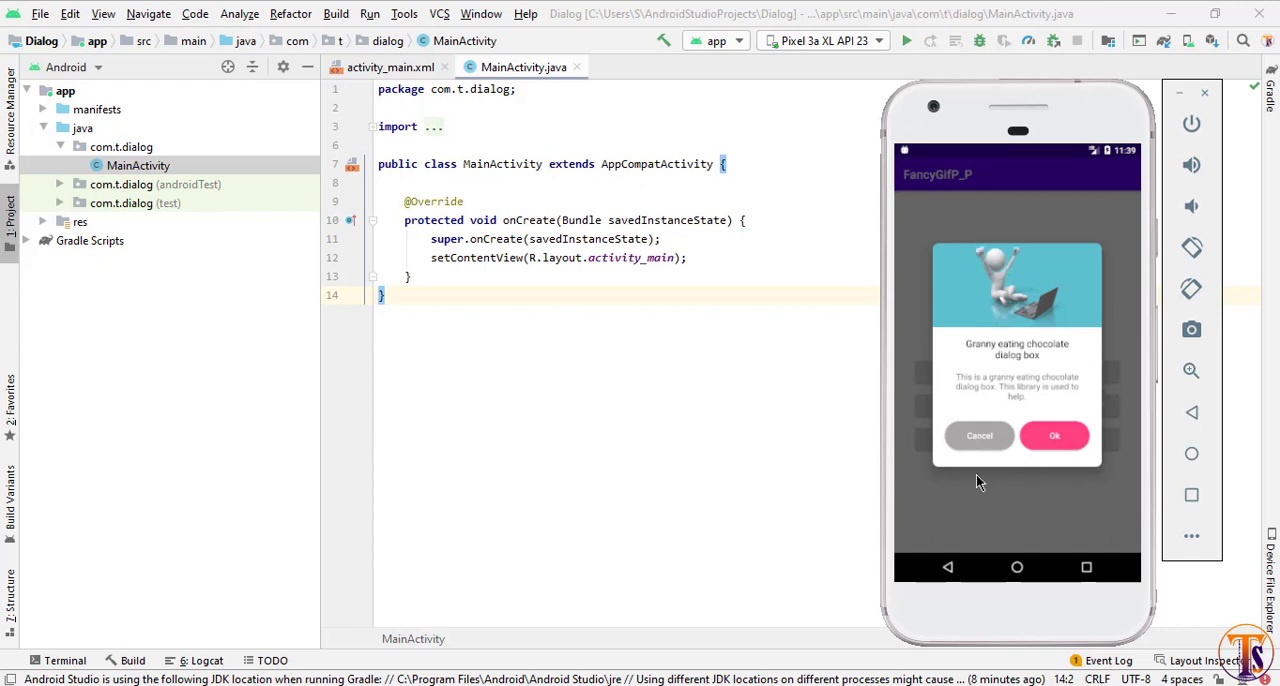
pyautogui.click(980, 436)
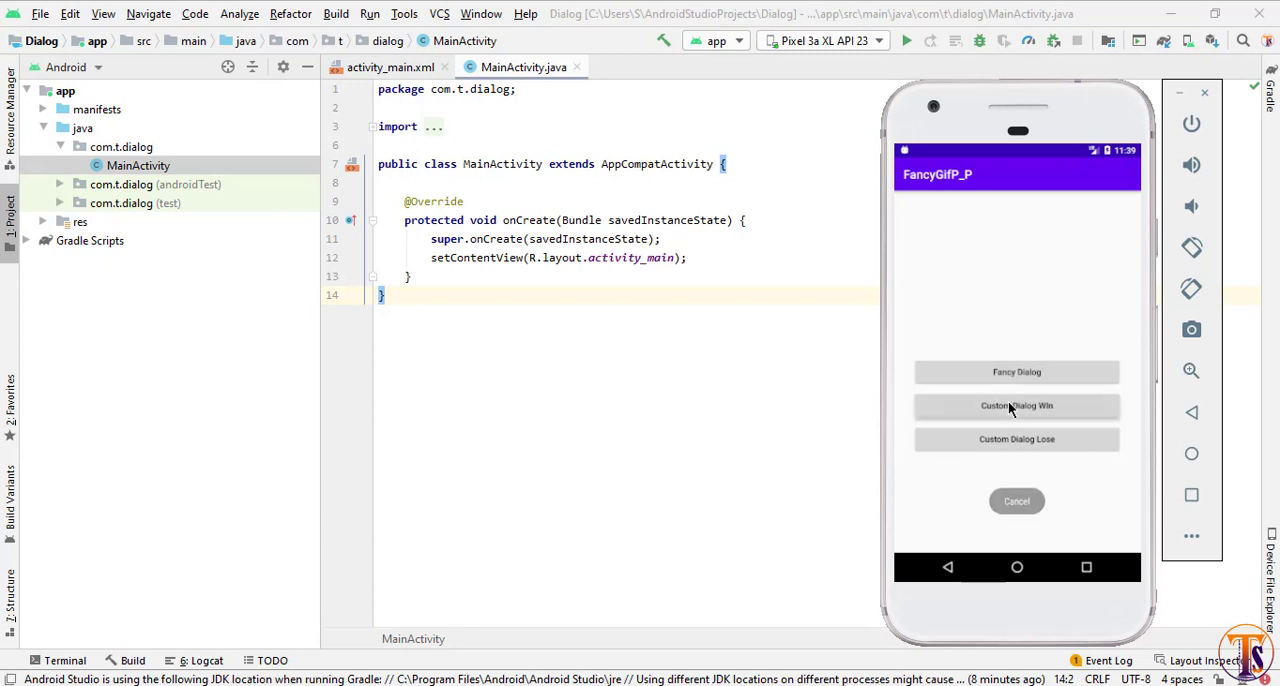
pyautogui.click(1016, 406)
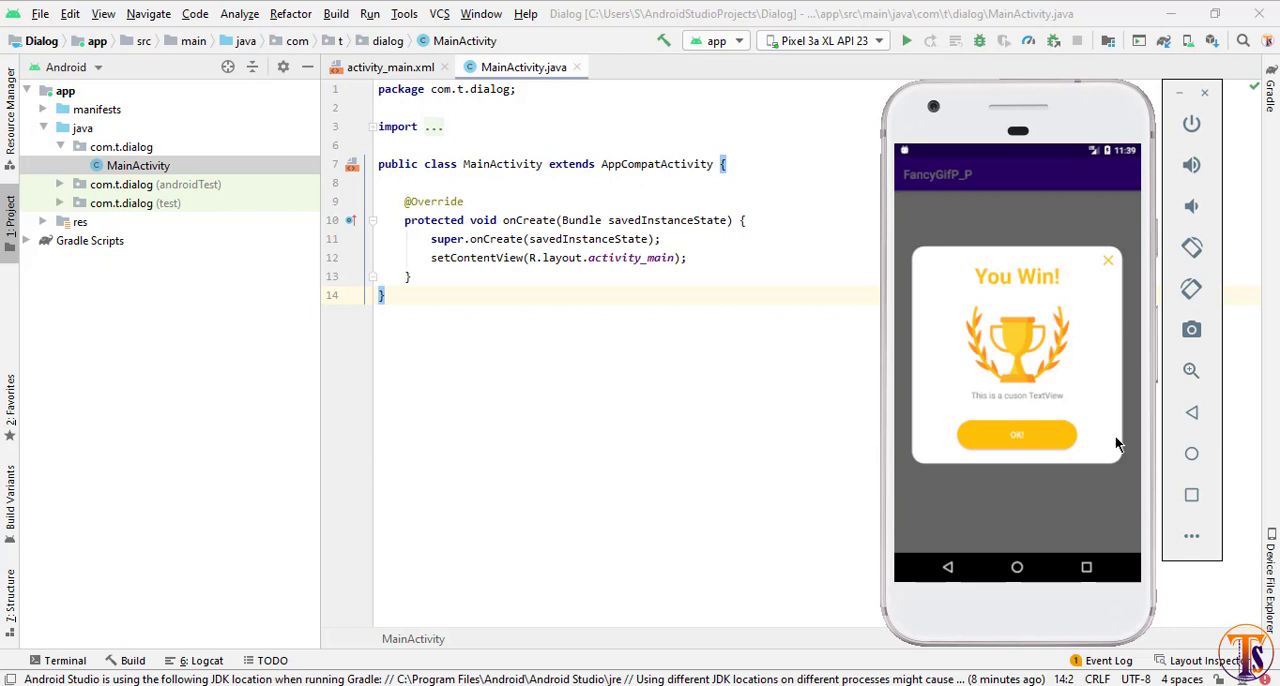
pyautogui.moveTo(1116, 302)
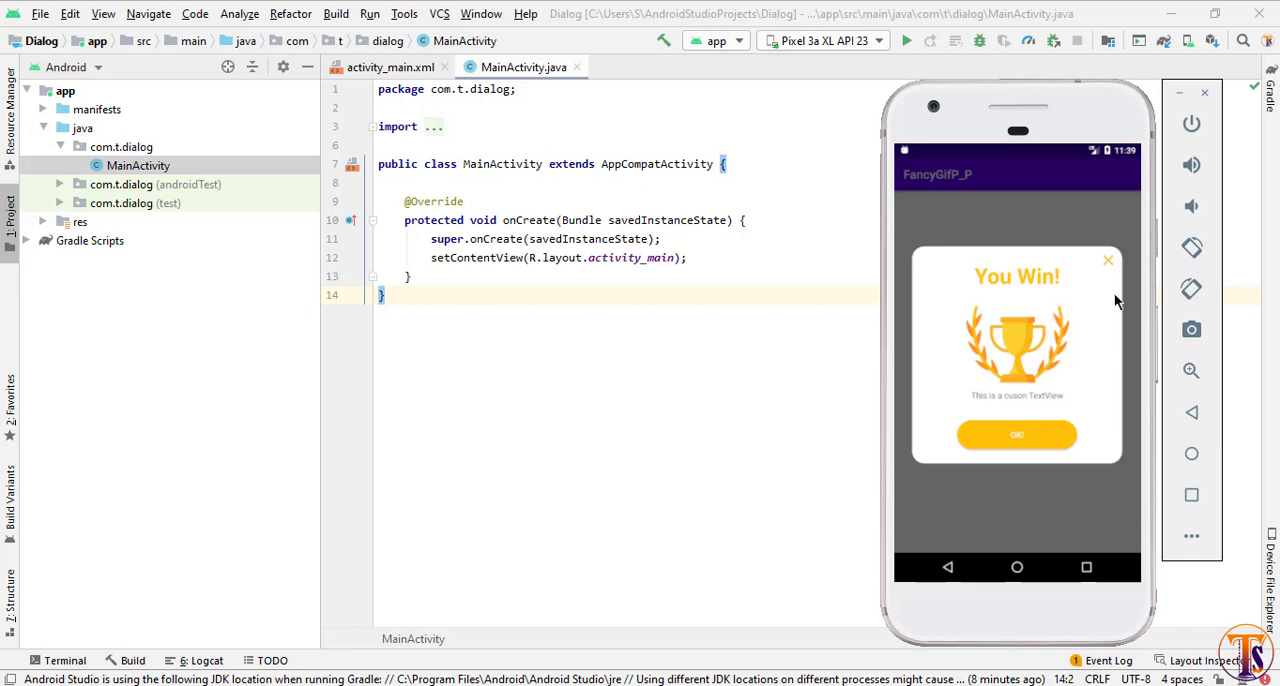
pyautogui.click(1108, 260)
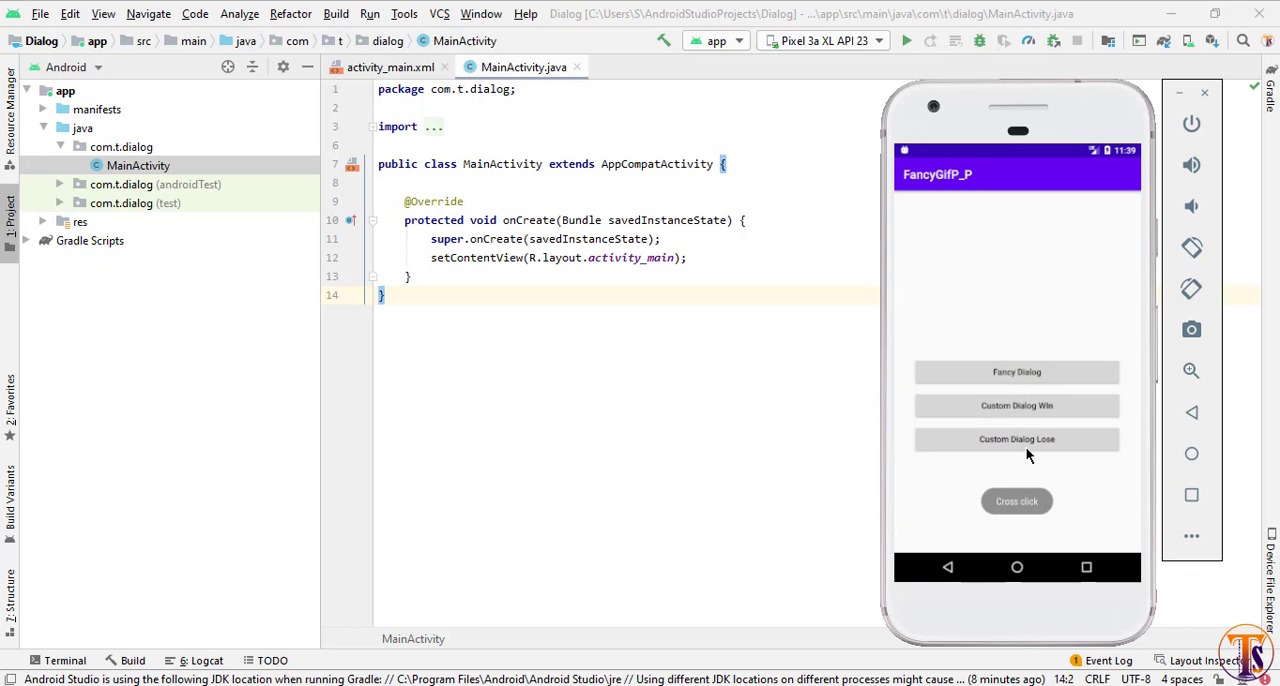
pyautogui.click(1016, 438)
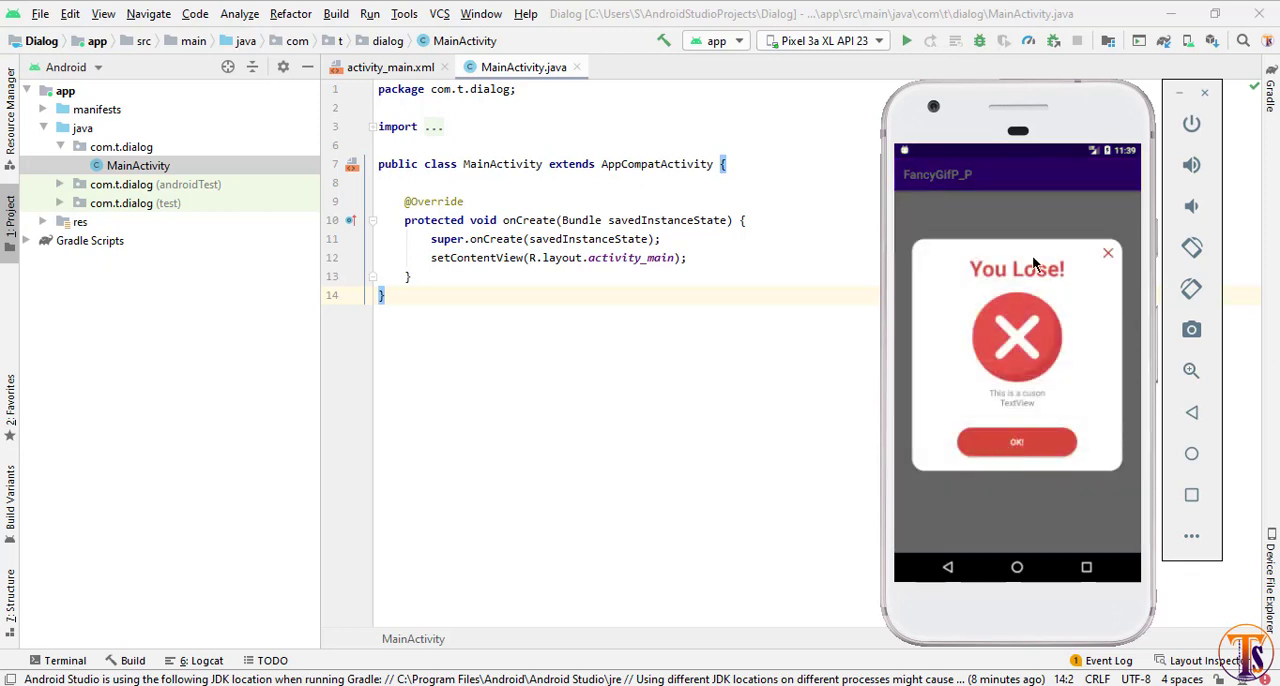
pyautogui.moveTo(1116, 496)
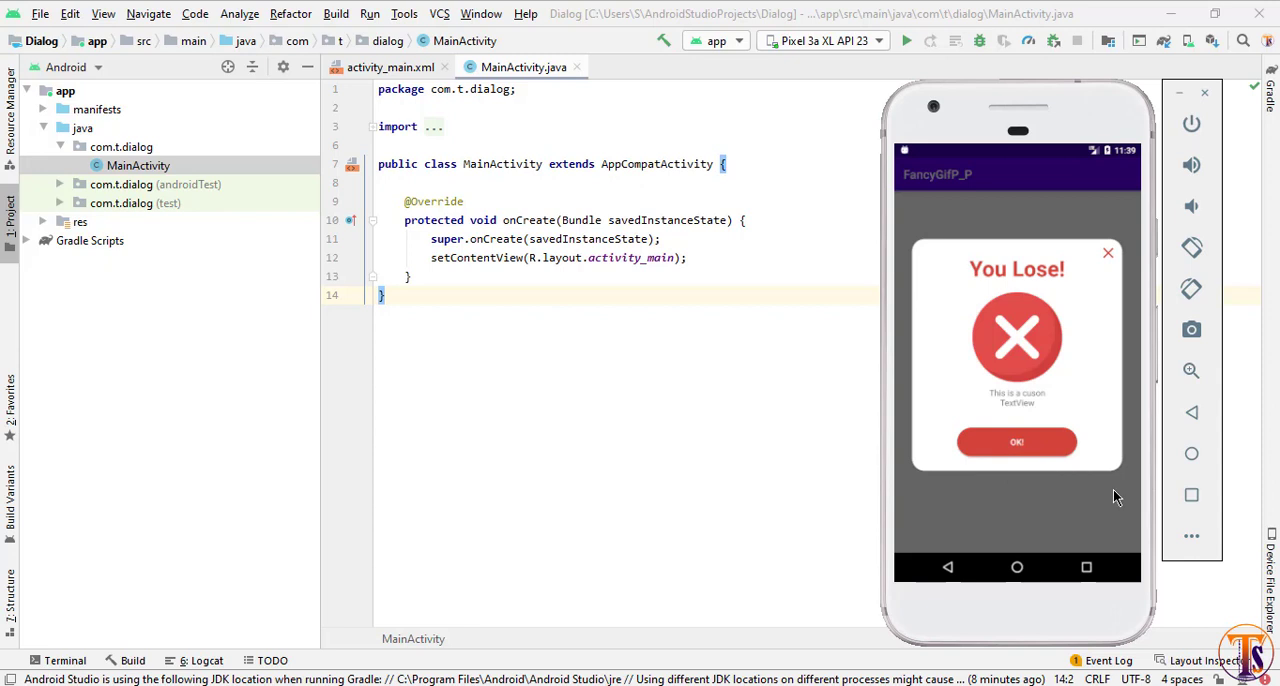
pyautogui.click(1016, 442)
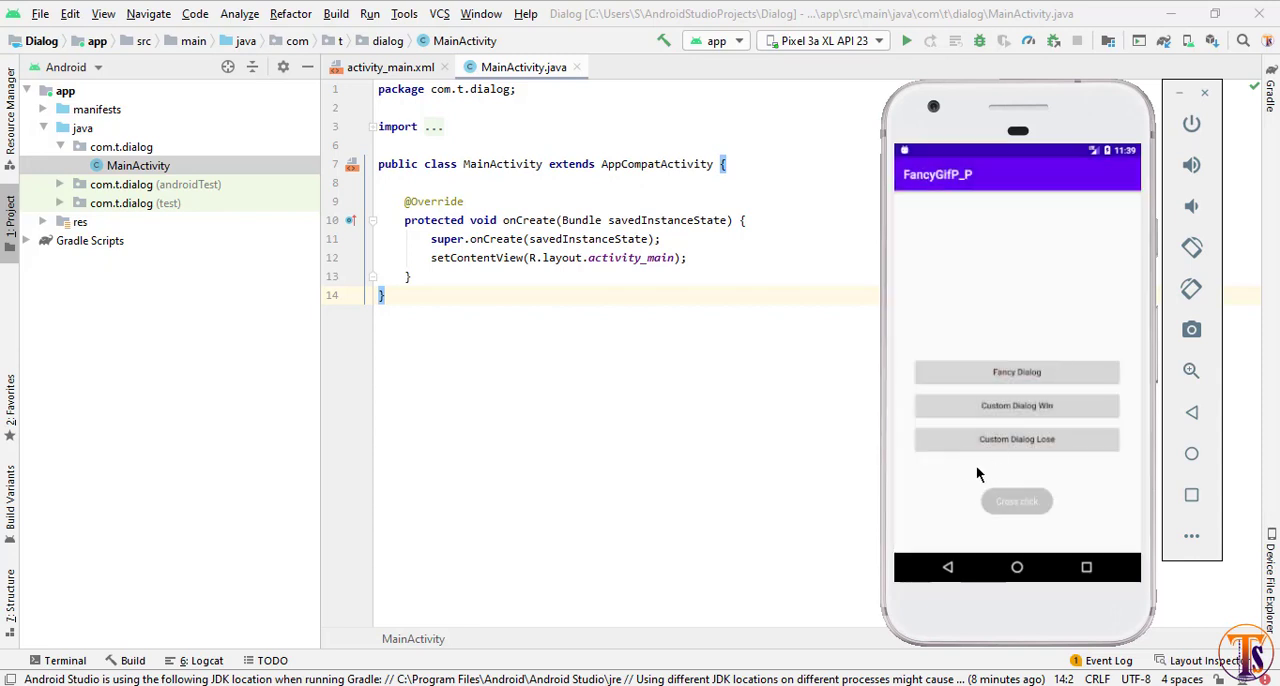
pyautogui.moveTo(1130, 468)
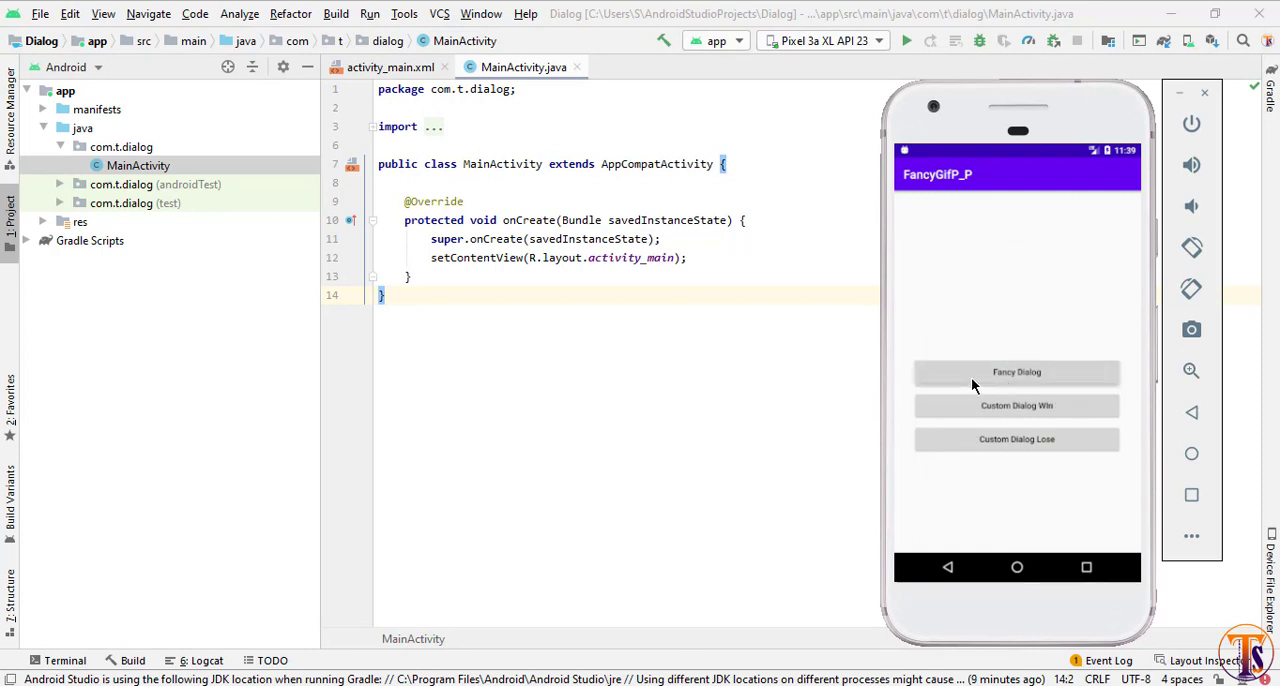
# In the FancyGifDialog-Android README, select the maven jitpack repository line to copy.
pyautogui.click(1016, 372)
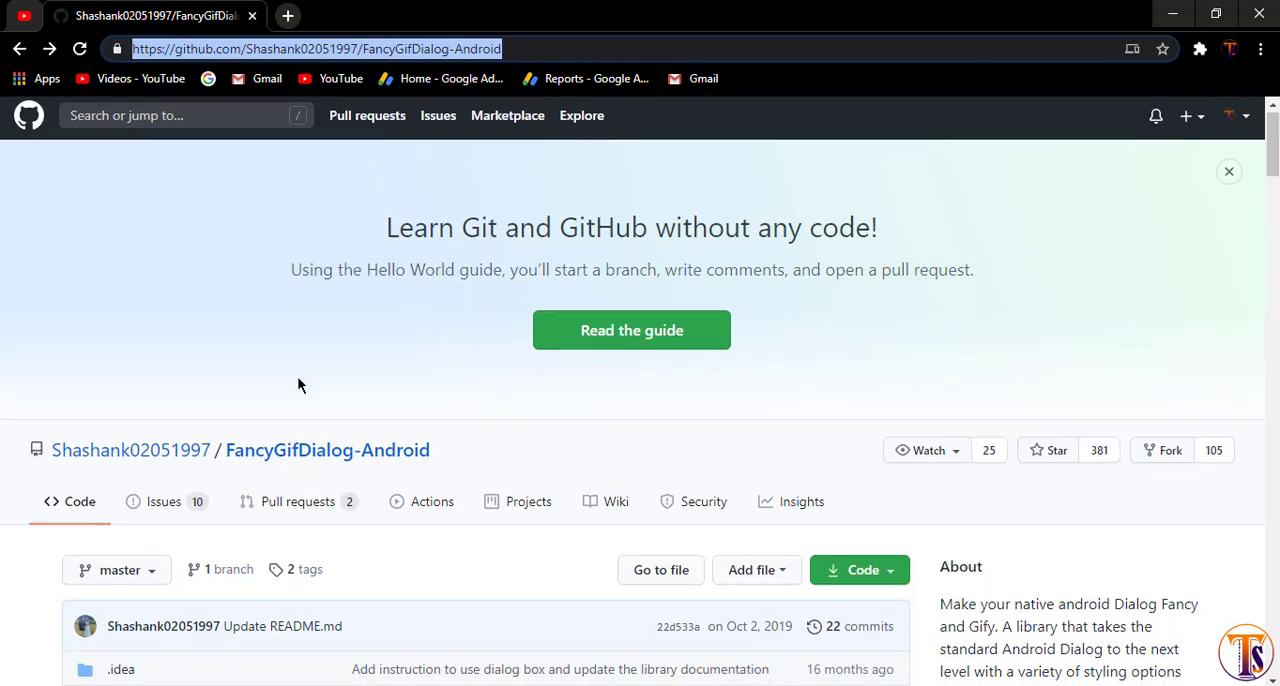
pyautogui.scroll(-3)
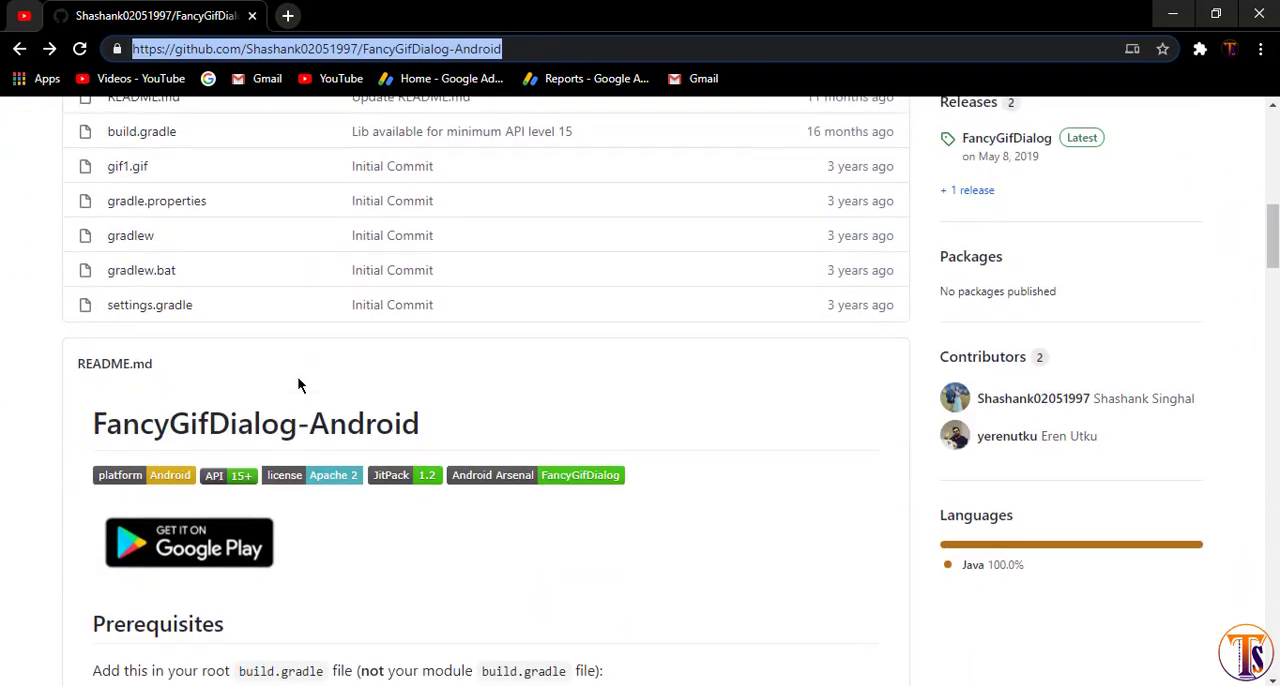
pyautogui.scroll(-3)
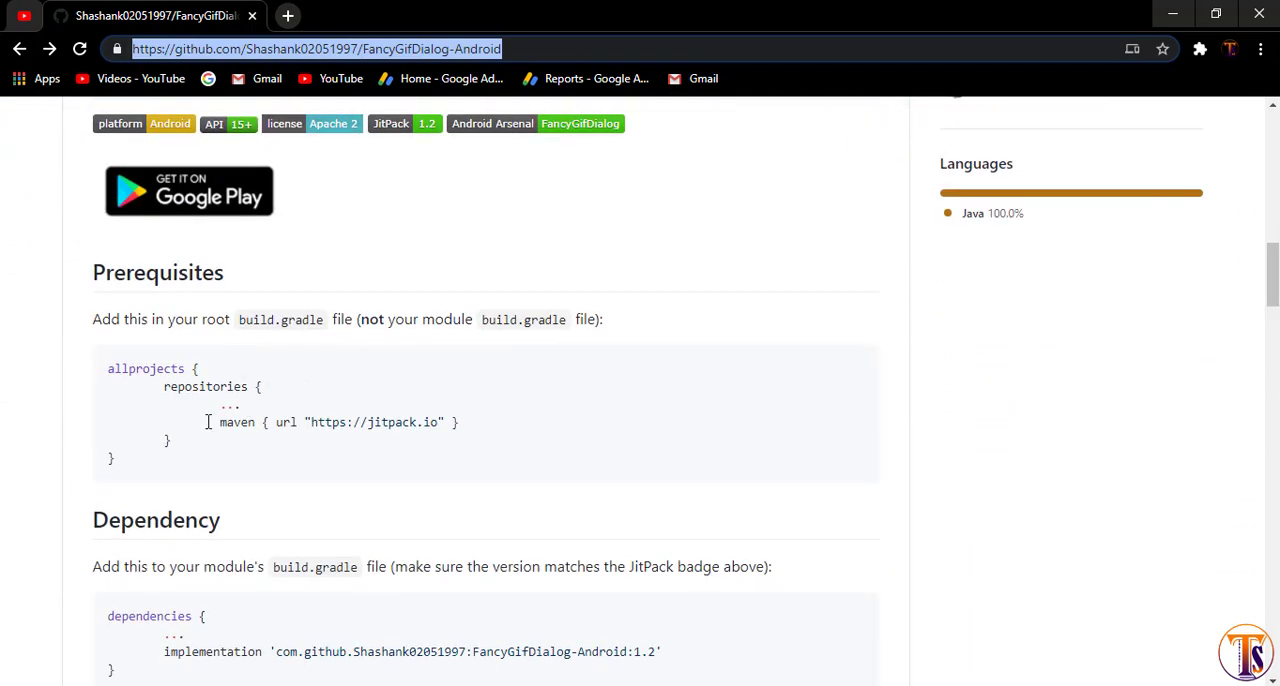
pyautogui.tripleClick(336, 420)
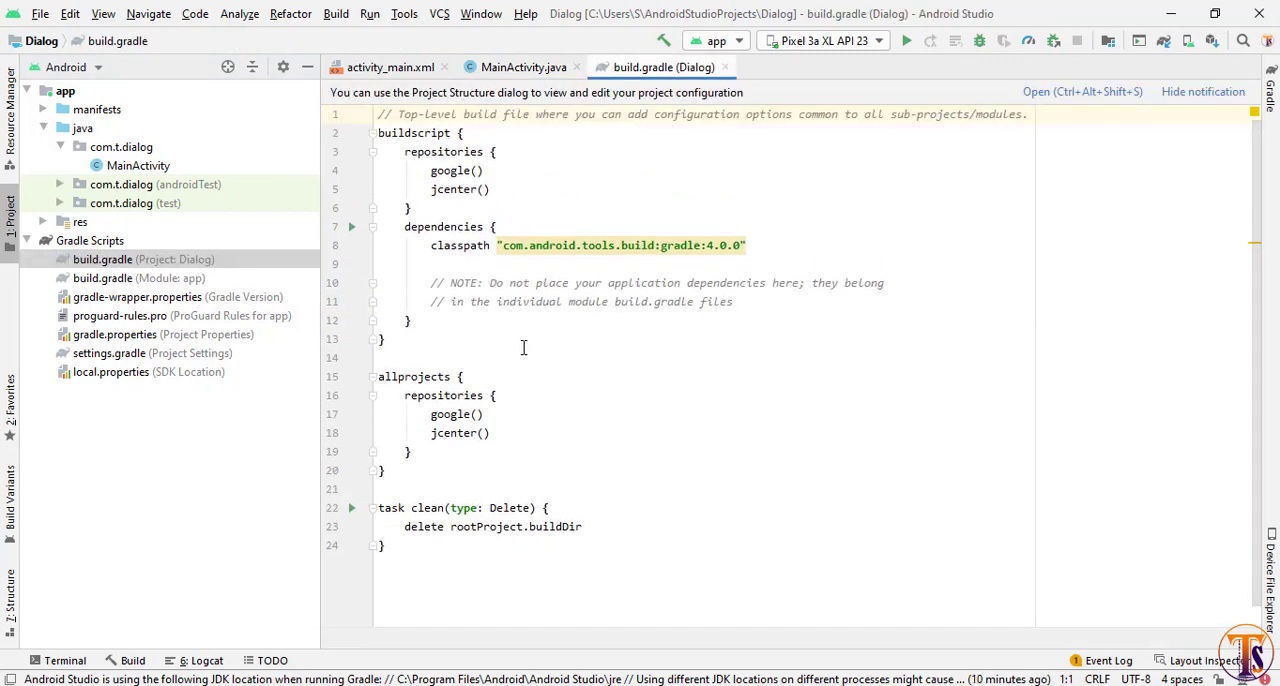
# Add the JitPack repository and the FancyGifDialog-Android:1.2 dependency to the Gradle build files.
pyautogui.write('maven { url "https://jitpack.io" }')
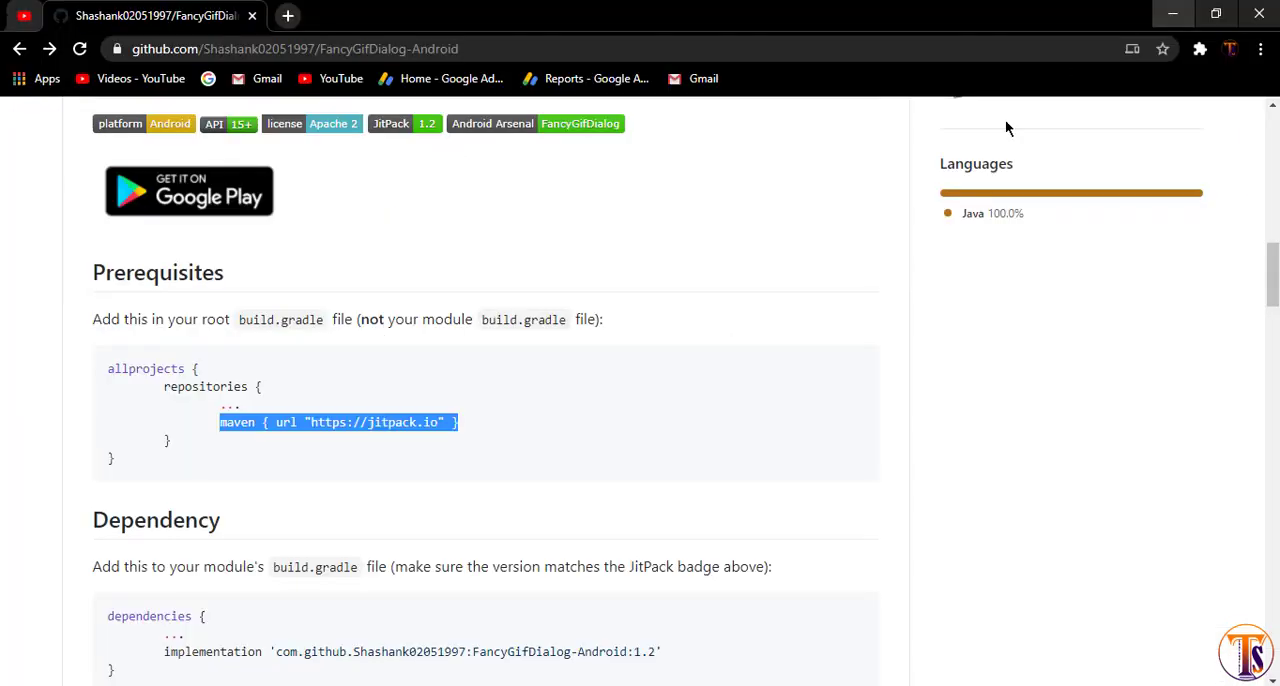
pyautogui.scroll(-3)
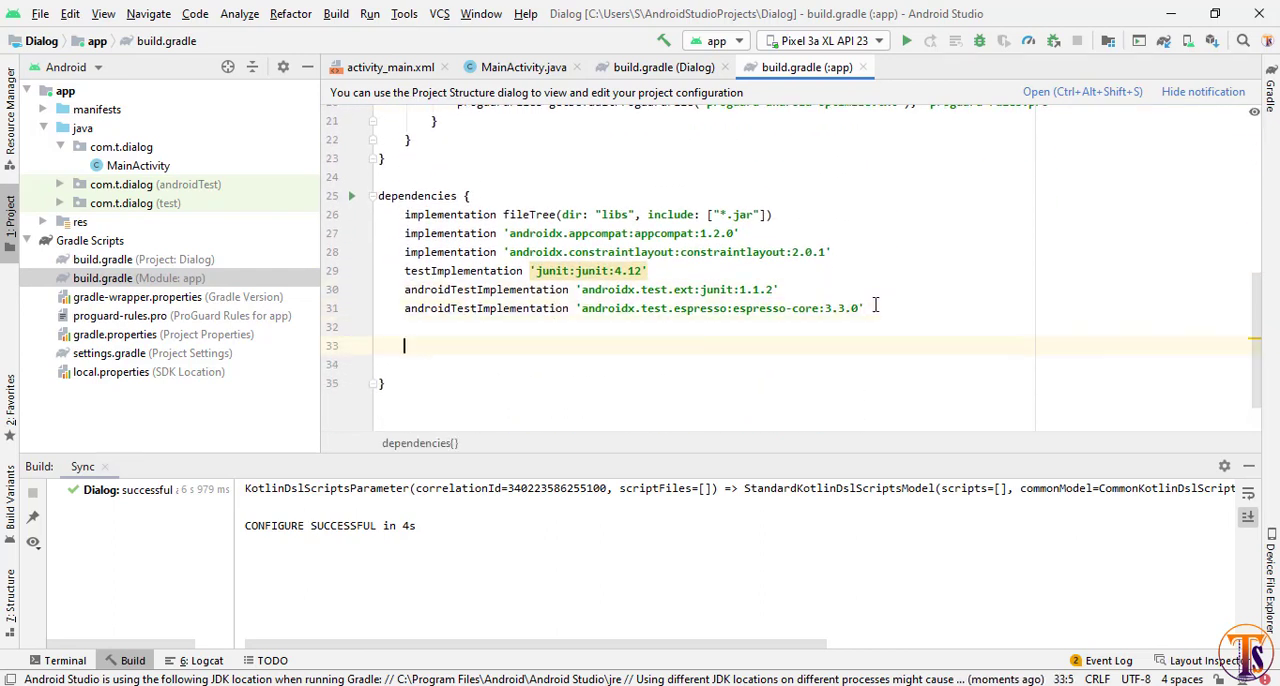
pyautogui.write("implementation 'com.github.Shashank02051997:FancyGifDialog-Android:1.2'")
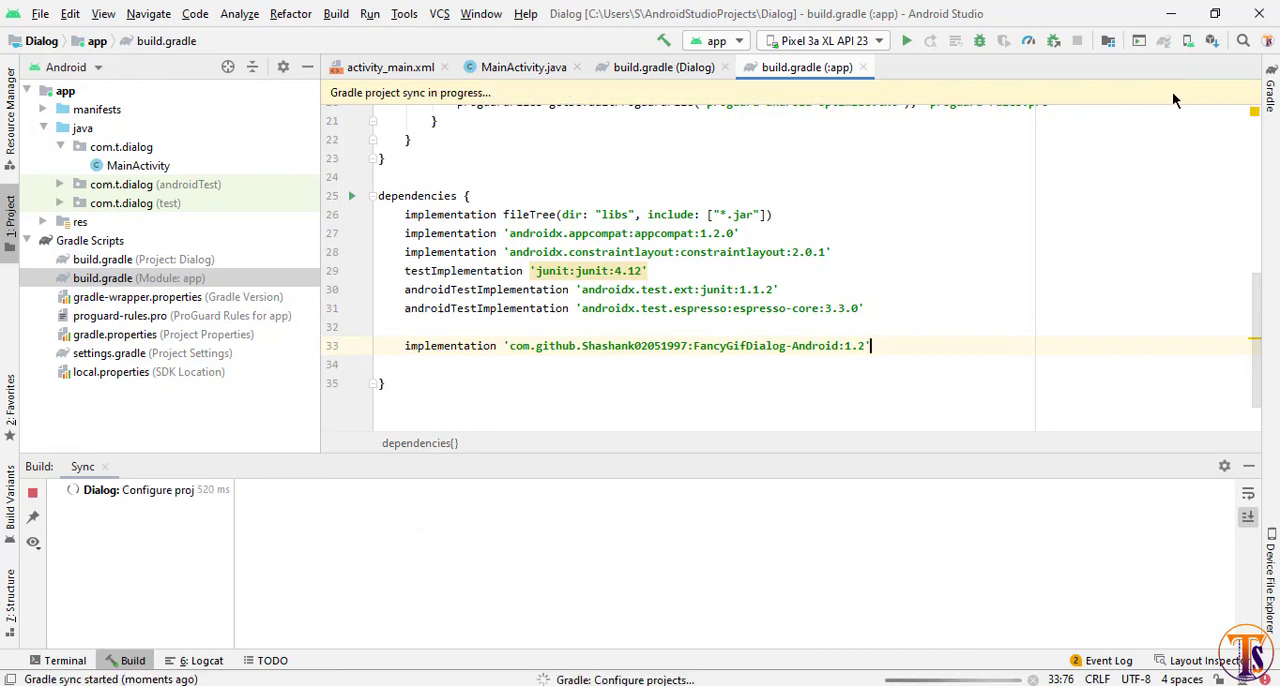
pyautogui.moveTo(864, 68)
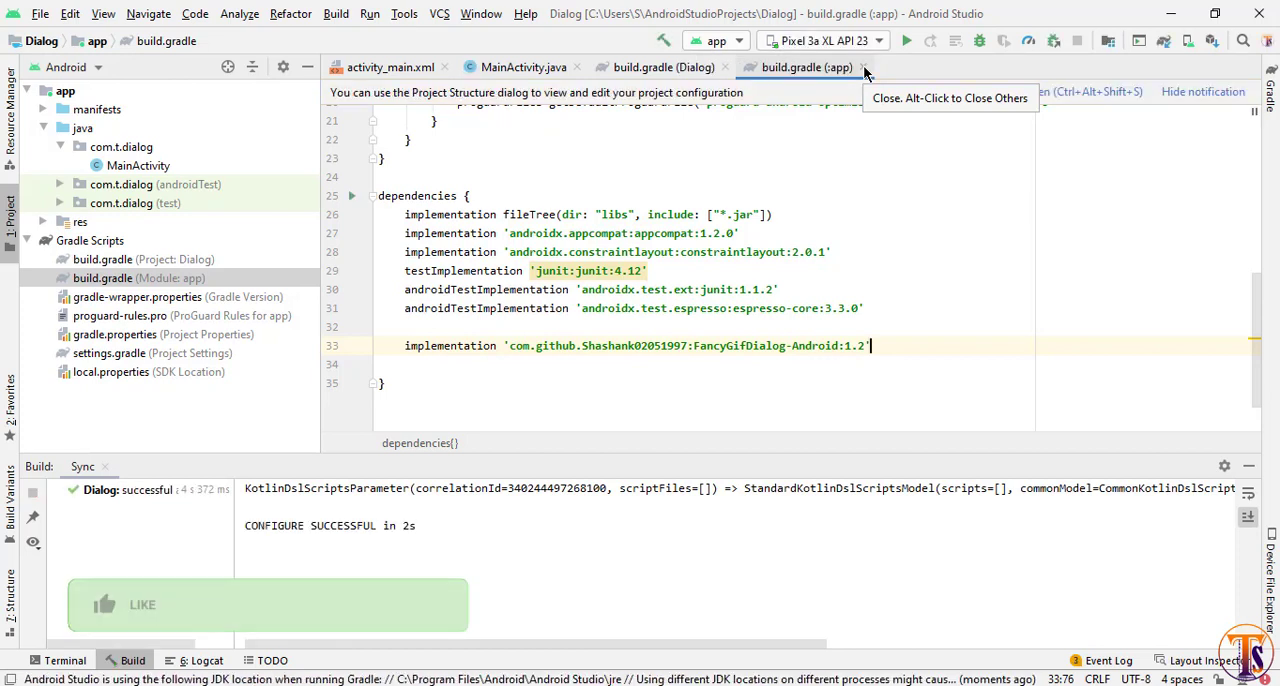
# Close the build files and view activity_main.xml as XML code.
pyautogui.click(862, 68)
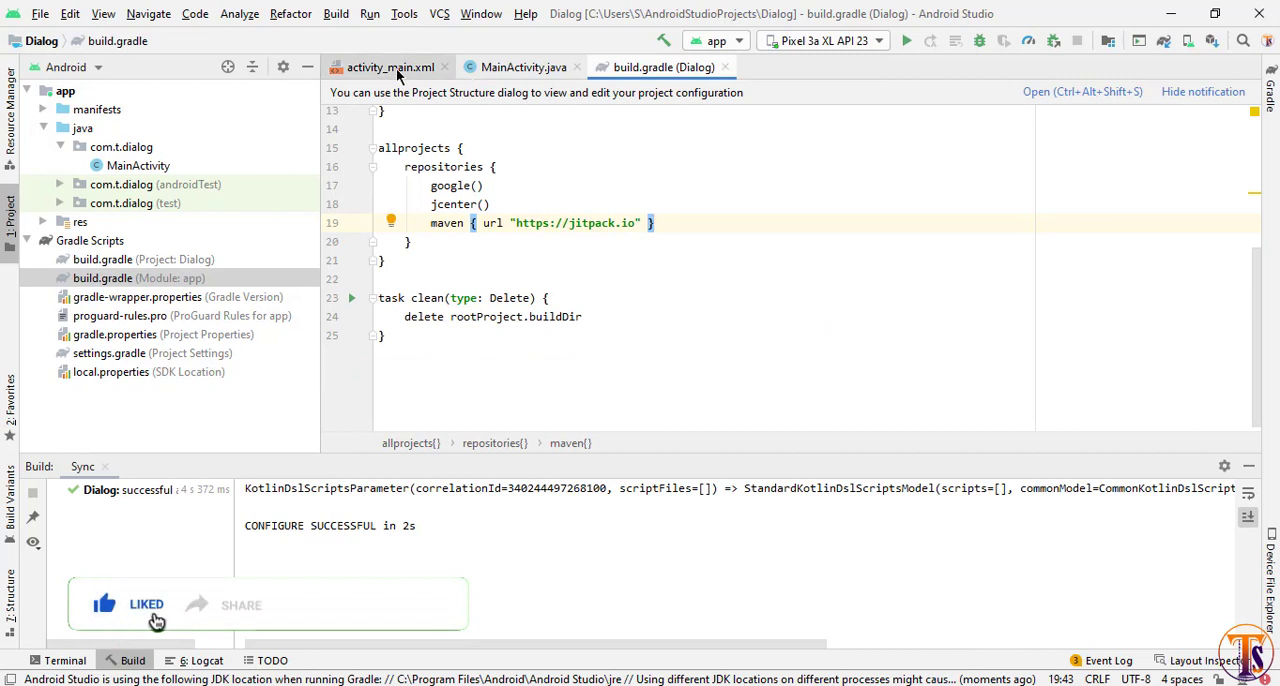
pyautogui.click(524, 68)
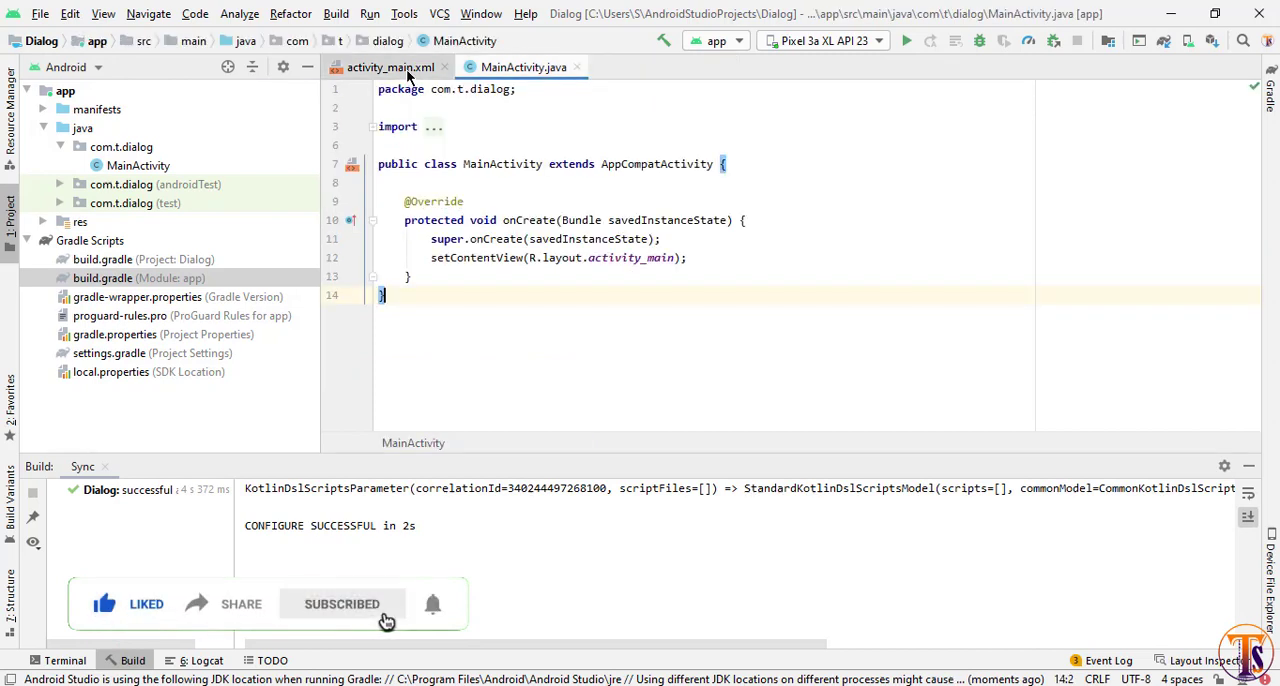
pyautogui.click(388, 68)
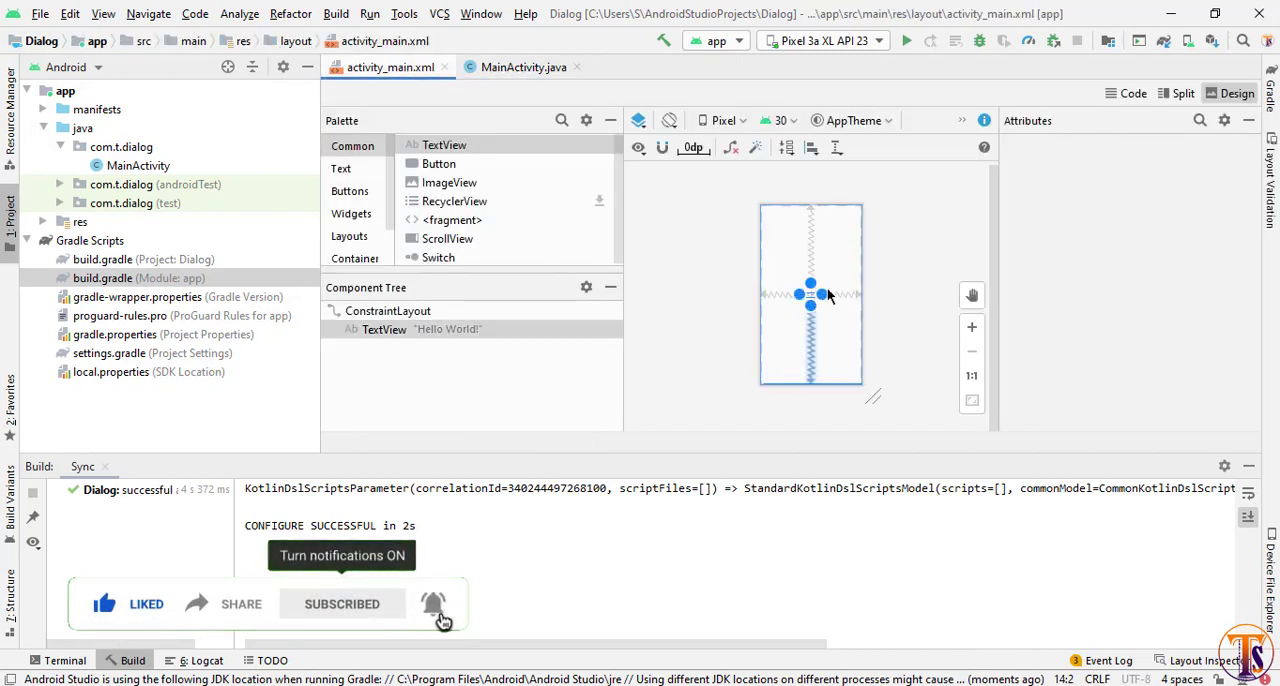
pyautogui.click(1182, 92)
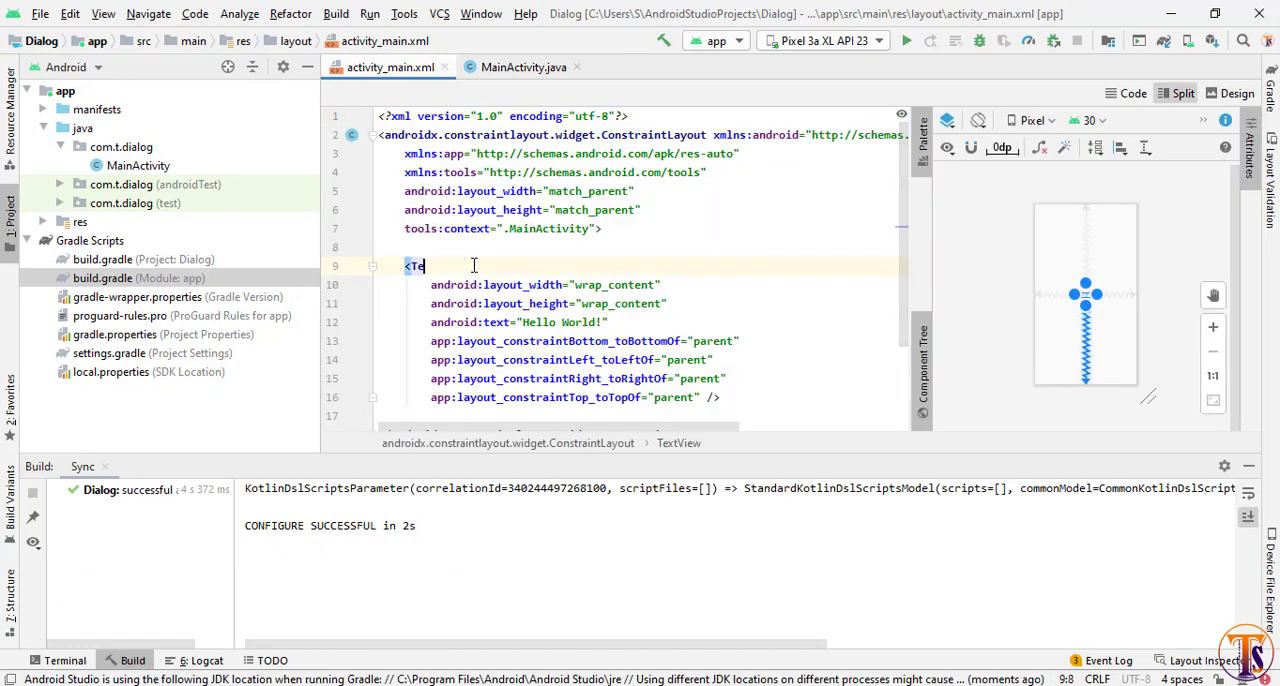
# Make the element a Button with text Dialog, id btnDialog and match_parent width.
pyautogui.write('But')
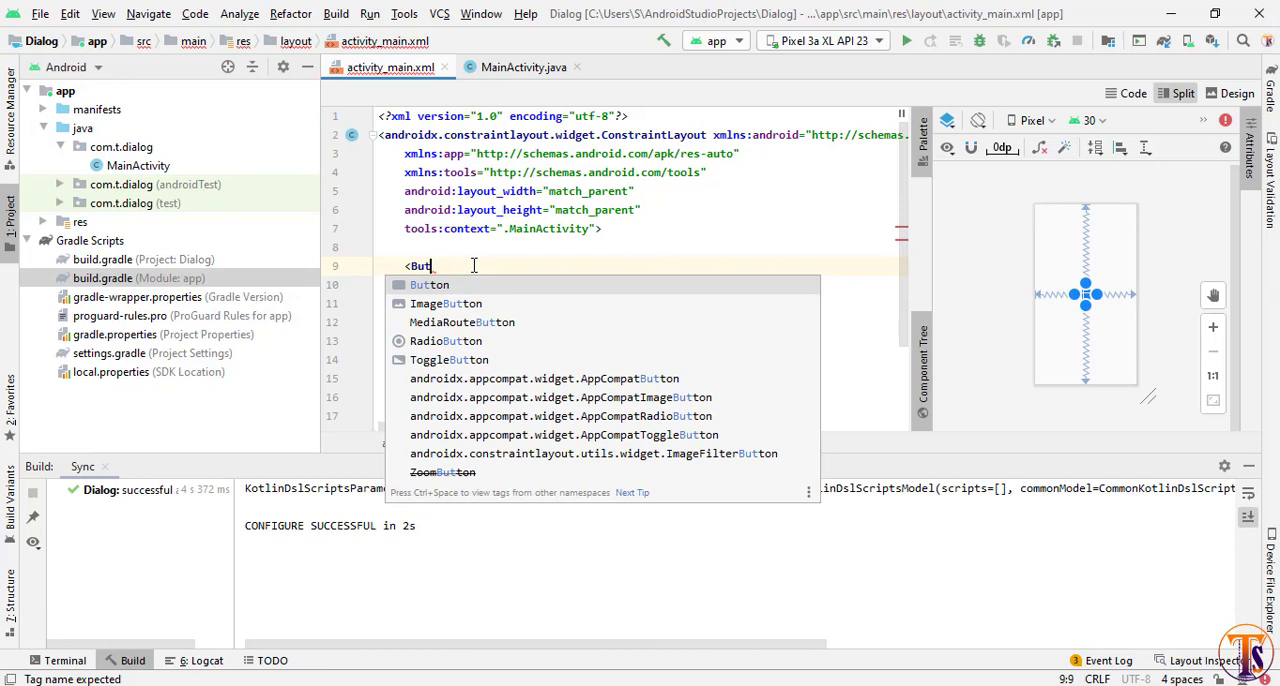
pyautogui.click(428, 284)
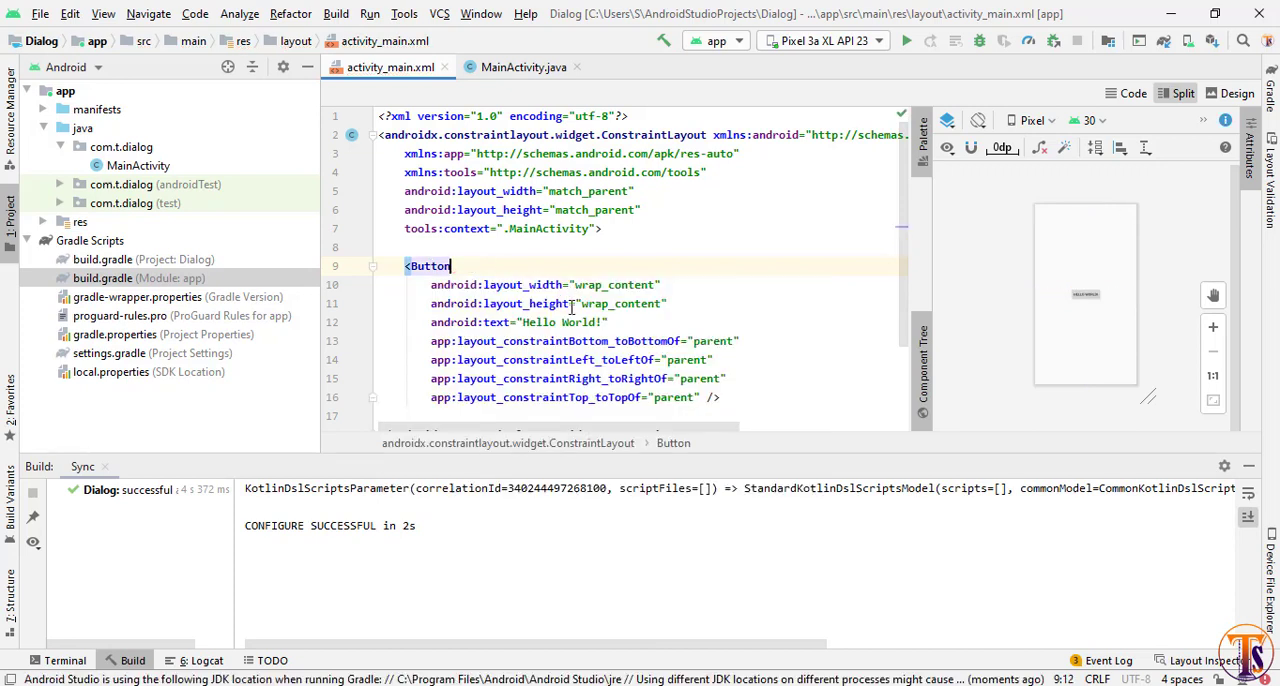
pyautogui.doubleClick(564, 322)
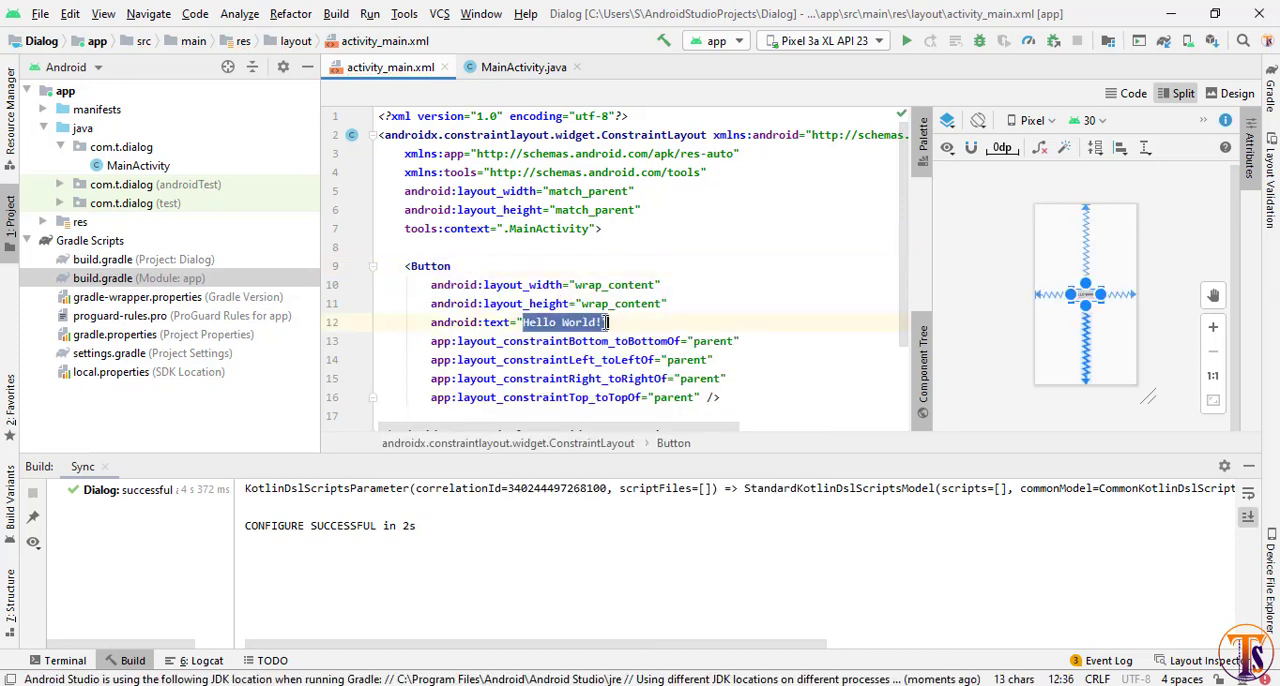
pyautogui.write('Dial')
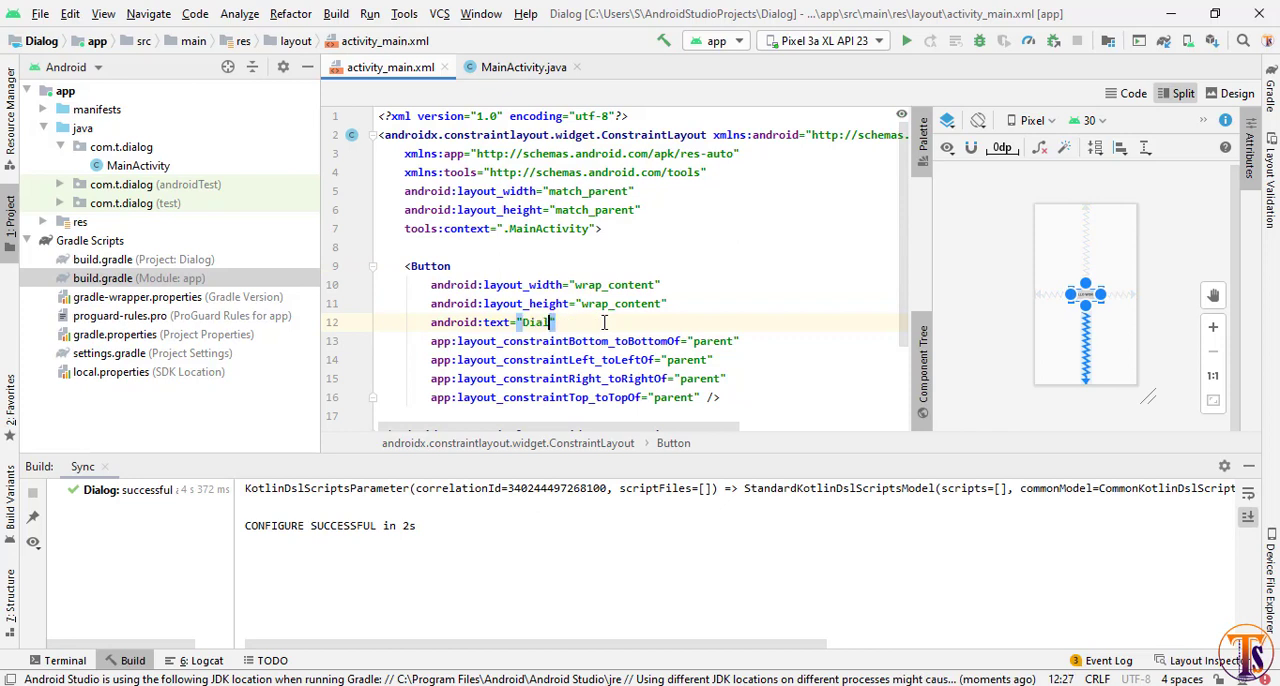
pyautogui.write('og"')
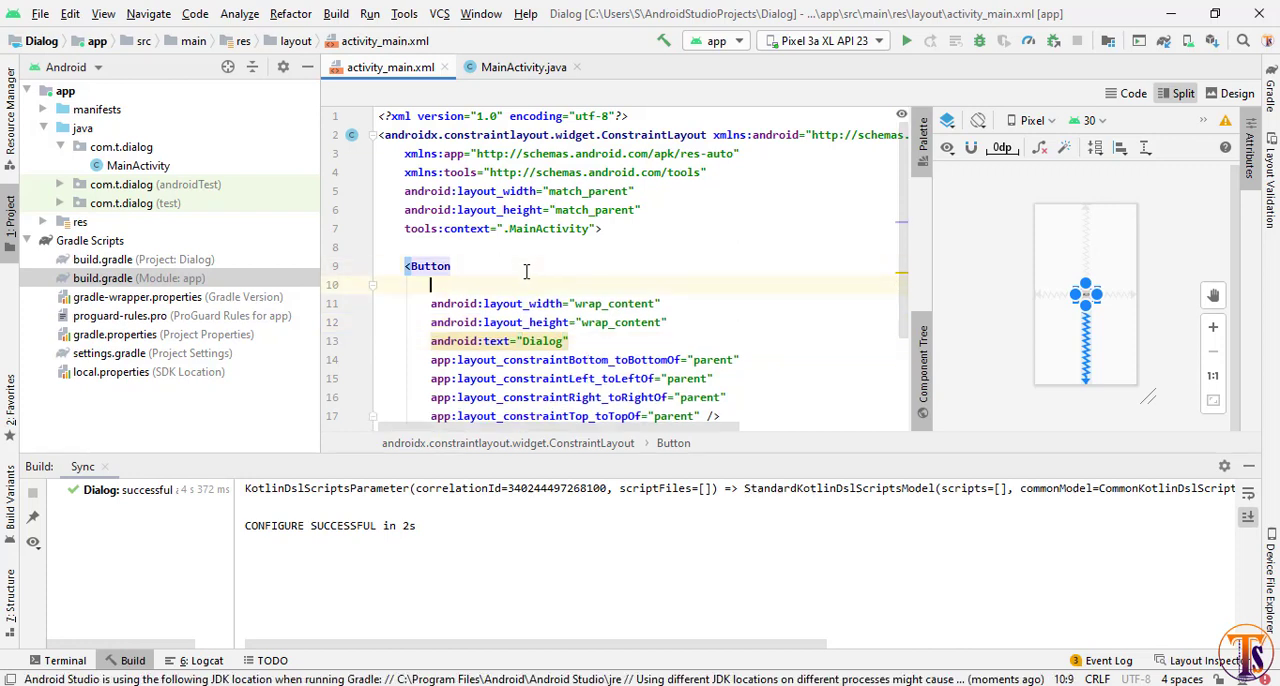
pyautogui.write('android:id="@+id/')
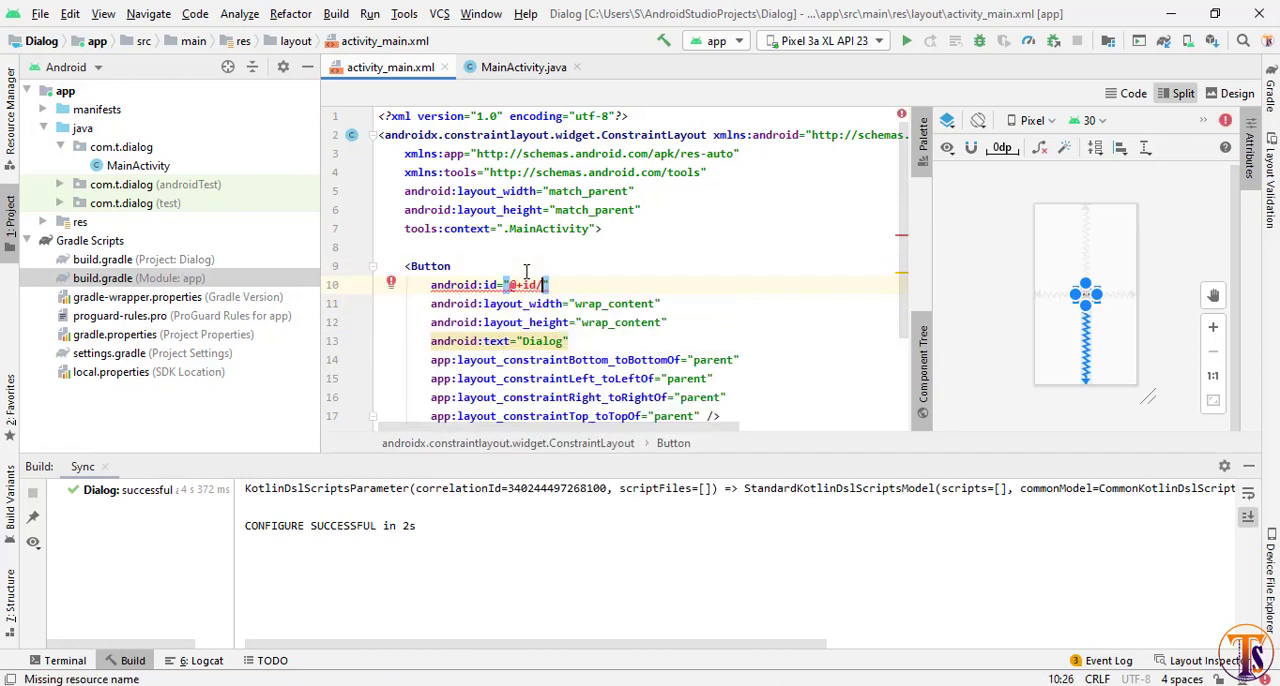
pyautogui.write('btnDialog')
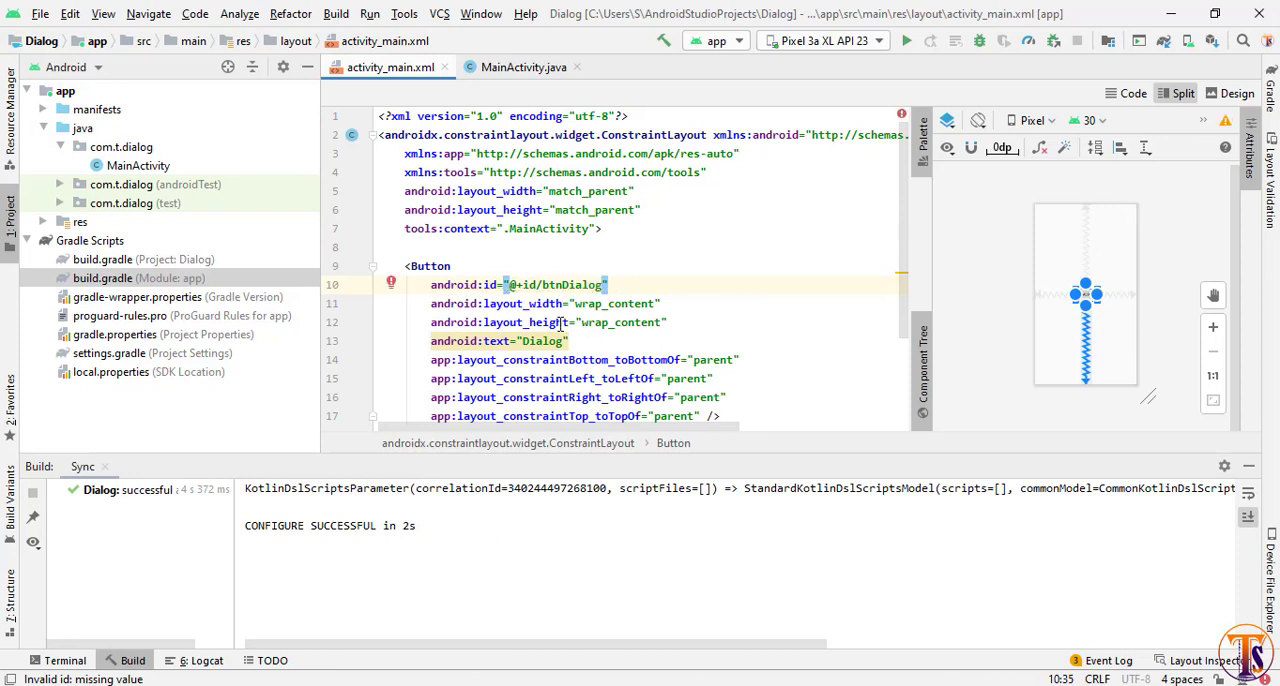
pyautogui.write('match_pa')
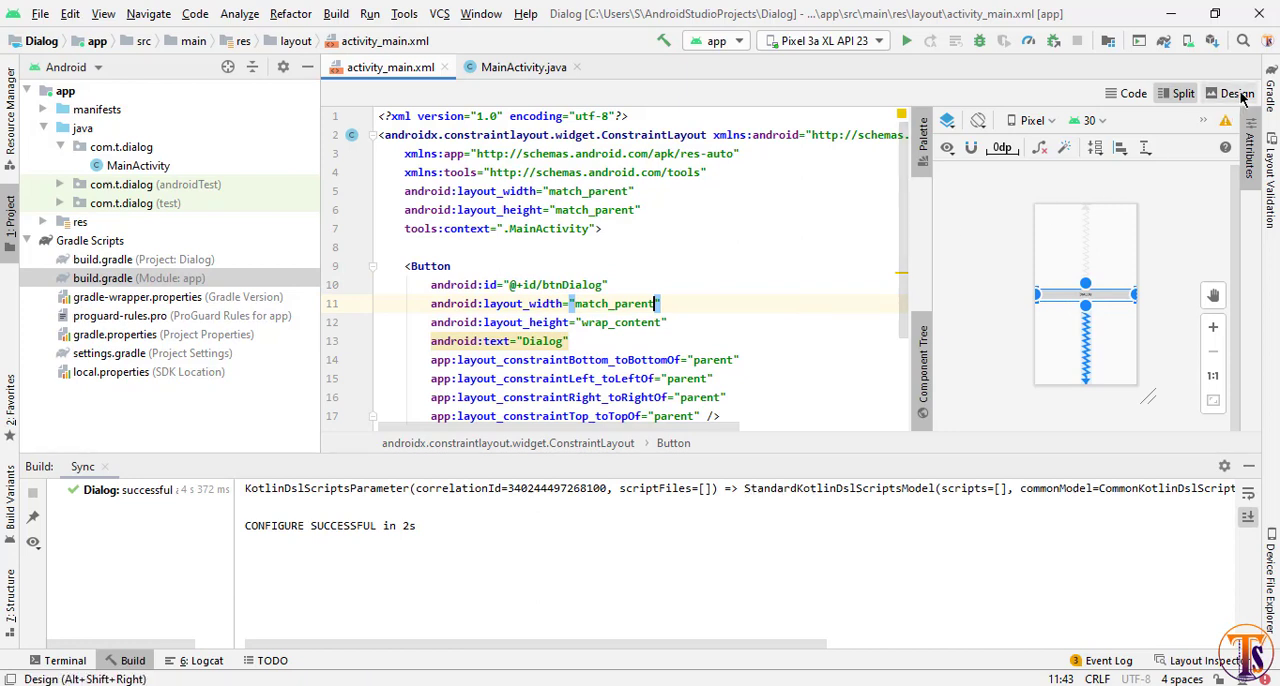
# Check the button in the Design view, then move to MainActivity.java.
pyautogui.click(1236, 92)
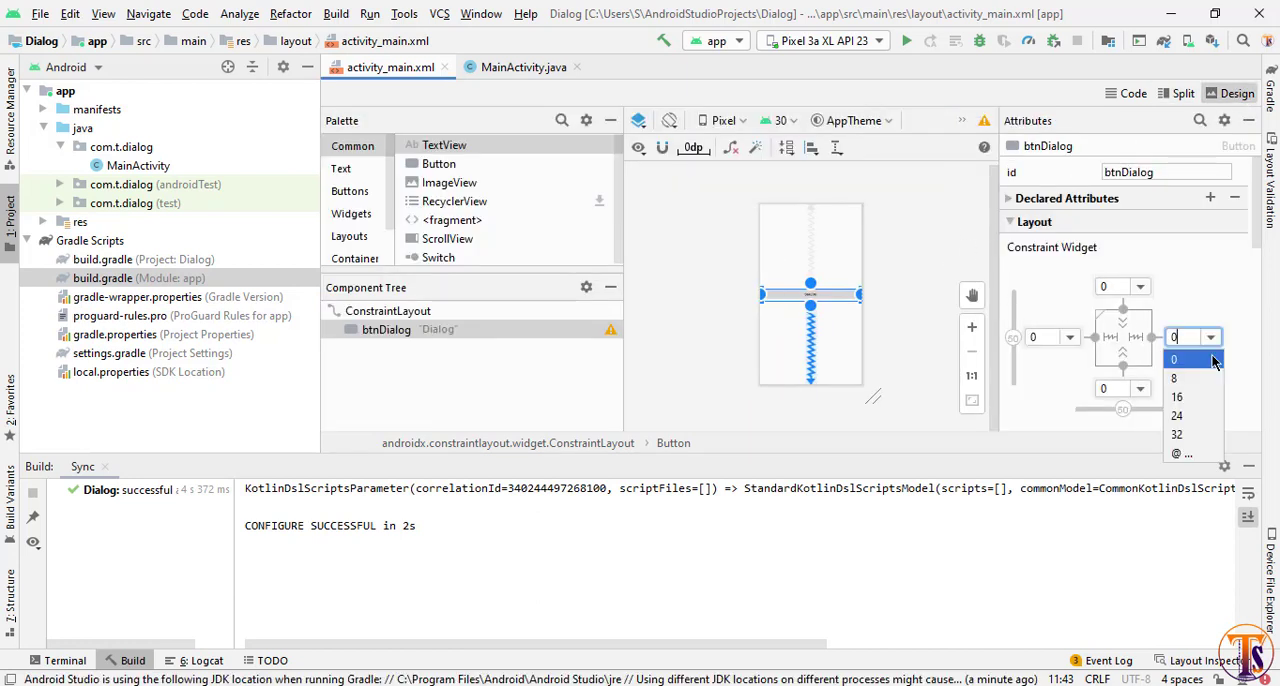
pyautogui.click(1176, 416)
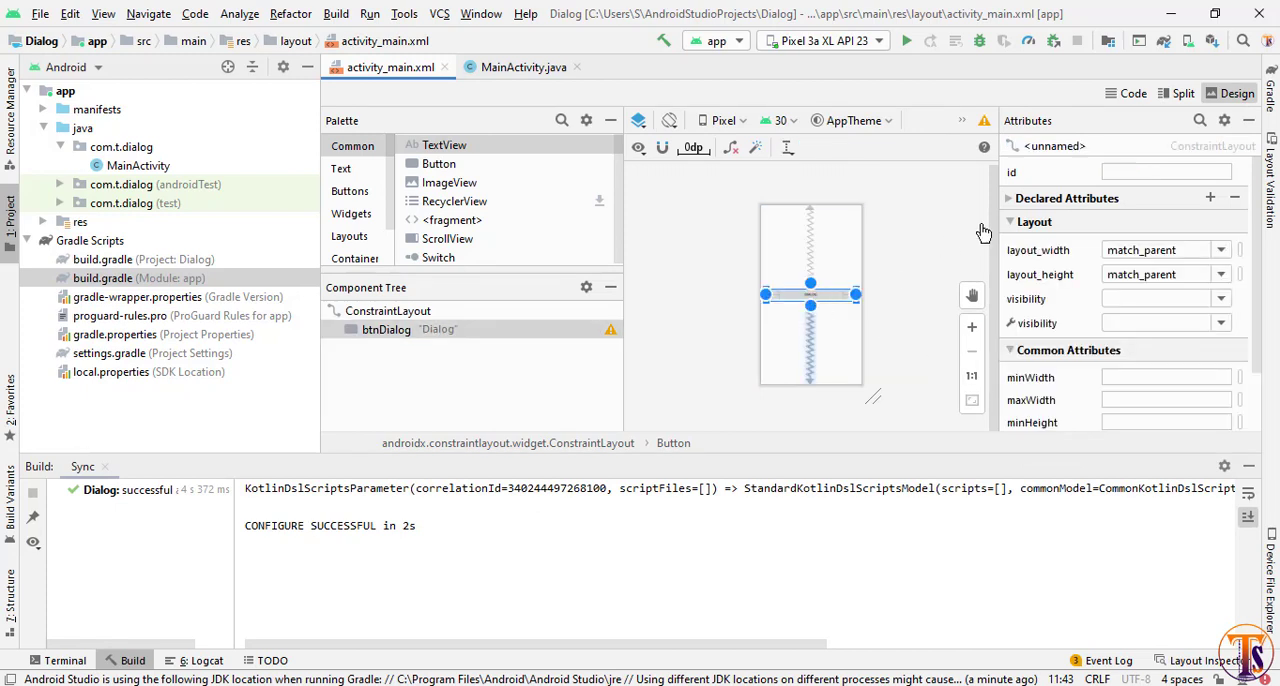
pyautogui.click(524, 68)
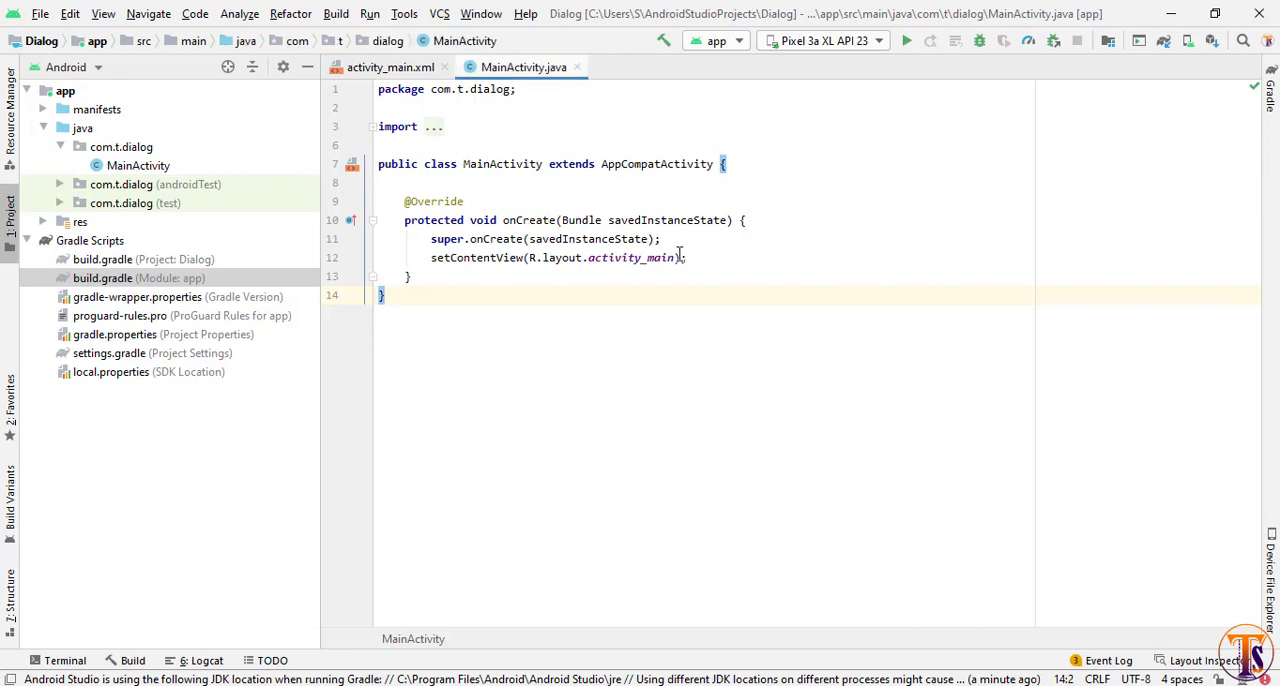
# Declare Button btnDialog = findViewById(R.id.btnDialog) after setContentView.
pyautogui.click(704, 256)
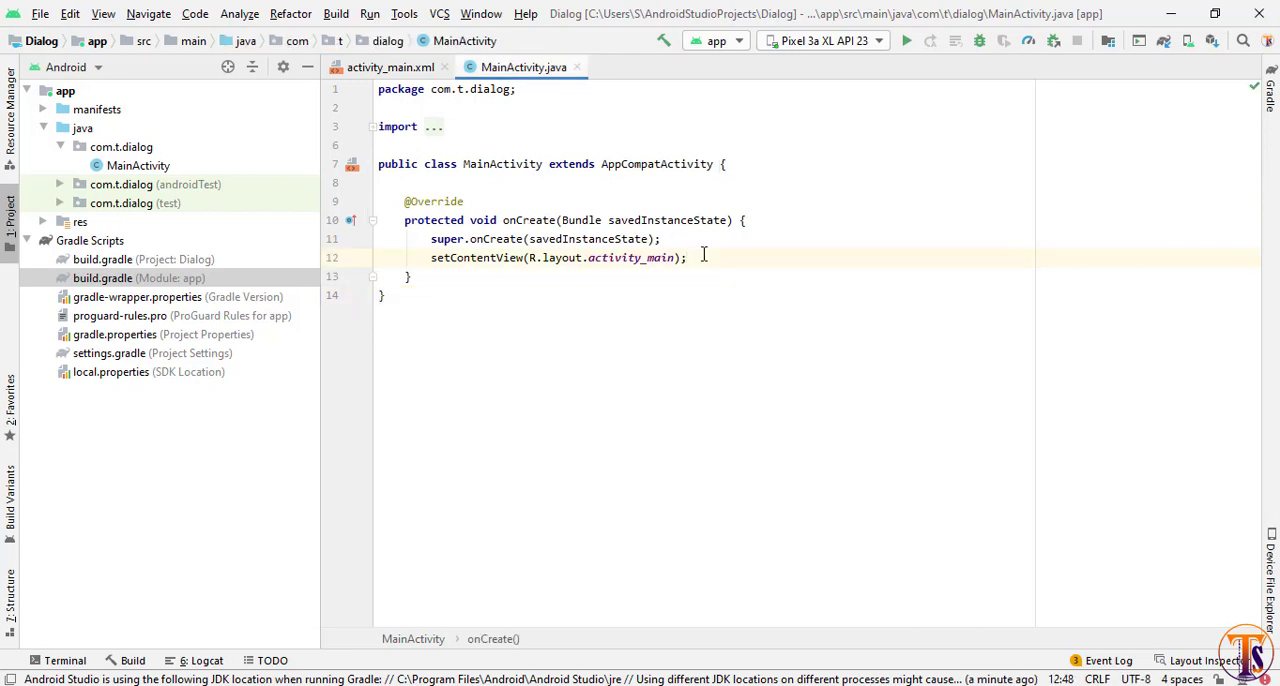
pyautogui.write('Button')
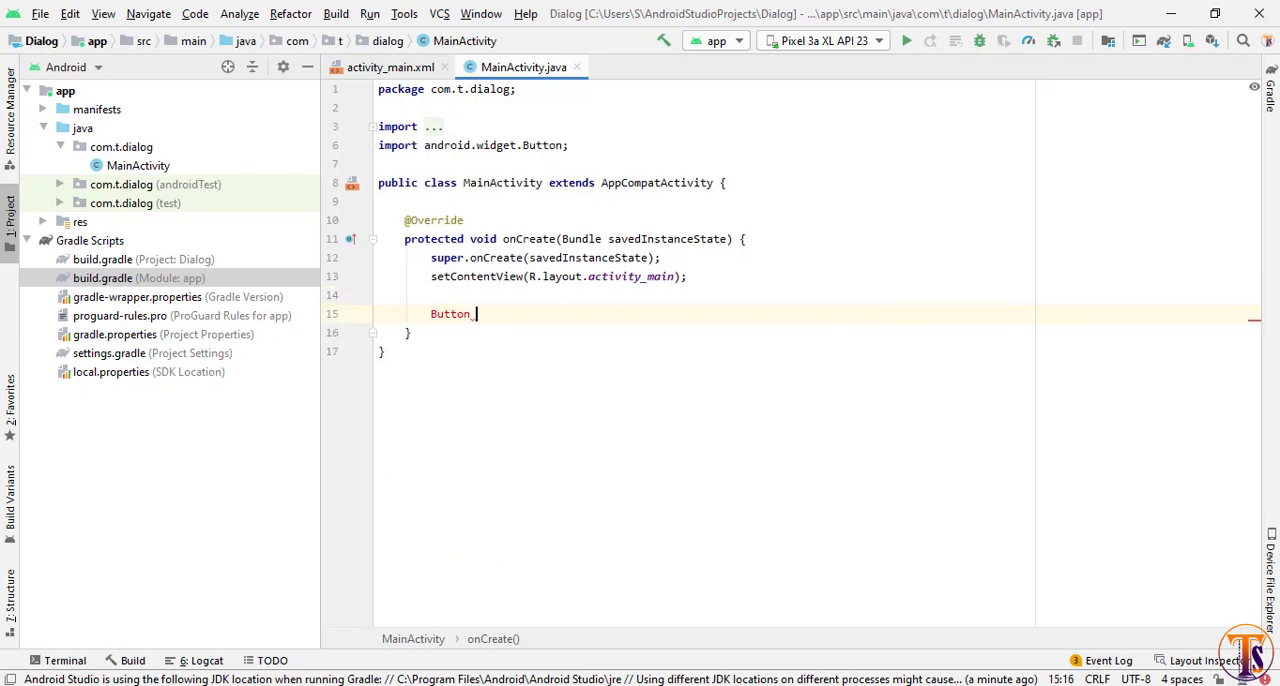
pyautogui.write('btnDialog')
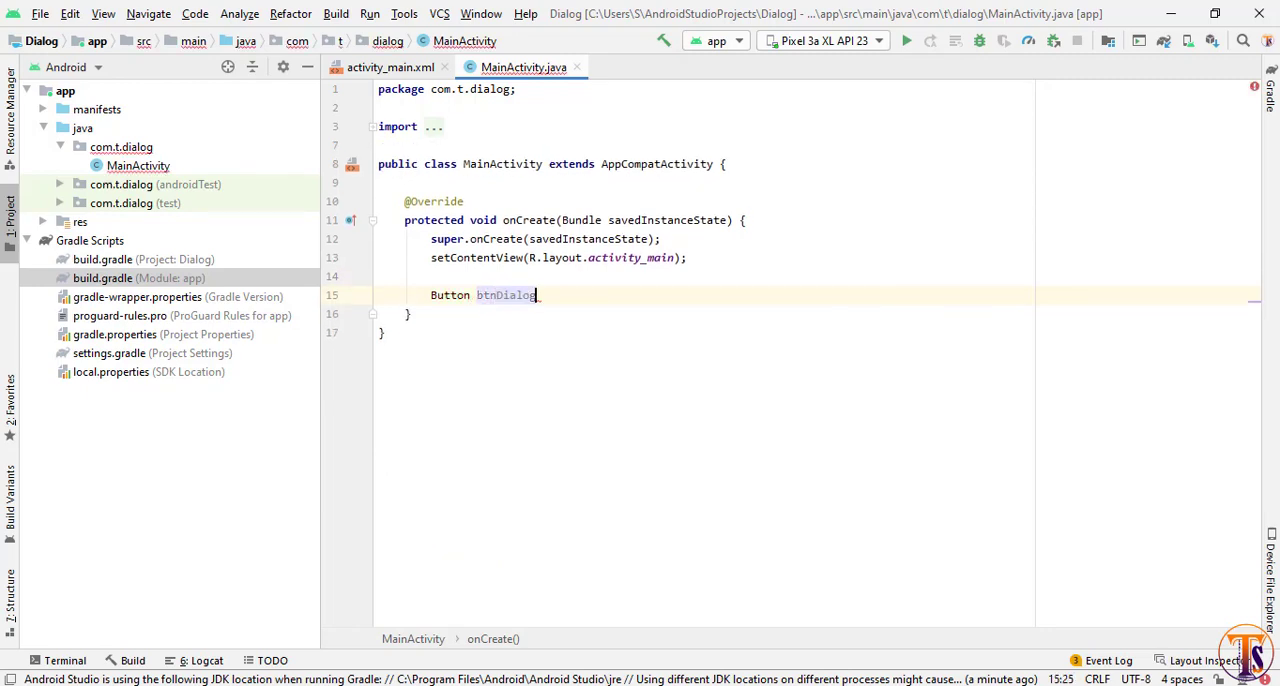
pyautogui.write('=findViewById(R.id.')
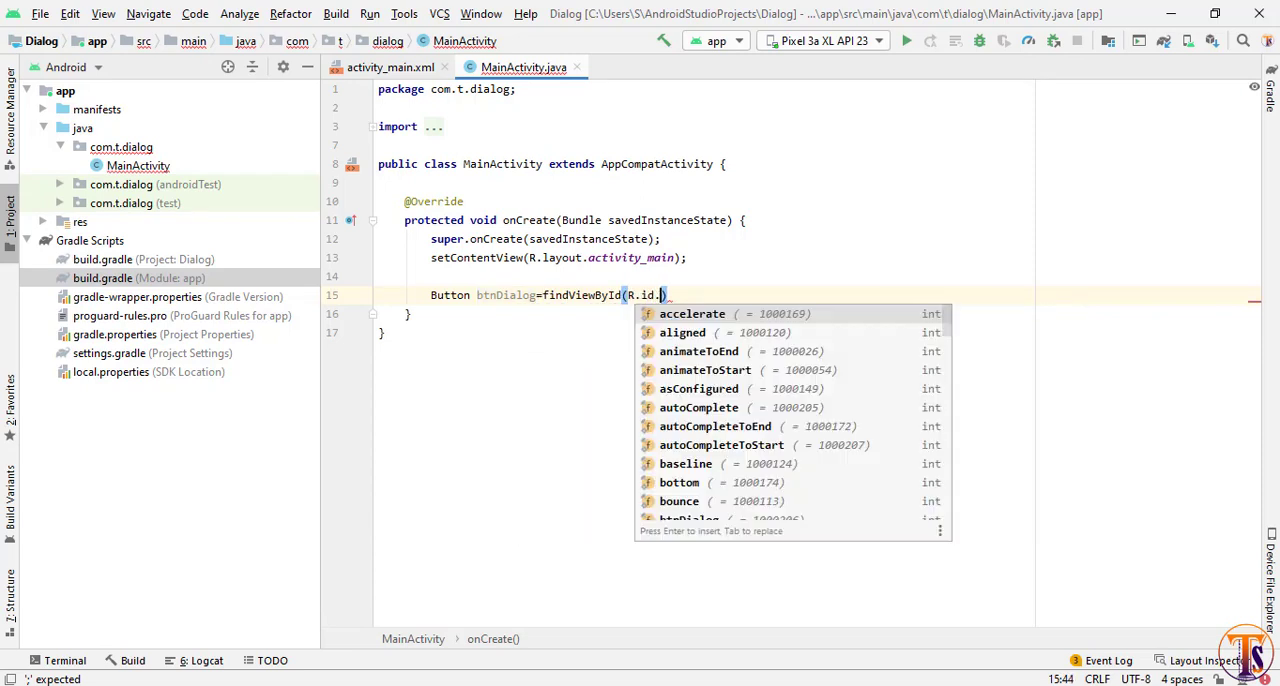
pyautogui.write('btn')
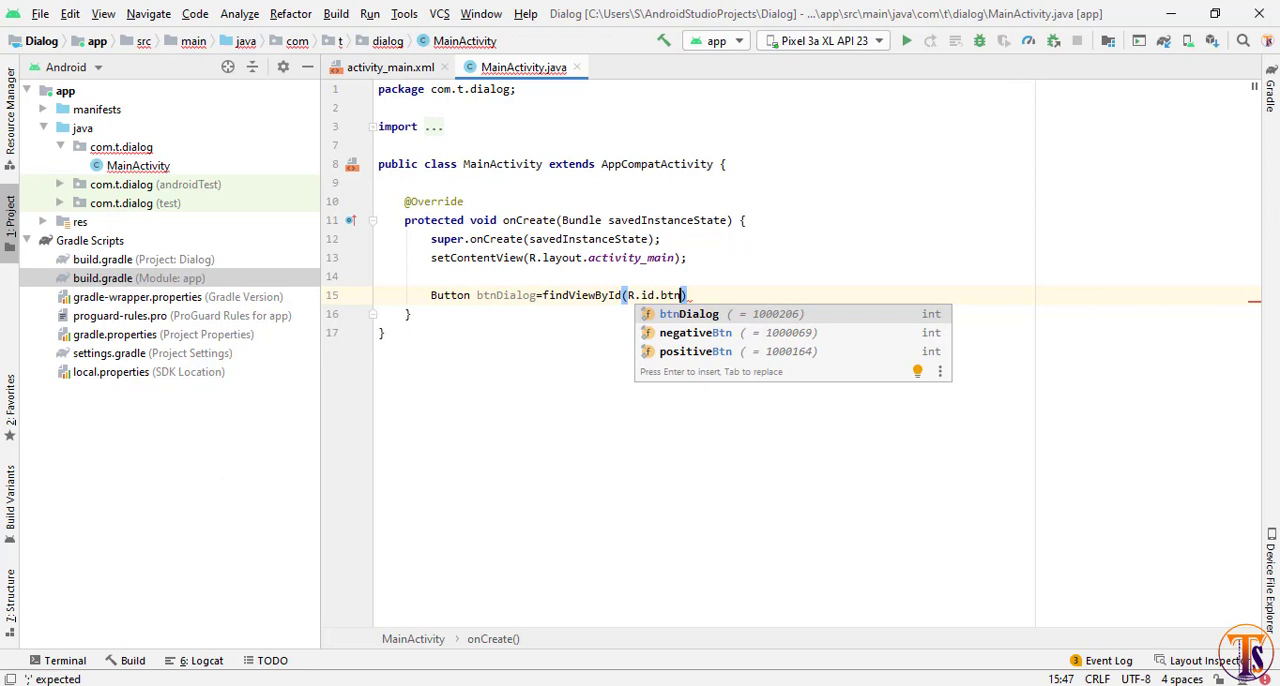
pyautogui.press('Return')
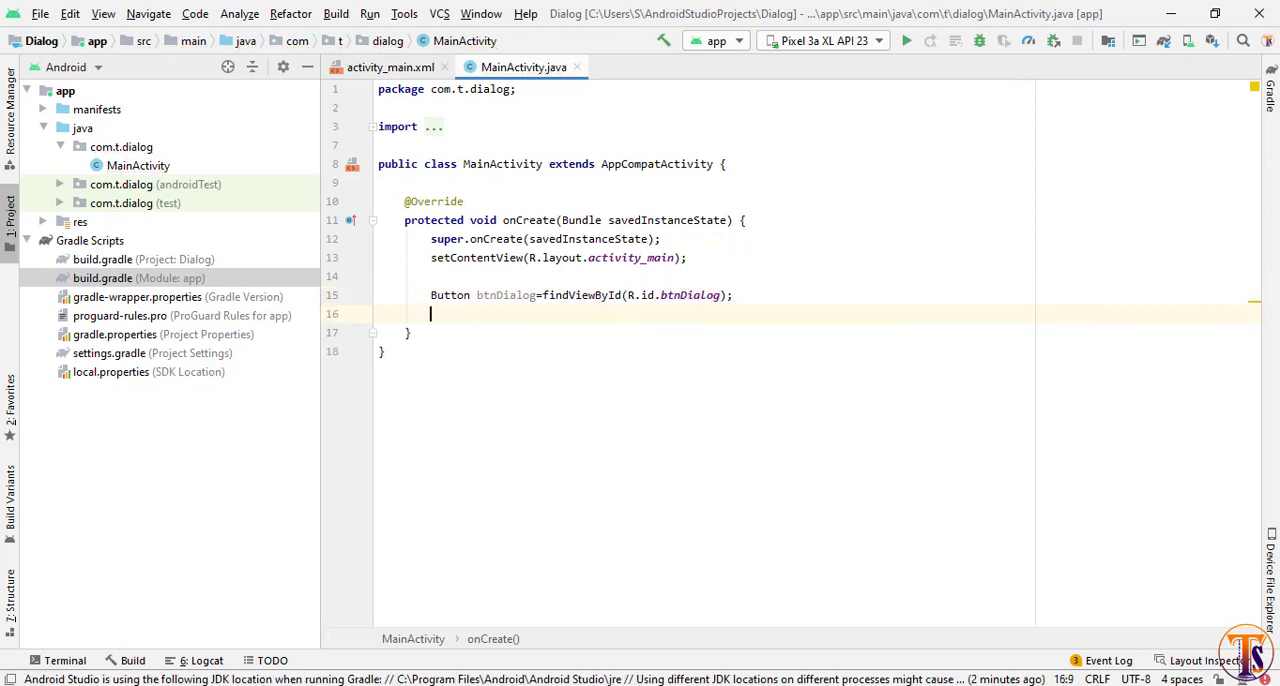
# Begin btnDialog.setOnClickListener(new On…) for the button.
pyautogui.write('btnDialog')
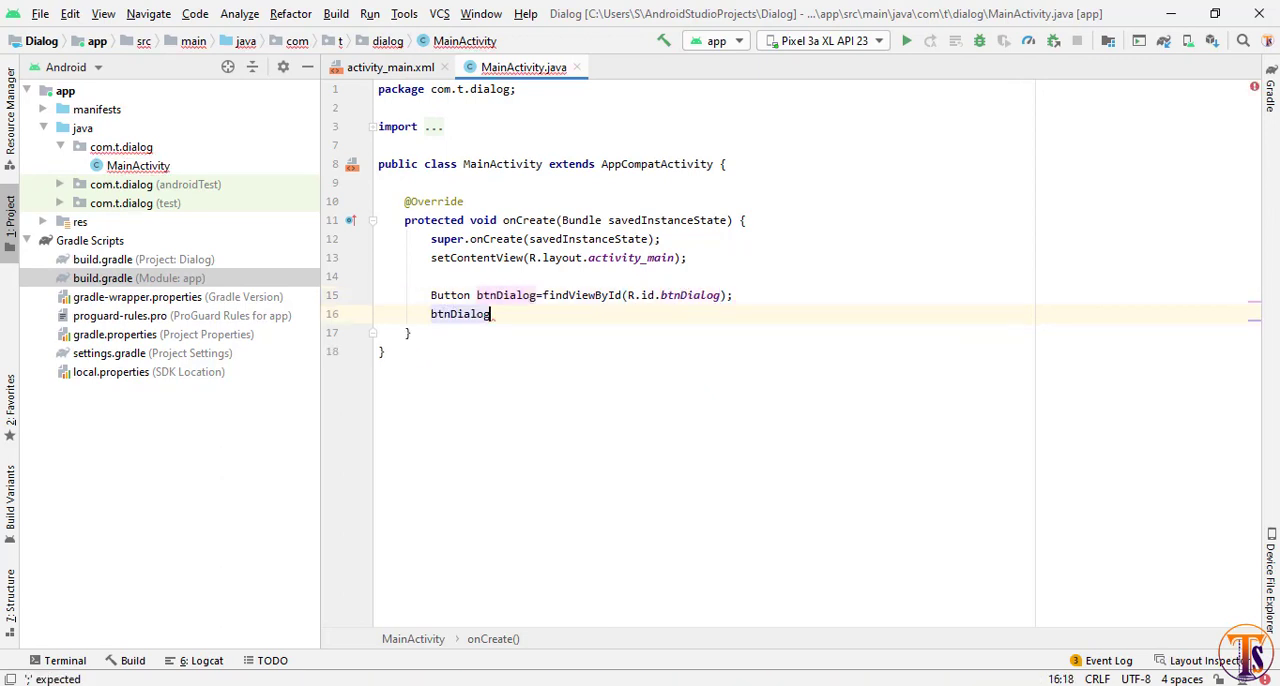
pyautogui.write('.setOnClickListener();')
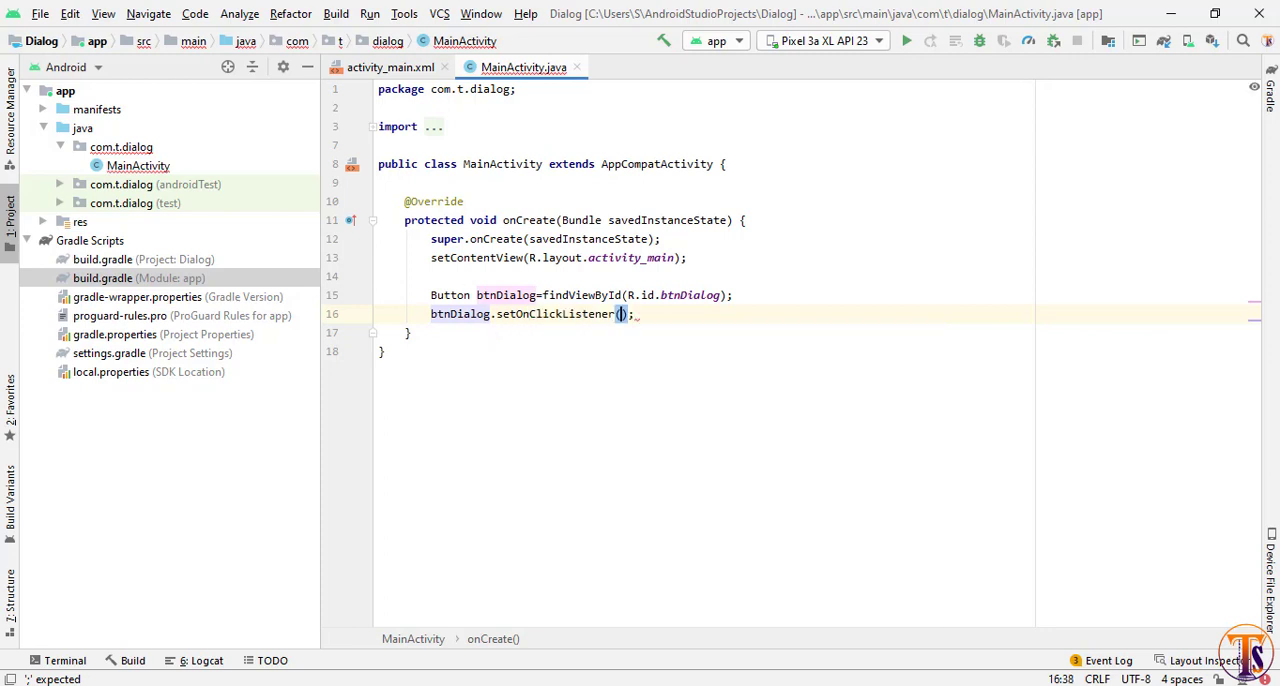
pyautogui.write('new On')
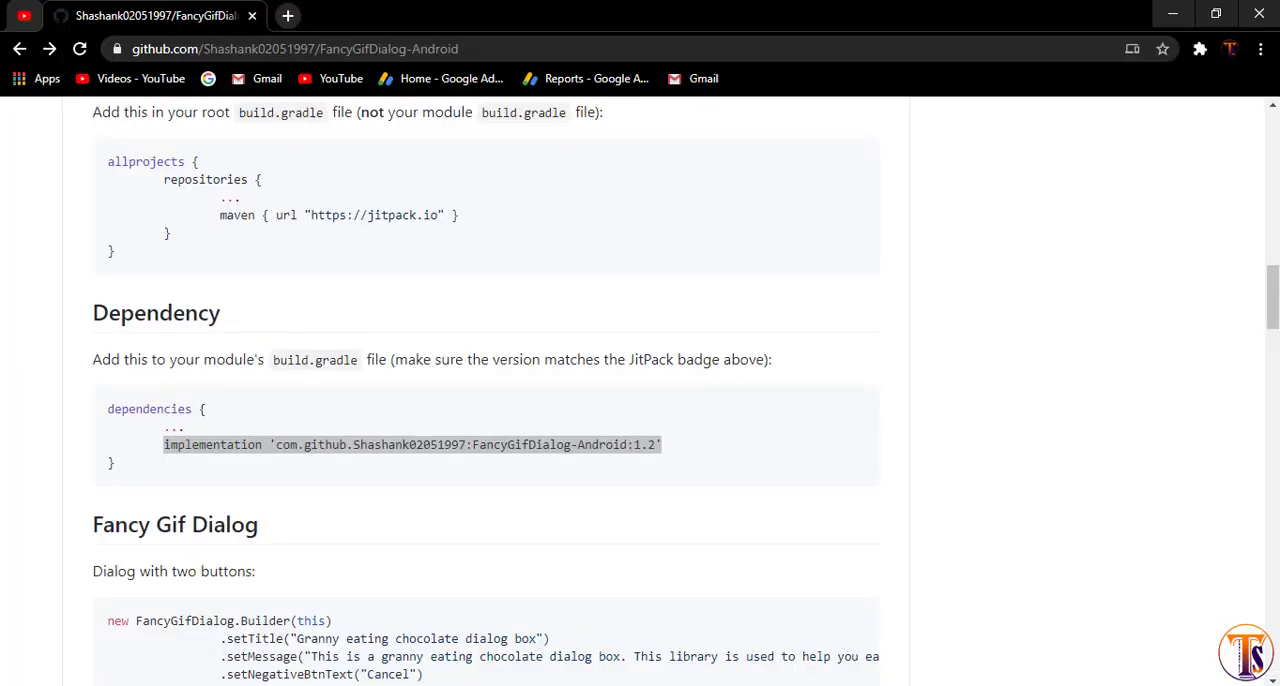
# Copy the two-button Fancy Gif Dialog example code from the README.
pyautogui.scroll(-3)
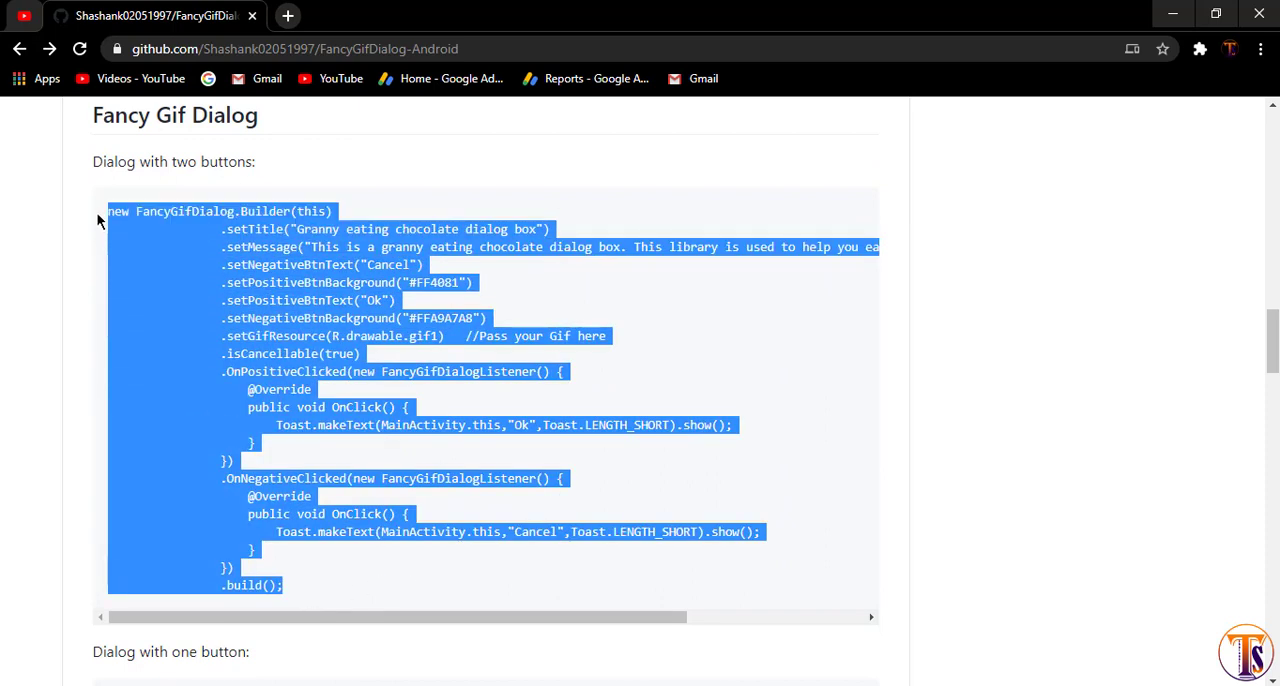
pyautogui.rightClick(260, 228)
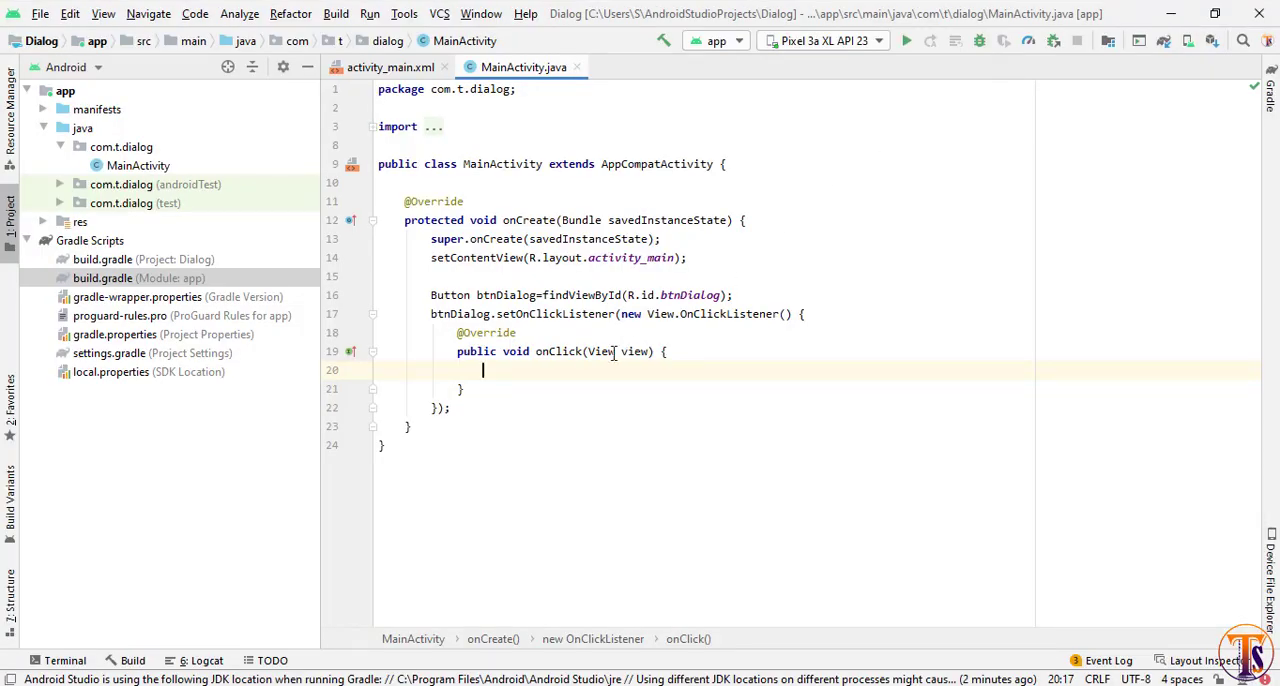
pyautogui.moveTo(538, 372)
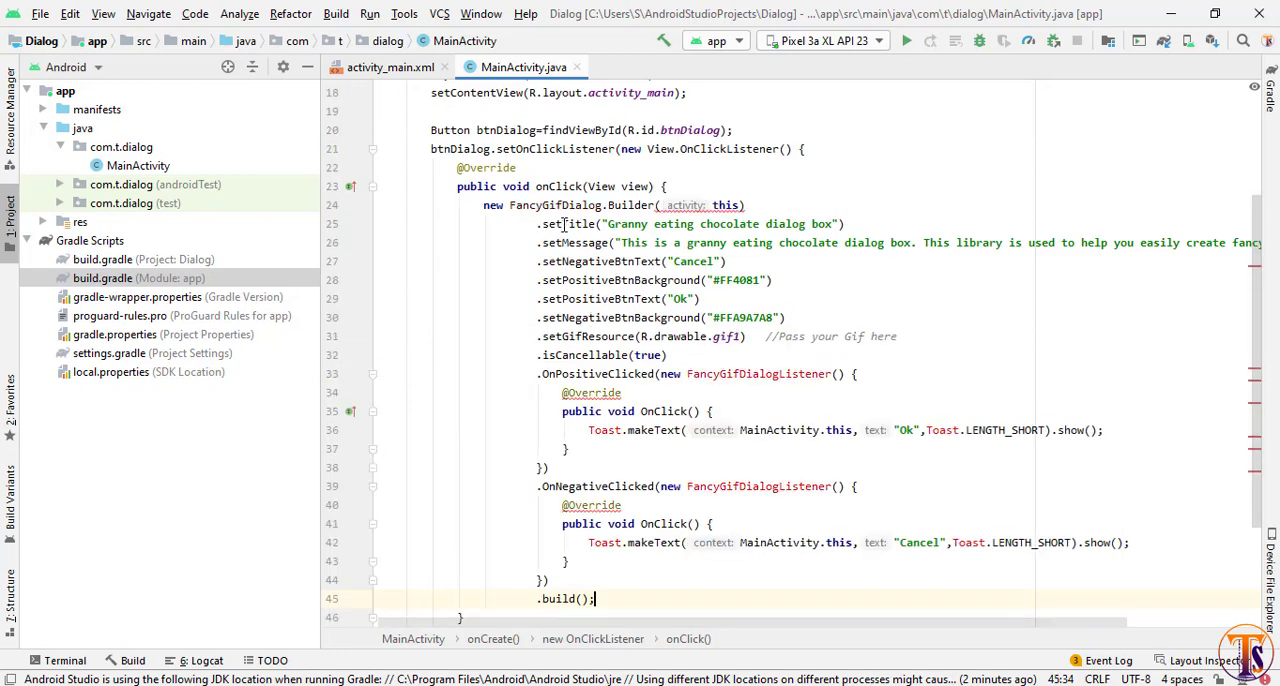
# Replace the builder's this argument with MainActivity.this.
pyautogui.doubleClick(724, 204)
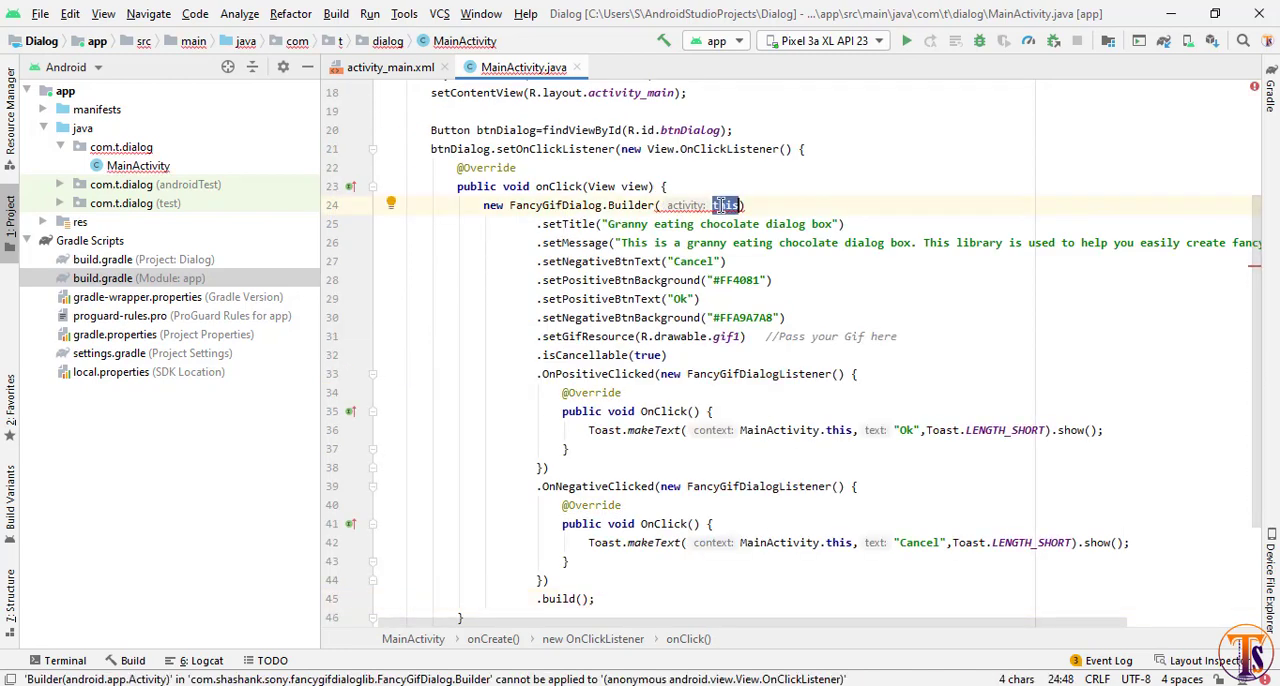
pyautogui.write('MainActivity')
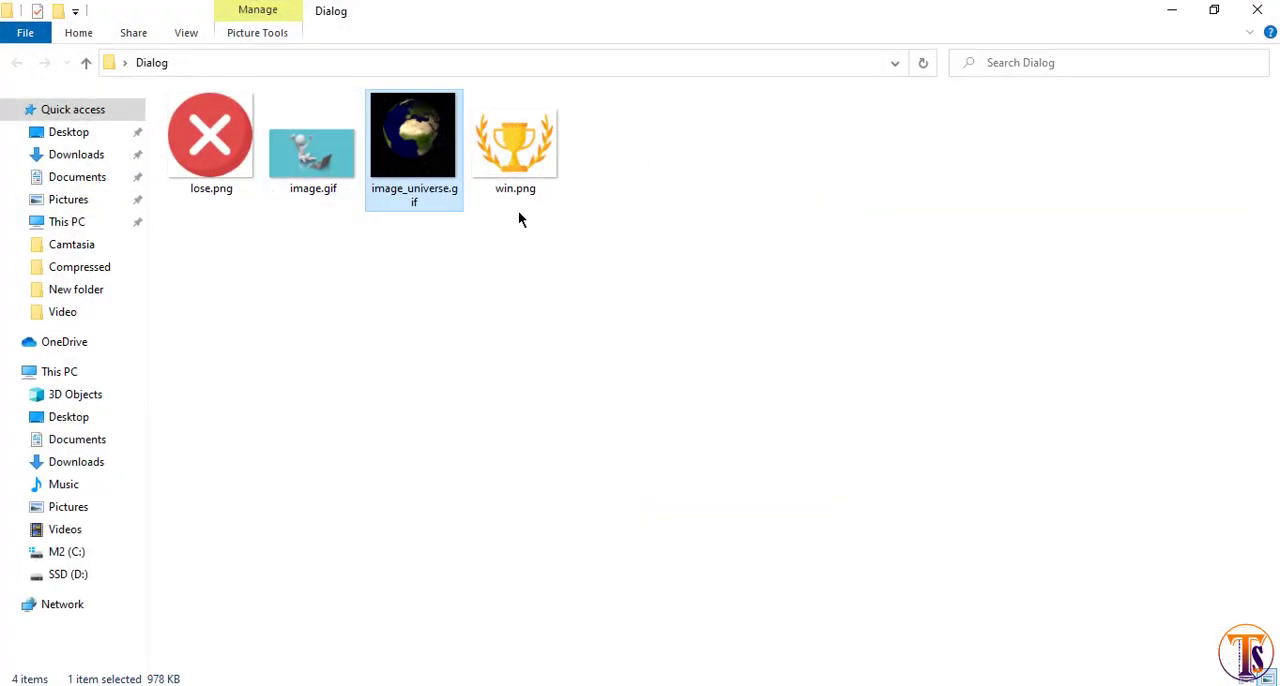
# Copy image.gif from the Dialog folder.
pyautogui.click(312, 136)
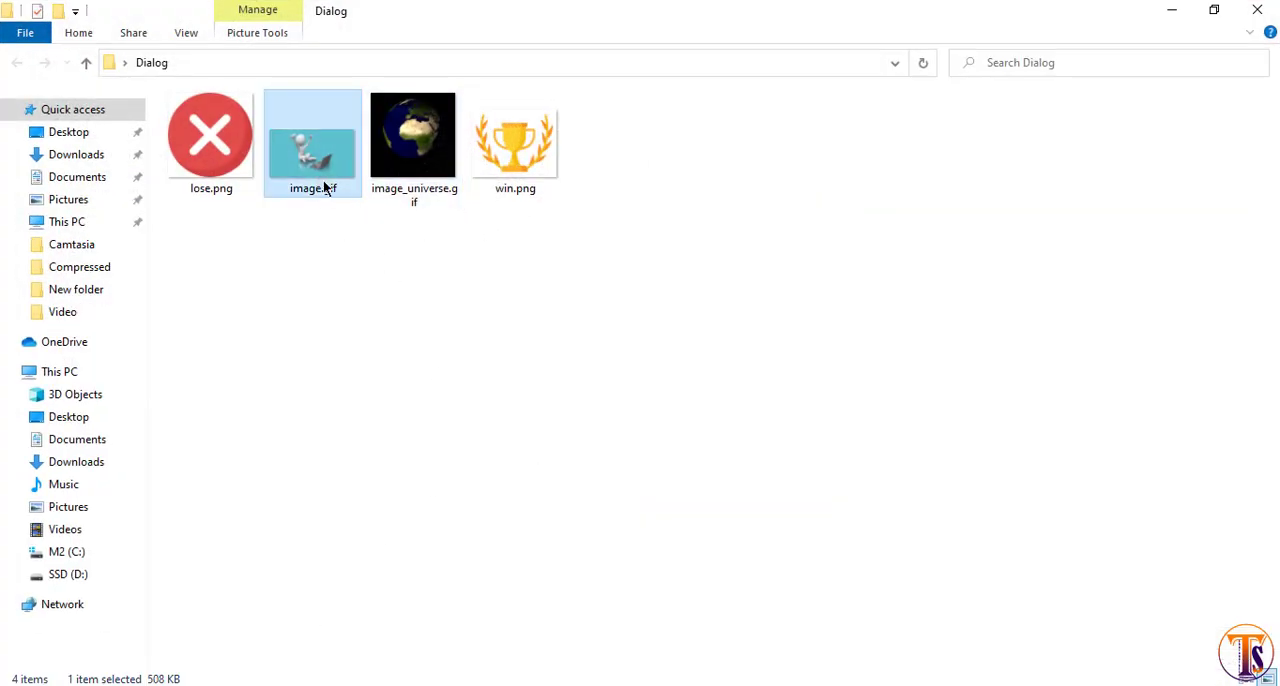
pyautogui.rightClick(312, 144)
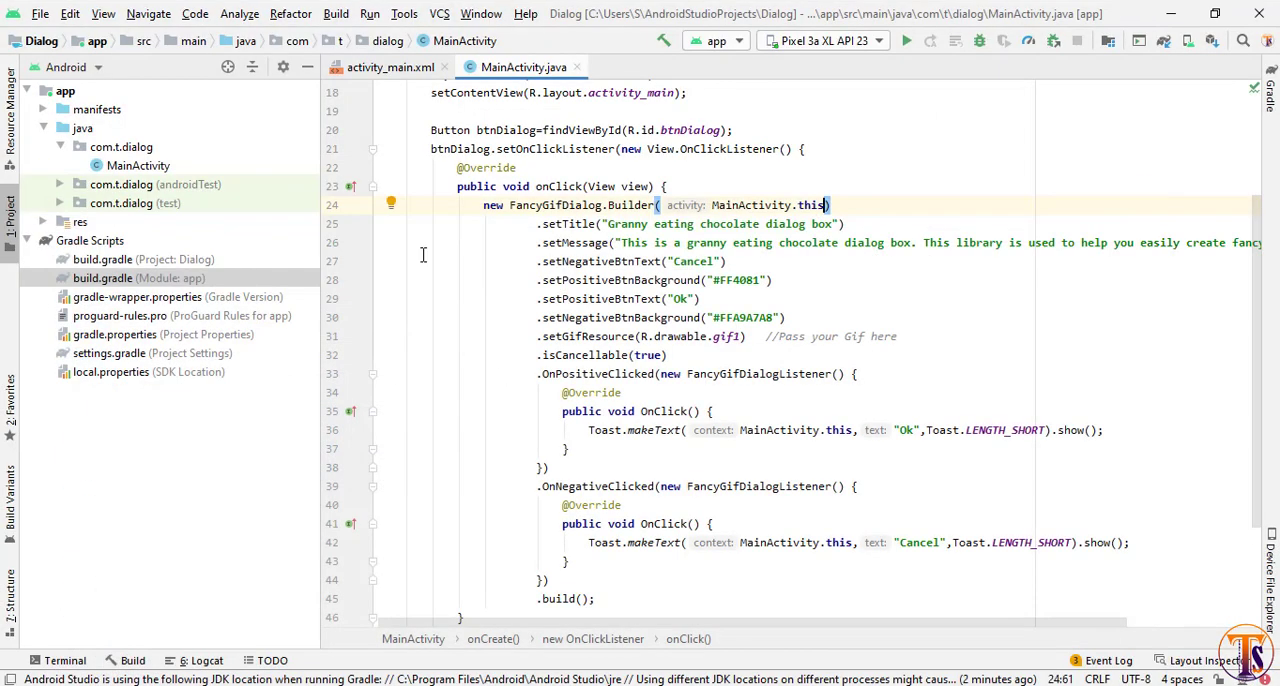
# Paste image.gif into drawable and point setGifResource to R.drawable.image.
pyautogui.click(80, 220)
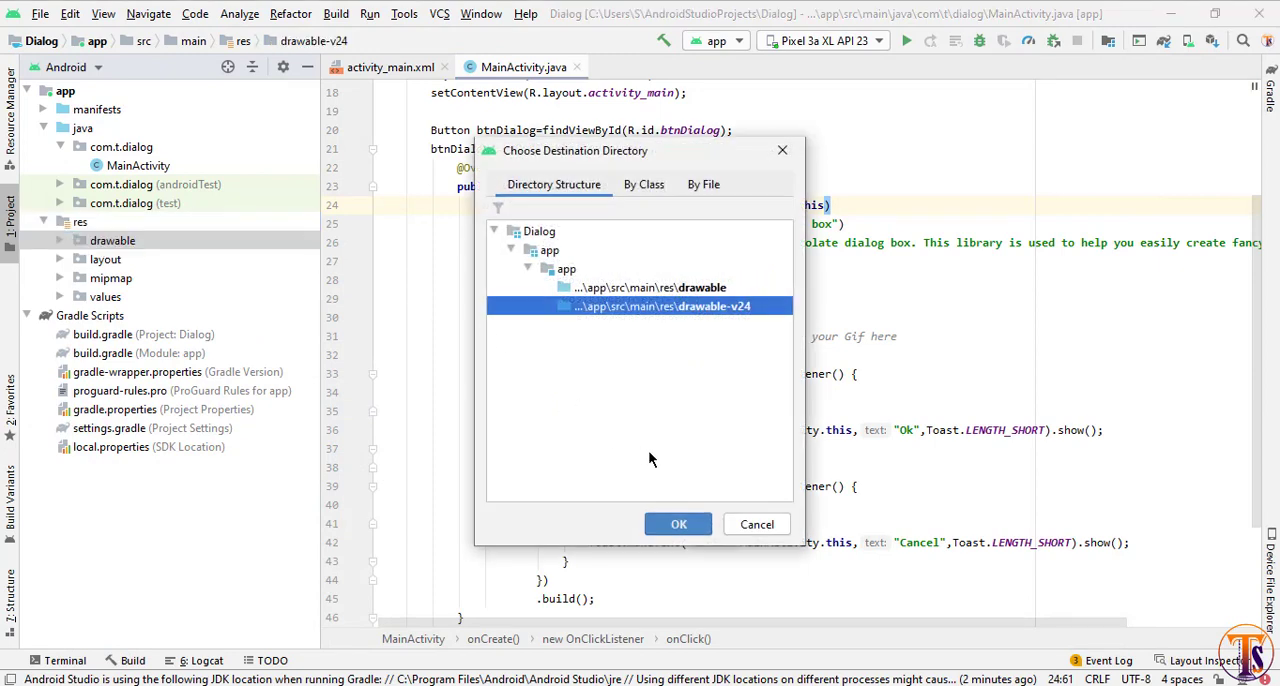
pyautogui.click(678, 524)
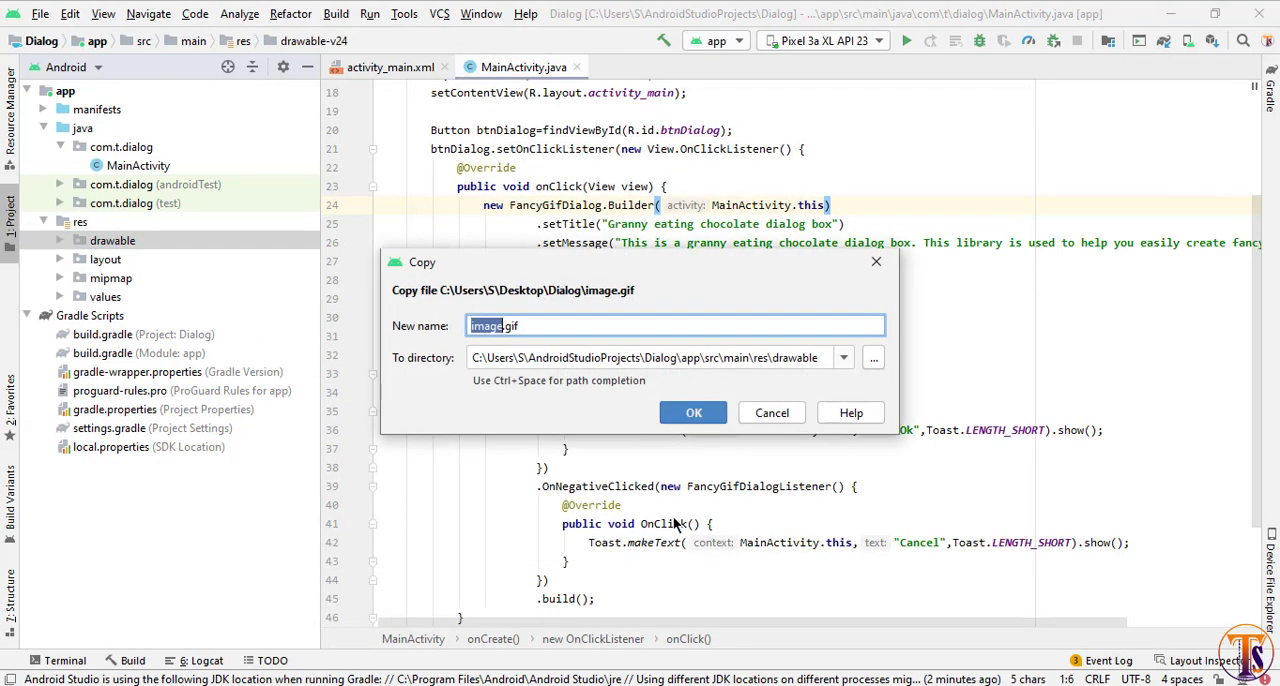
pyautogui.click(692, 412)
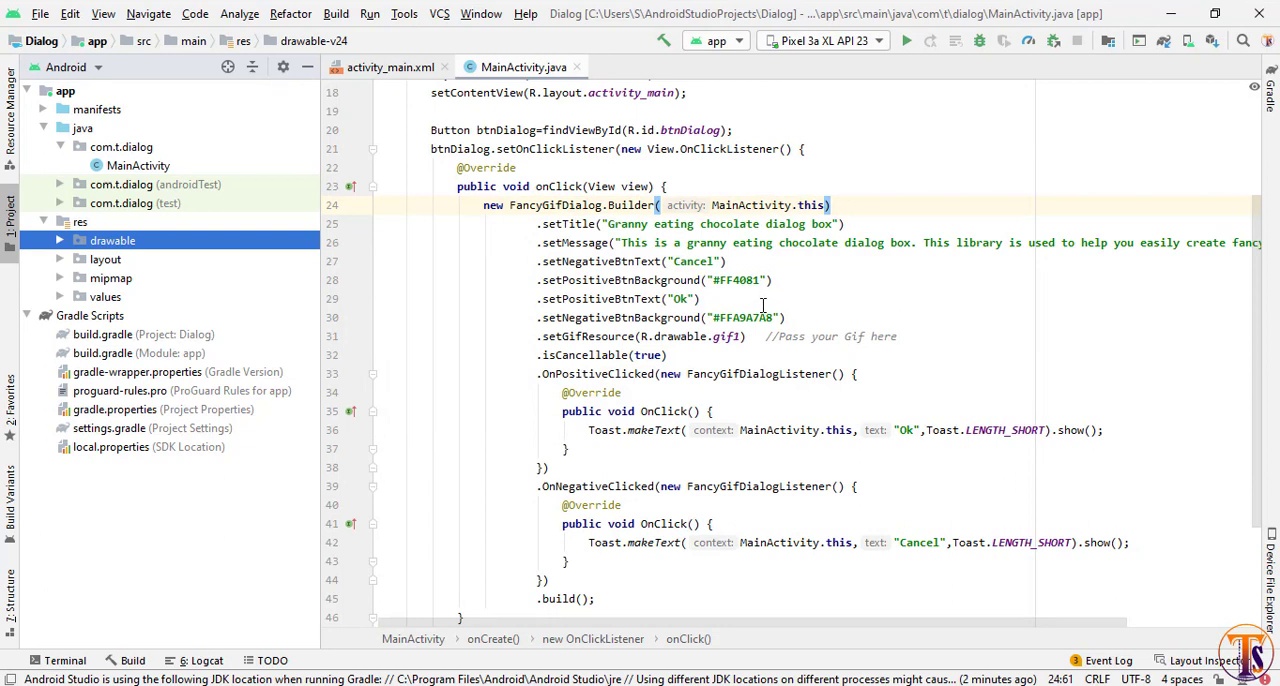
pyautogui.doubleClick(724, 336)
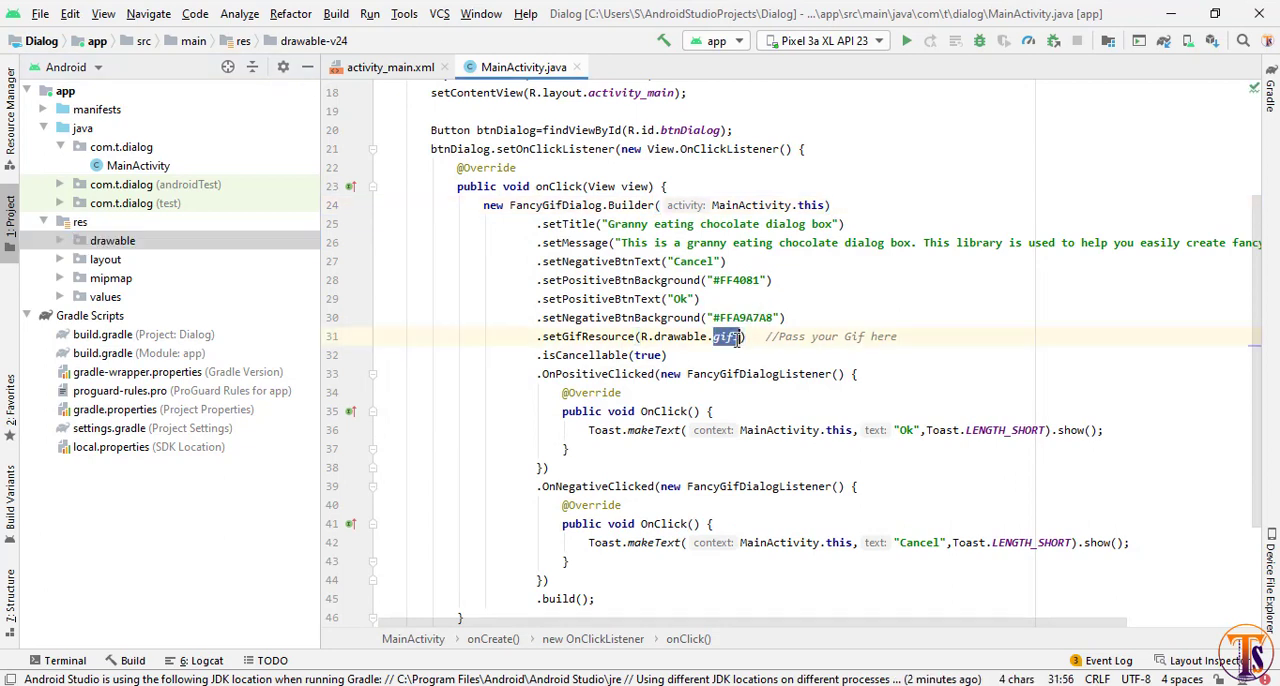
pyautogui.write('image')
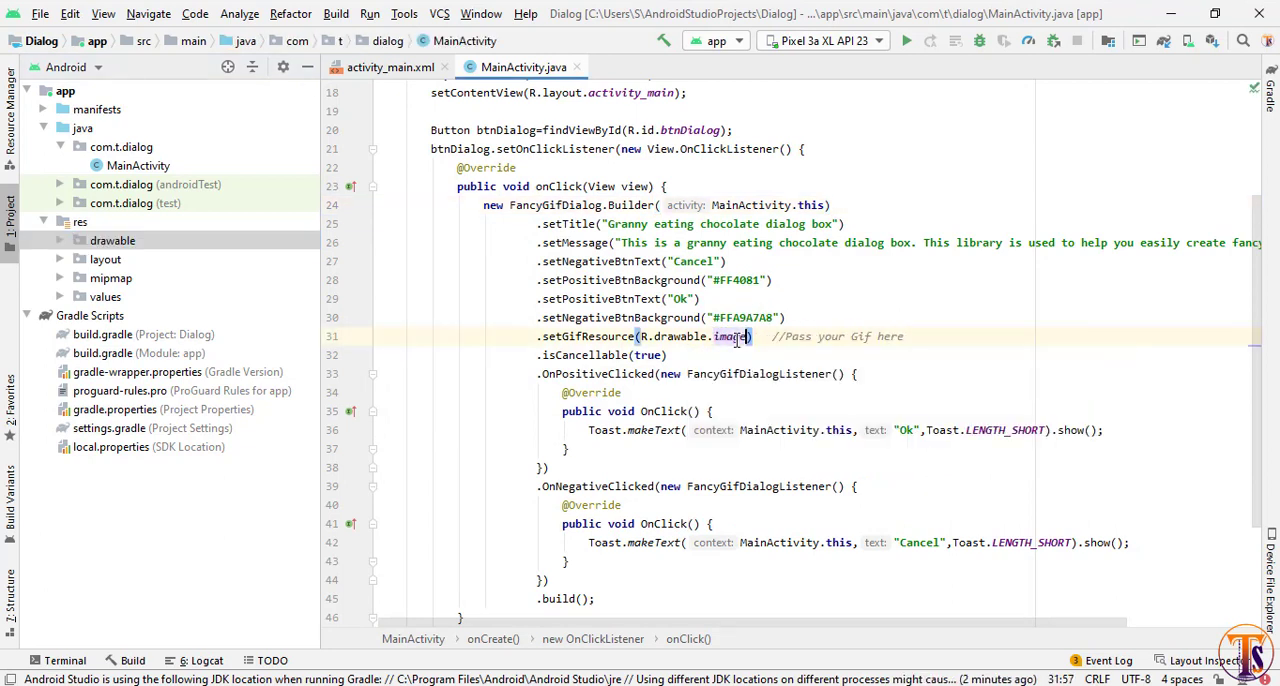
pyautogui.scroll(3)
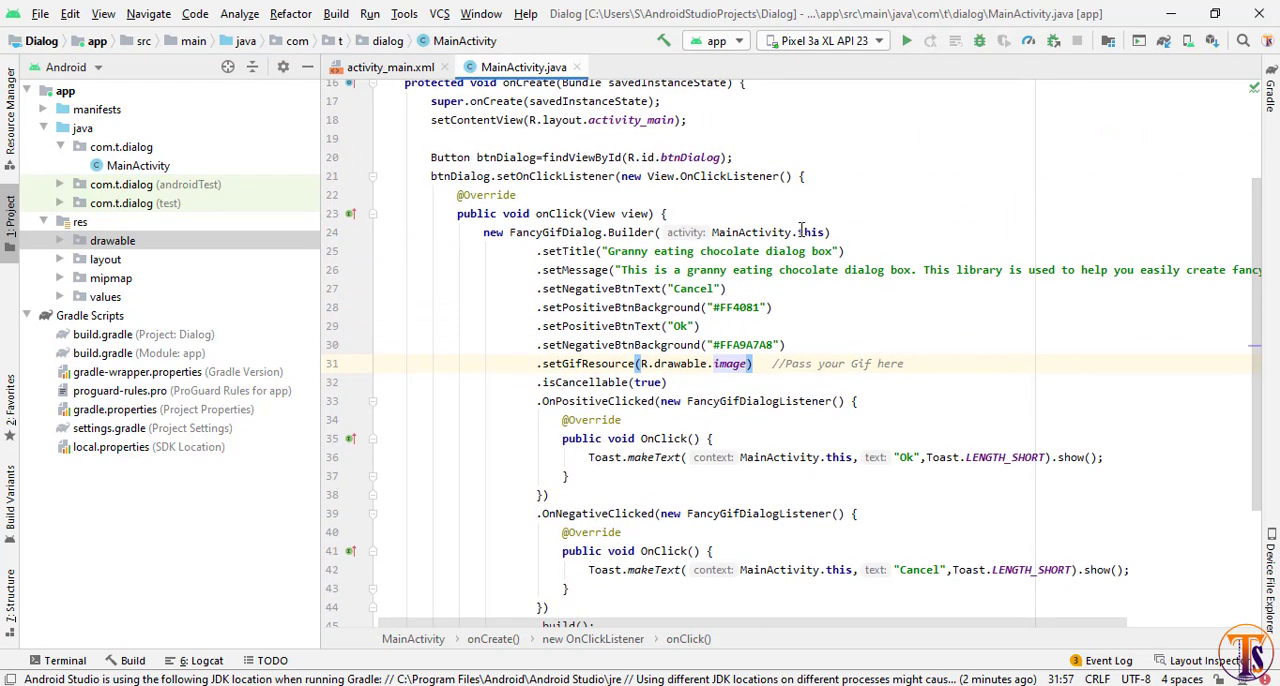
# Run the app and test the granny GIF dialog with its Cancel and Ok buttons.
pyautogui.click(906, 40)
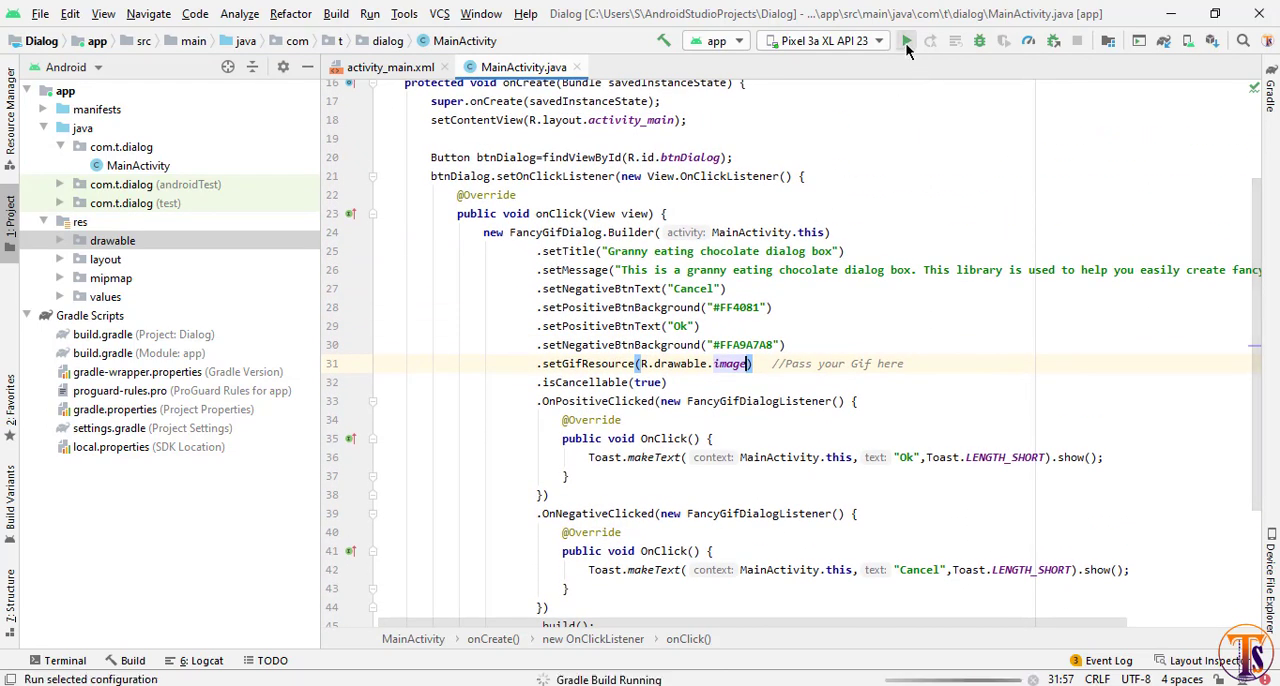
pyautogui.click(906, 40)
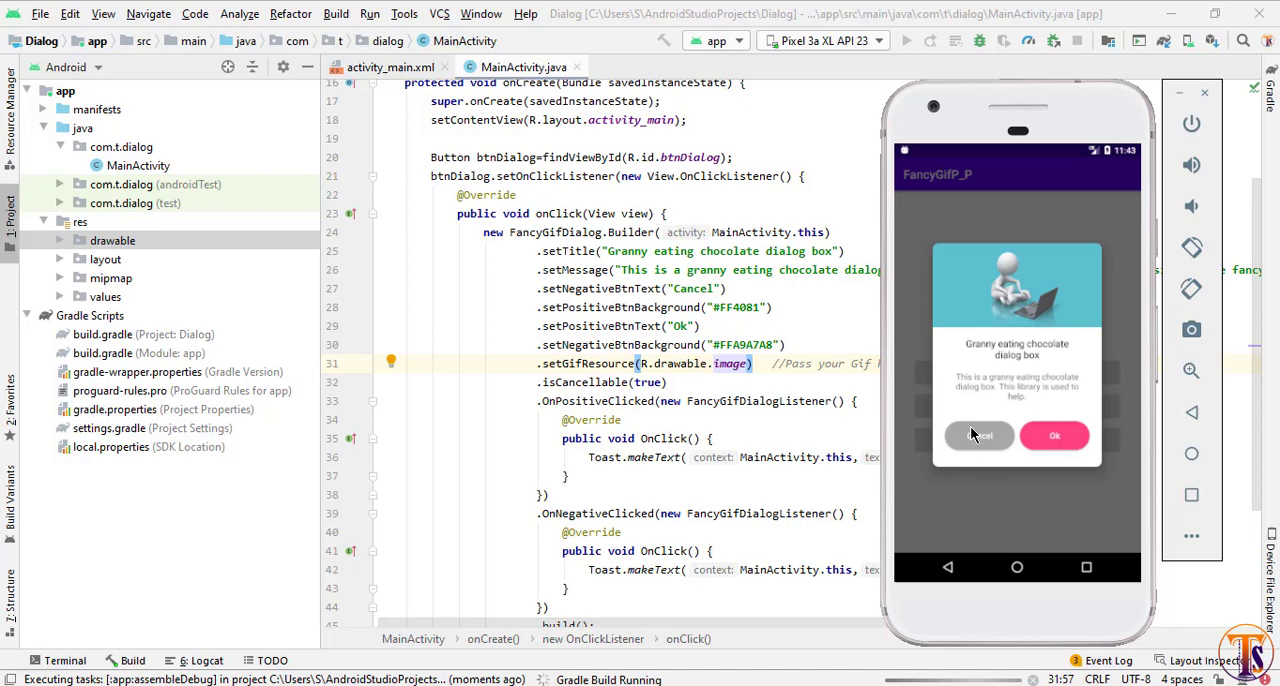
pyautogui.click(906, 40)
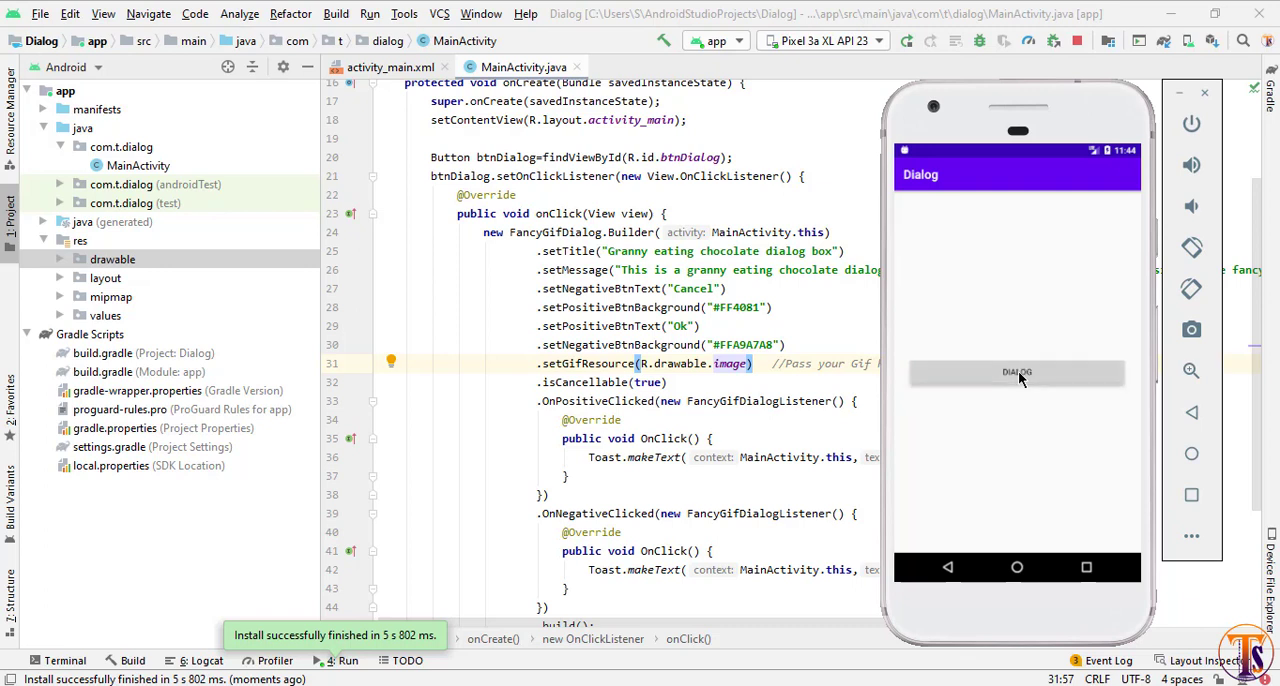
pyautogui.click(1016, 372)
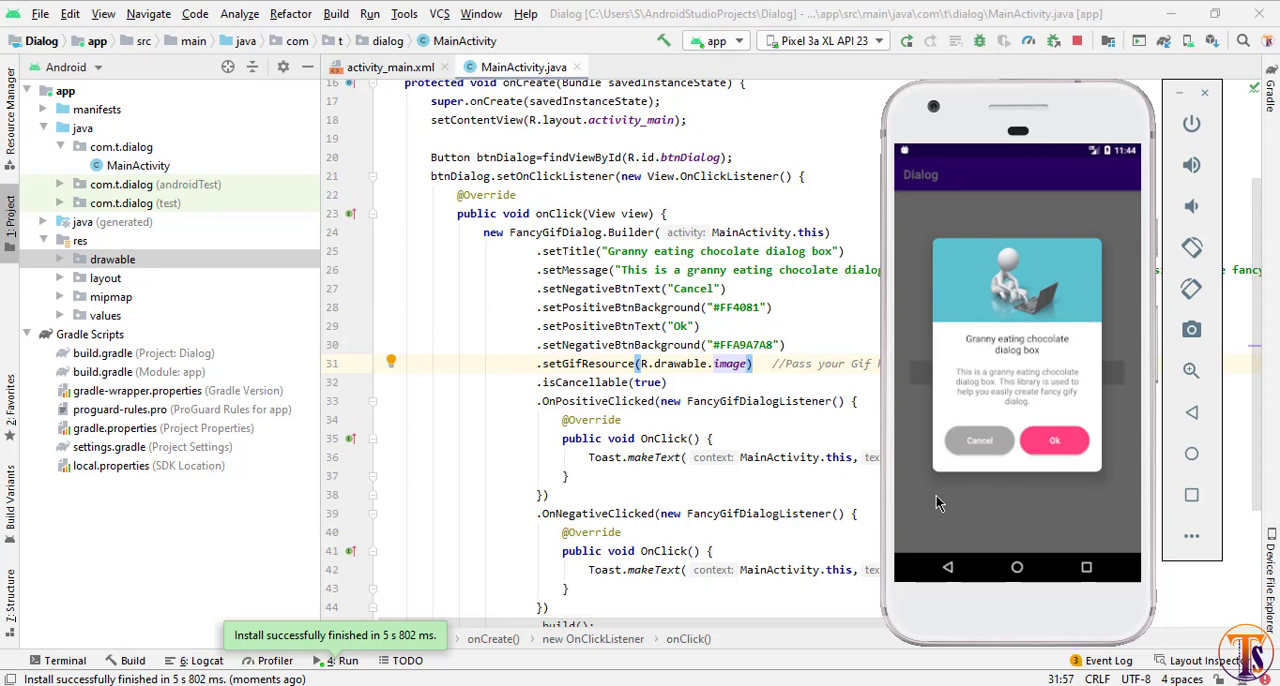
pyautogui.moveTo(984, 452)
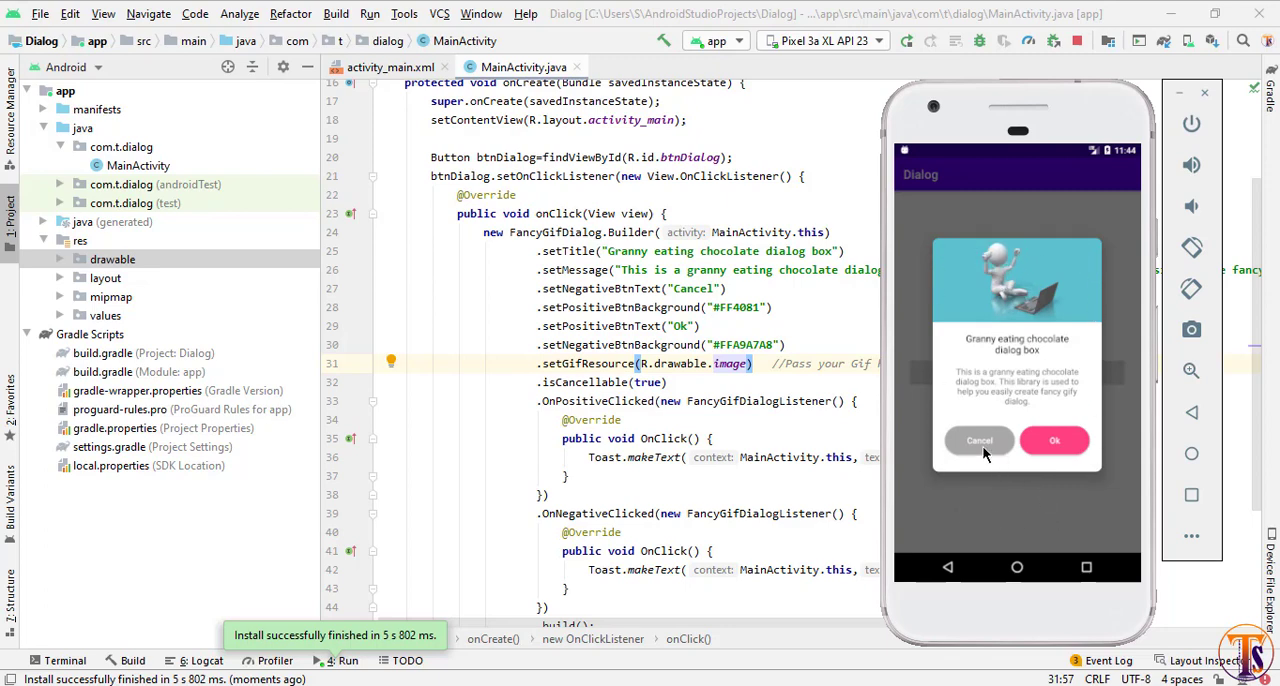
pyautogui.click(978, 440)
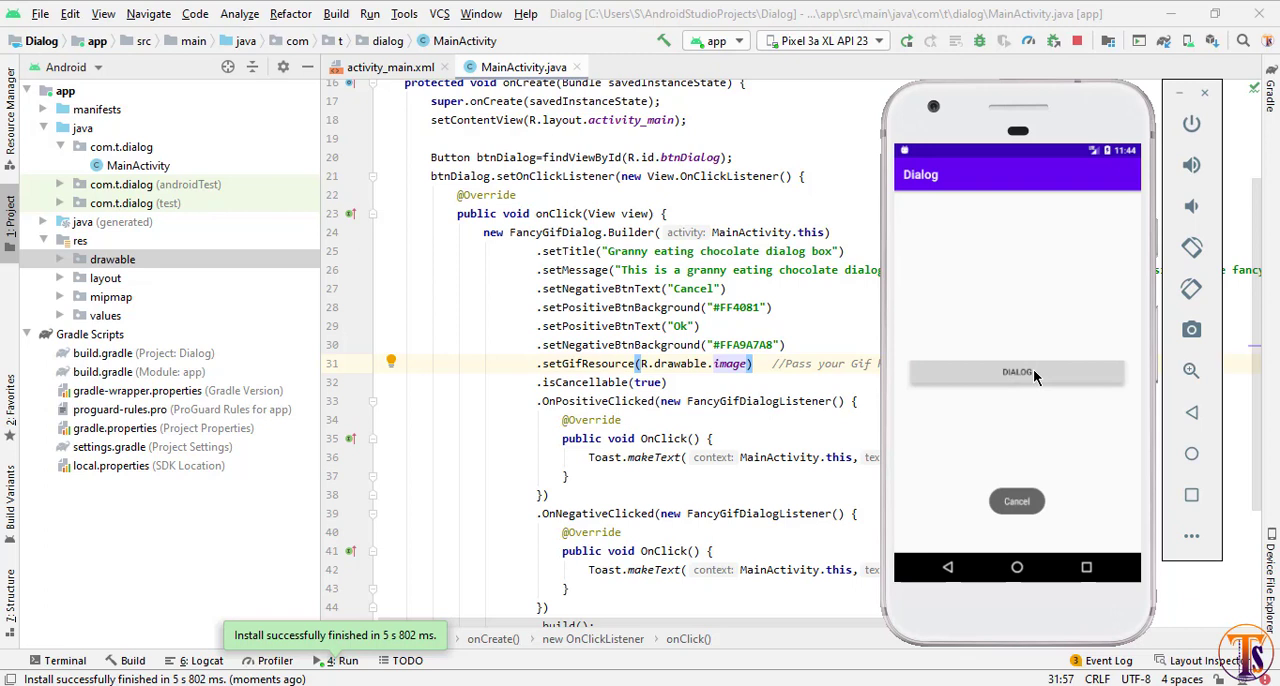
pyautogui.click(1016, 372)
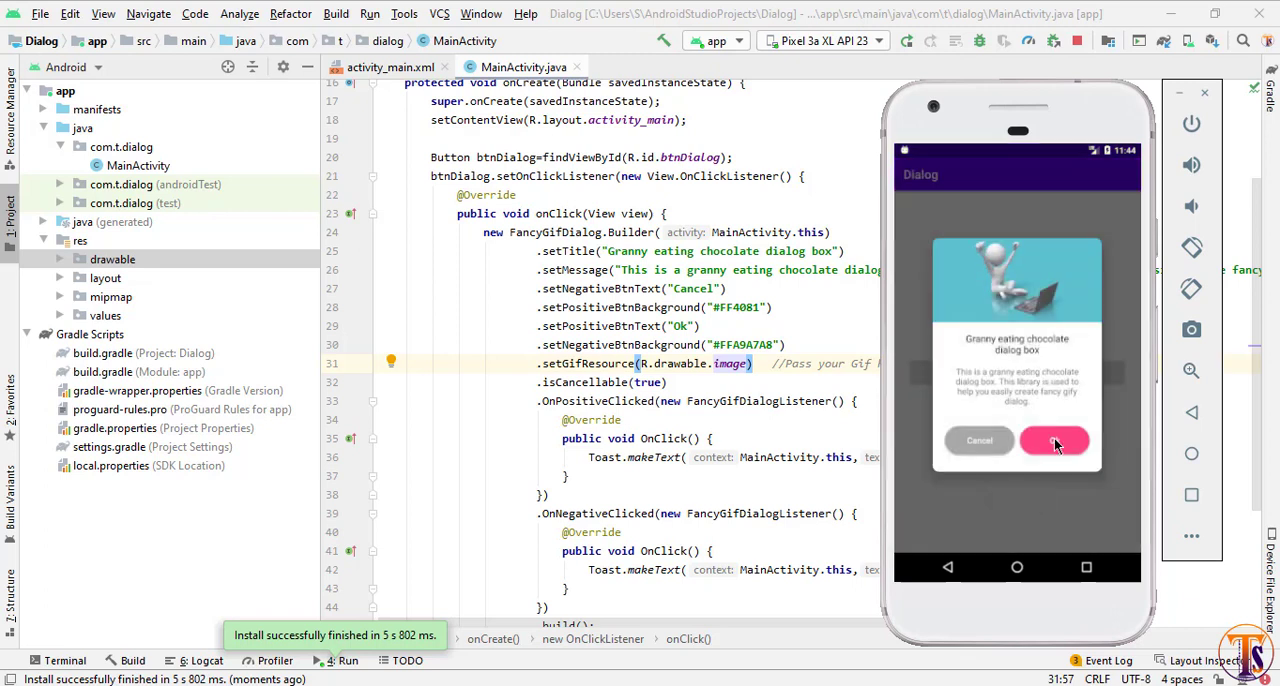
pyautogui.click(1054, 442)
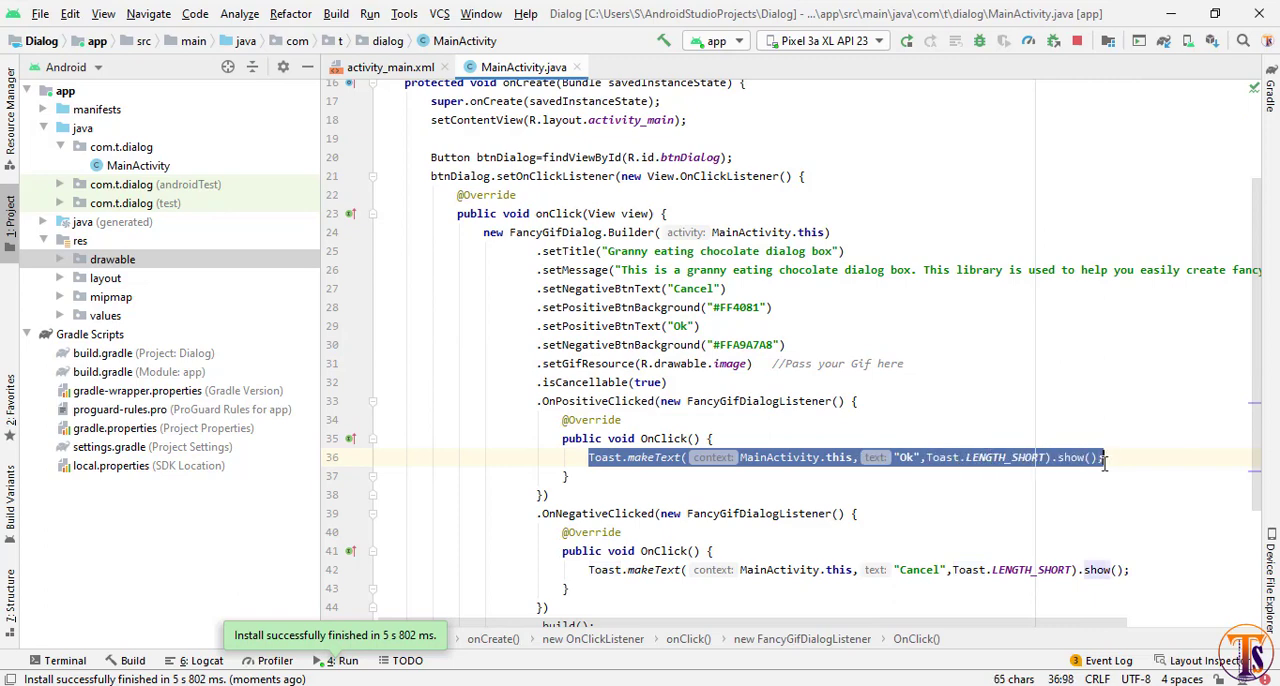
# Trim the setMessage string to "This is a granny eating chocolate dialog box.".
pyautogui.scroll(-3)
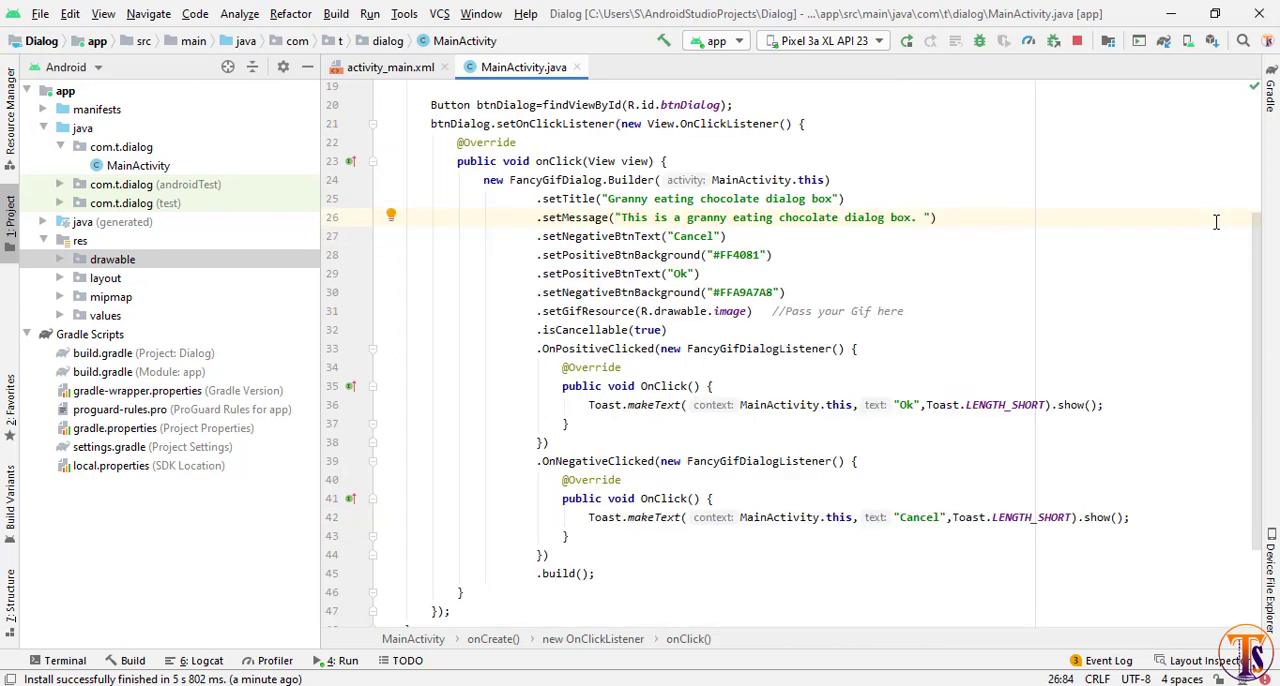
pyautogui.scroll(-3)
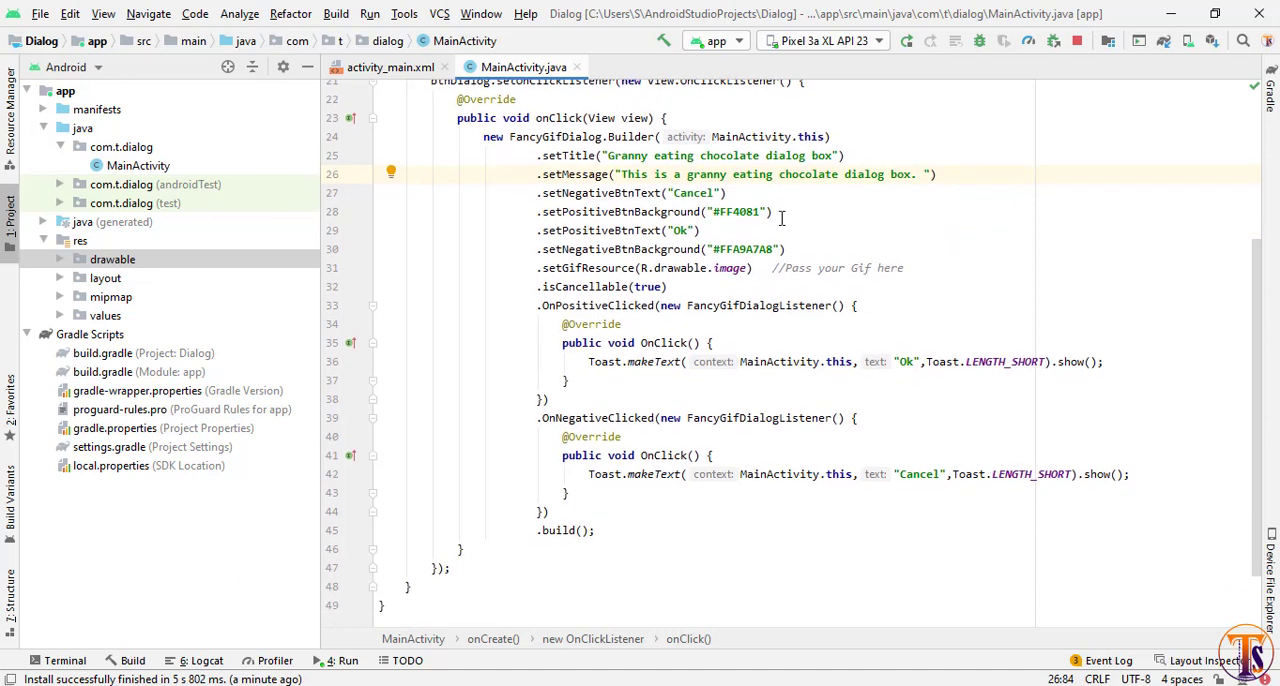
pyautogui.doubleClick(740, 212)
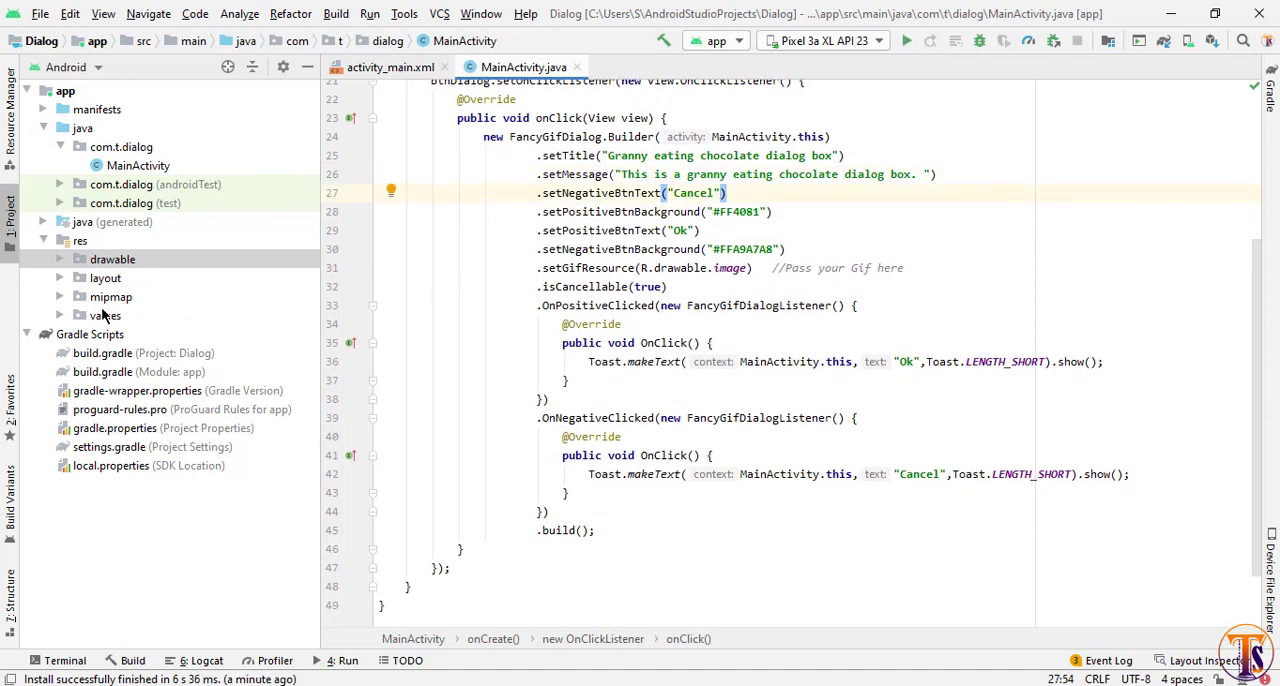
# Replace the positive button's FF4081 background with colorPrimaryDark #3700B3 copied from colors.xml.
pyautogui.doubleClick(132, 334)
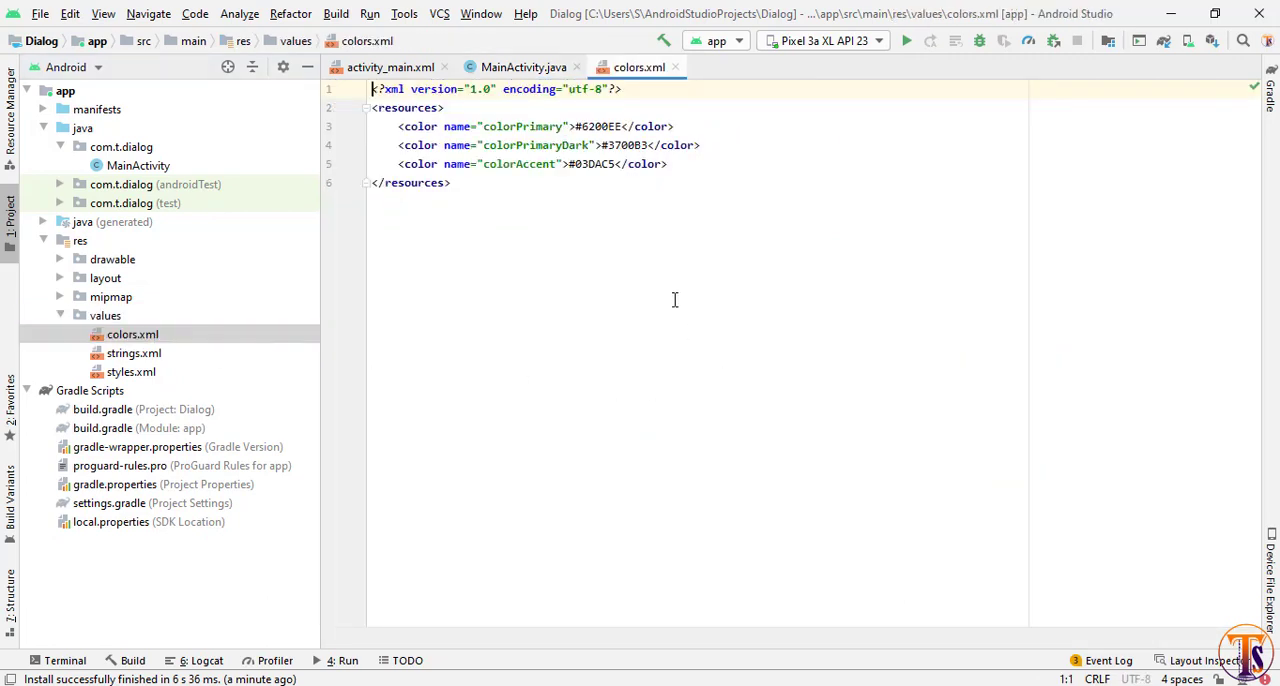
pyautogui.doubleClick(624, 144)
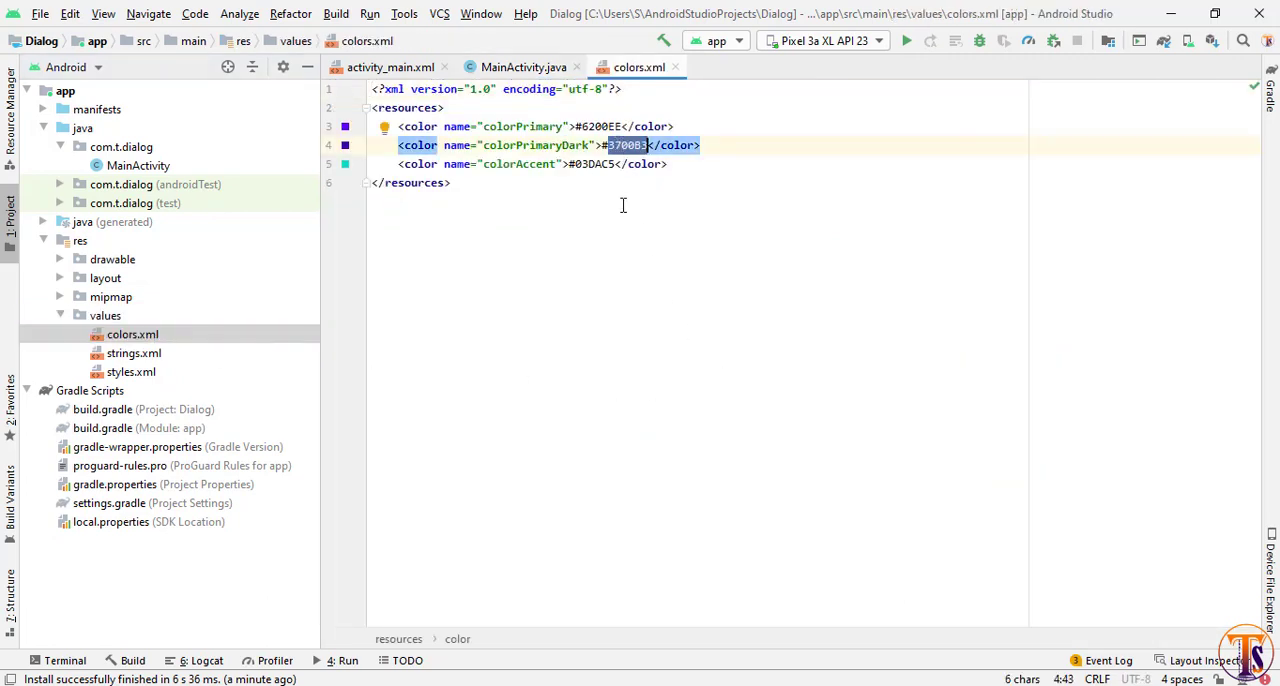
pyautogui.click(524, 68)
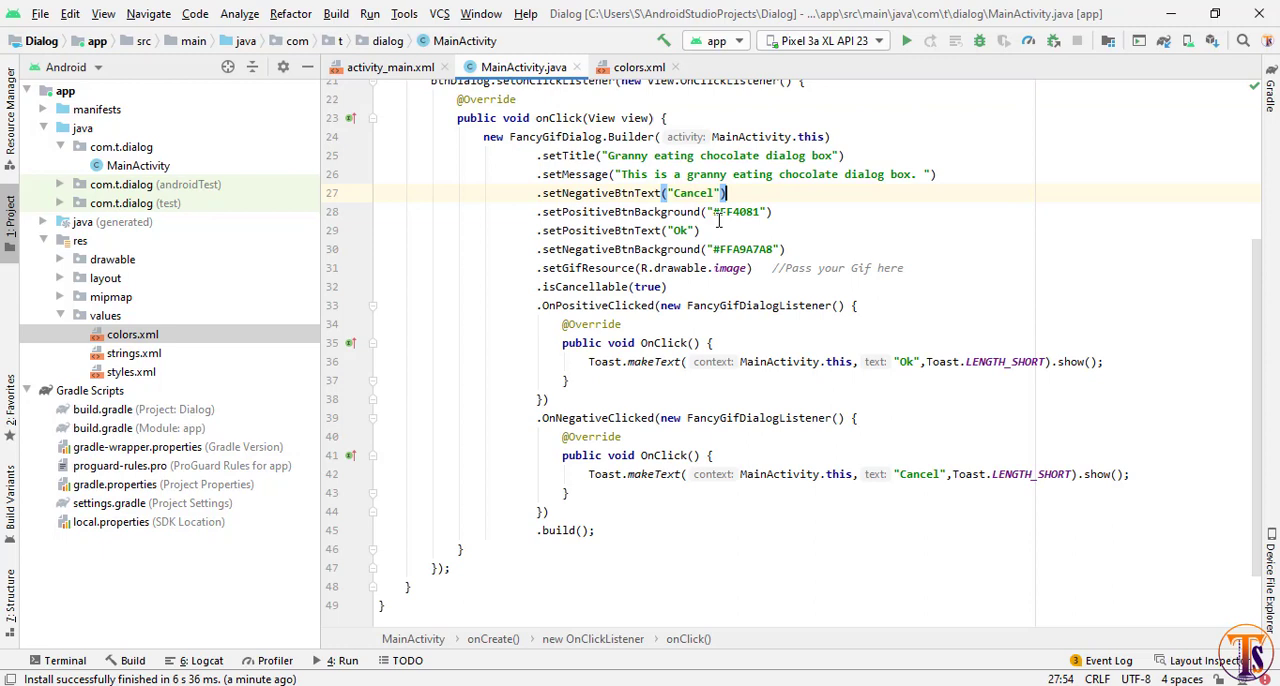
pyautogui.doubleClick(738, 212)
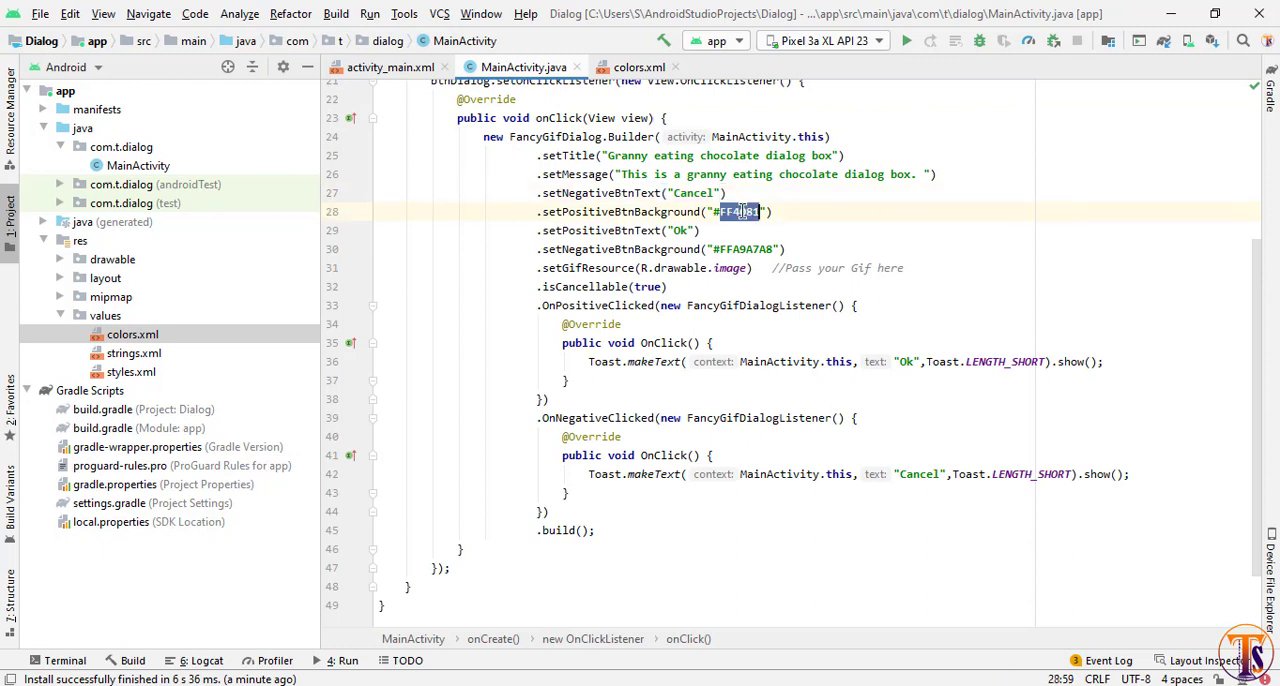
pyautogui.write('3700B3')
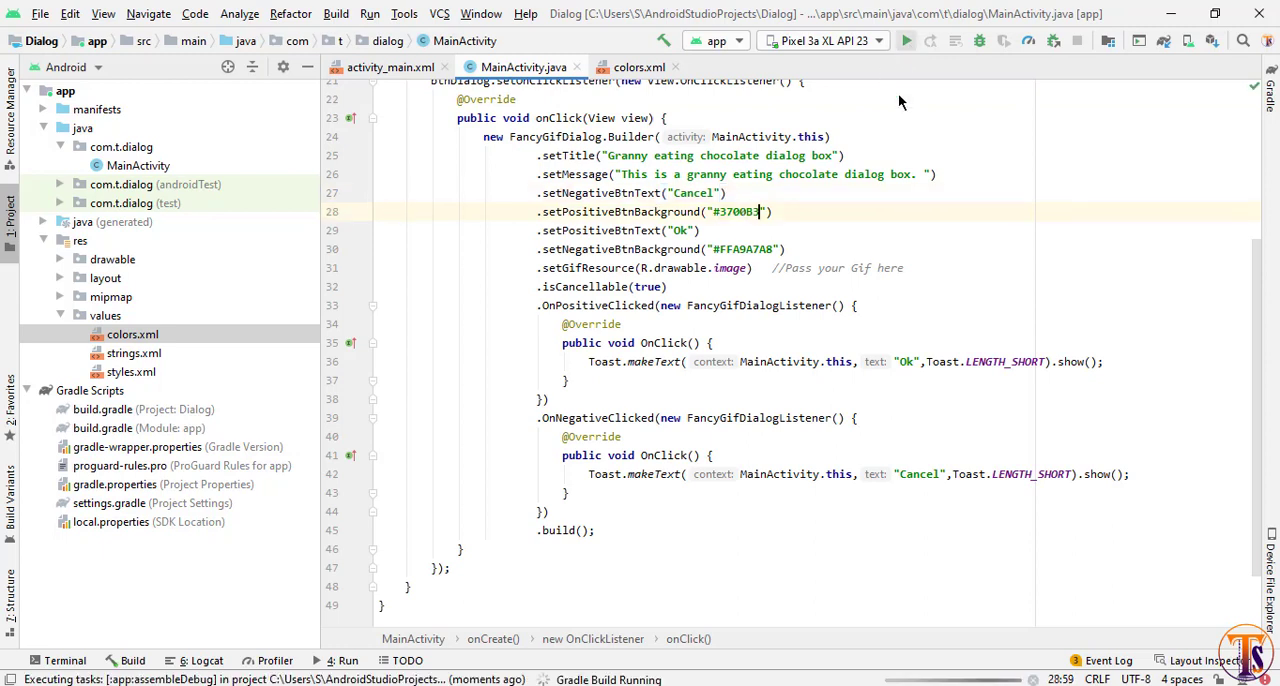
# Run the rebuilt app and tap DIALOG to confirm the Ok button is now dark purple.
pyautogui.click(906, 40)
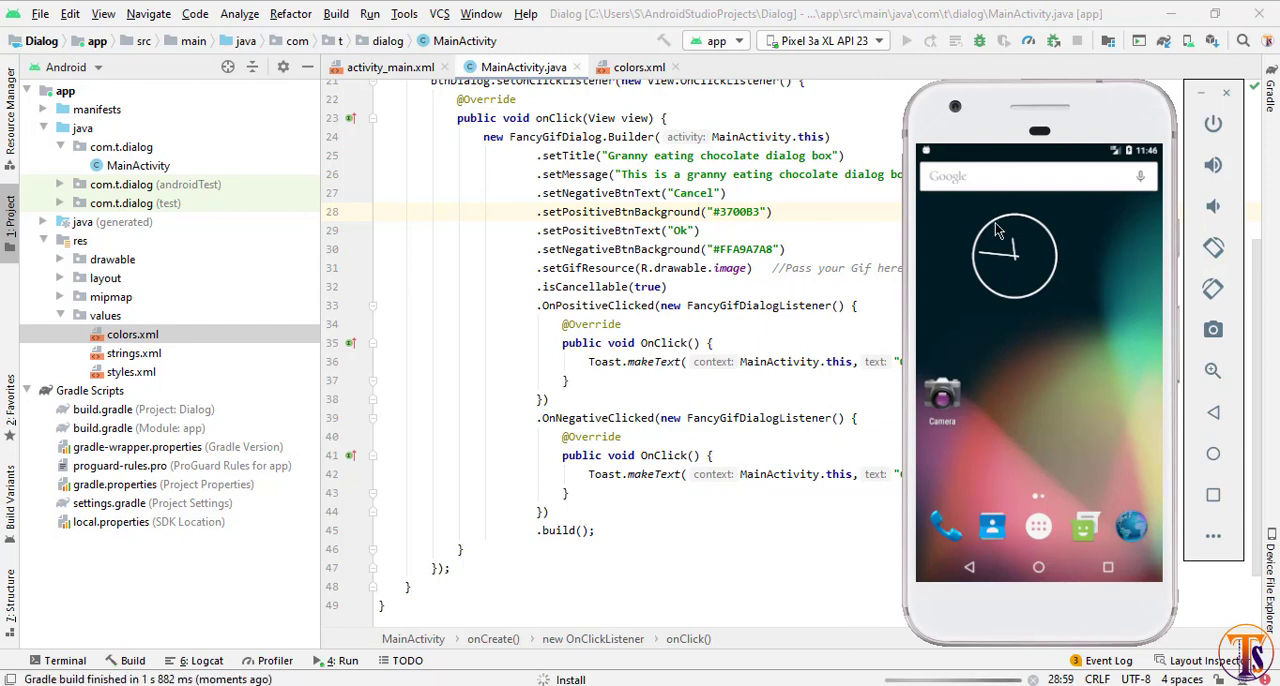
pyautogui.click(906, 40)
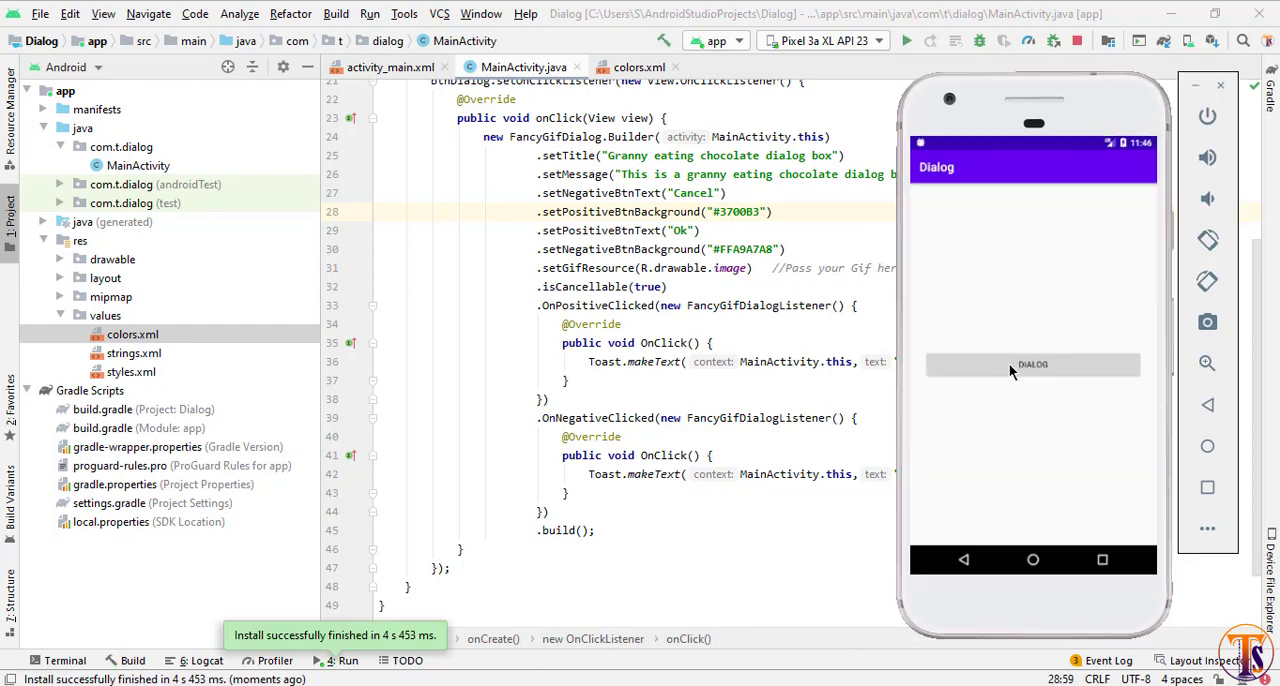
pyautogui.click(1032, 364)
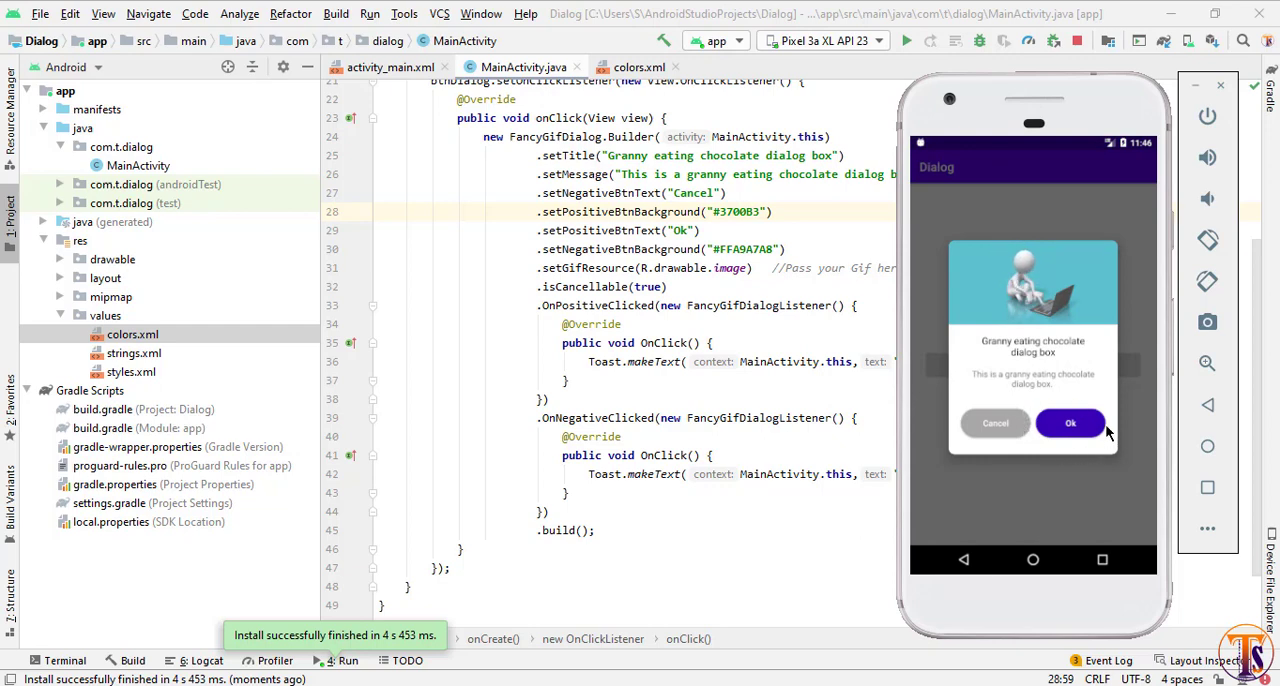
pyautogui.moveTo(986, 354)
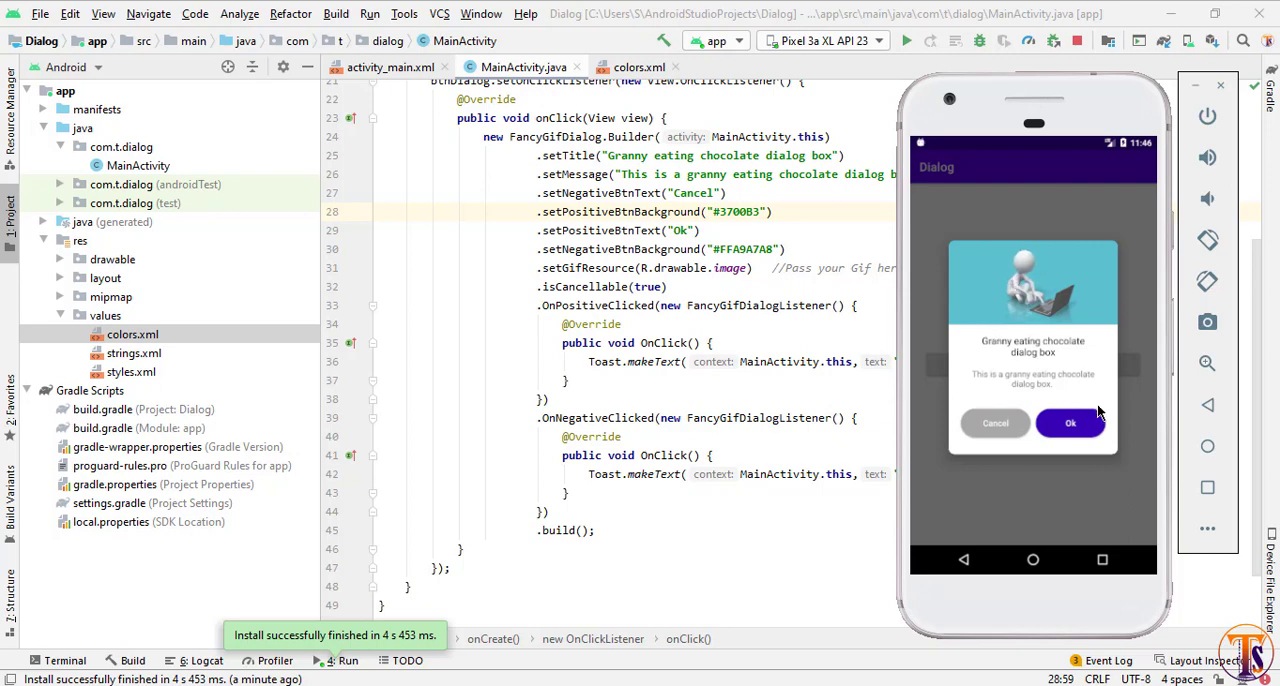
pyautogui.moveTo(1088, 448)
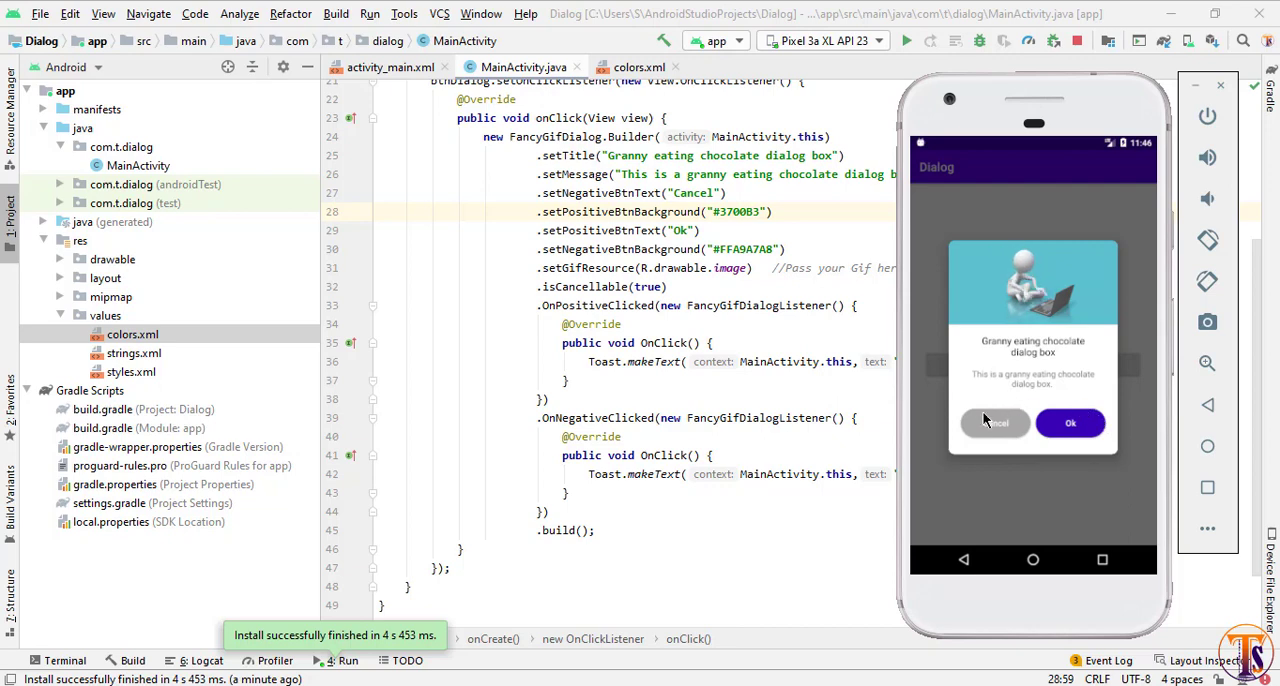
pyautogui.moveTo(1024, 336)
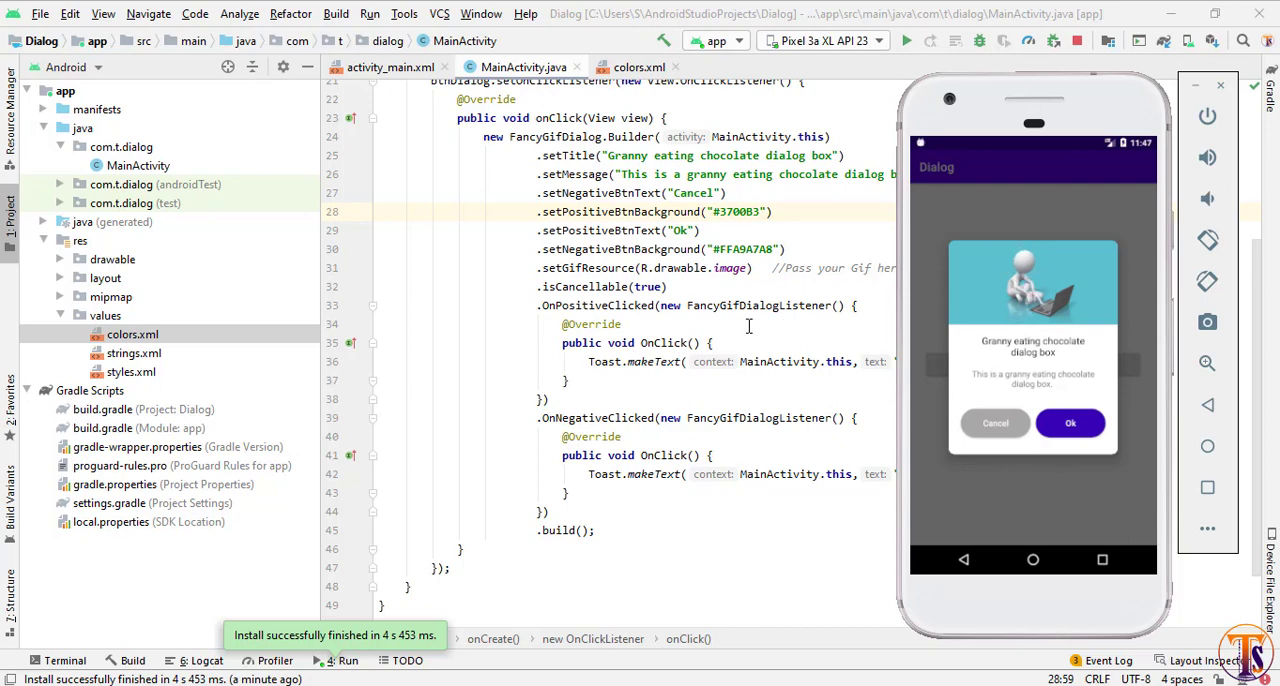
pyautogui.scroll(3)
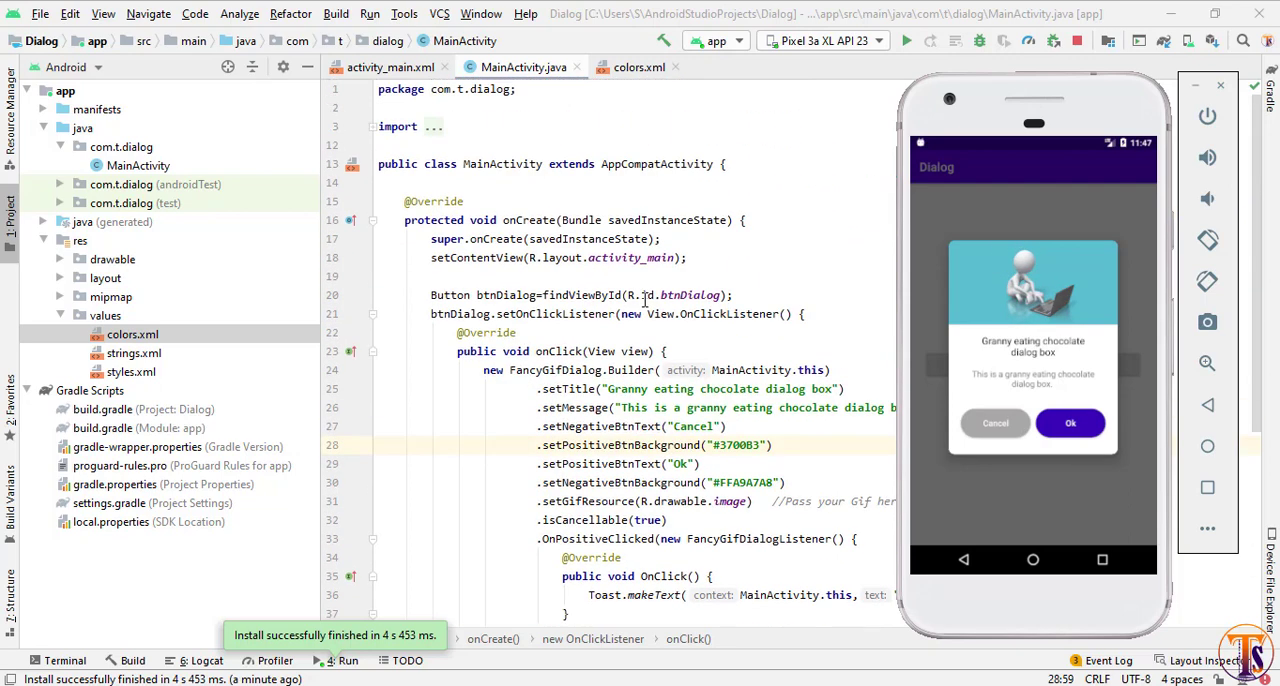
pyautogui.scroll(-3)
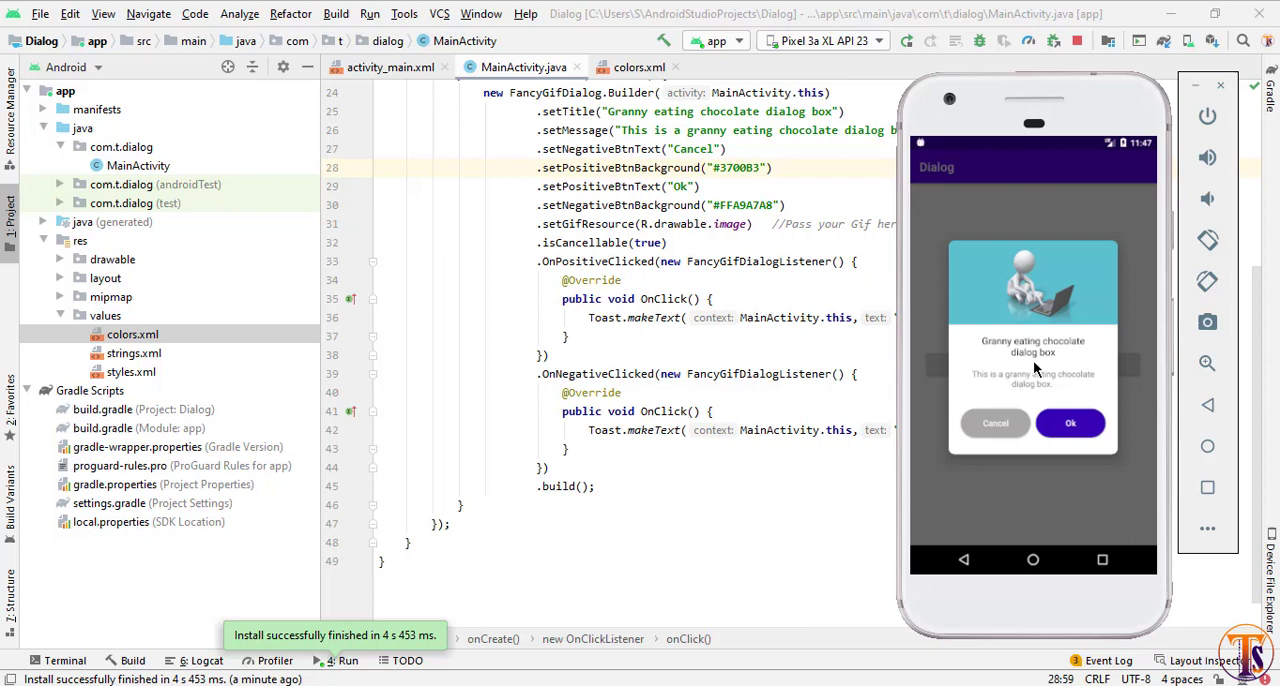